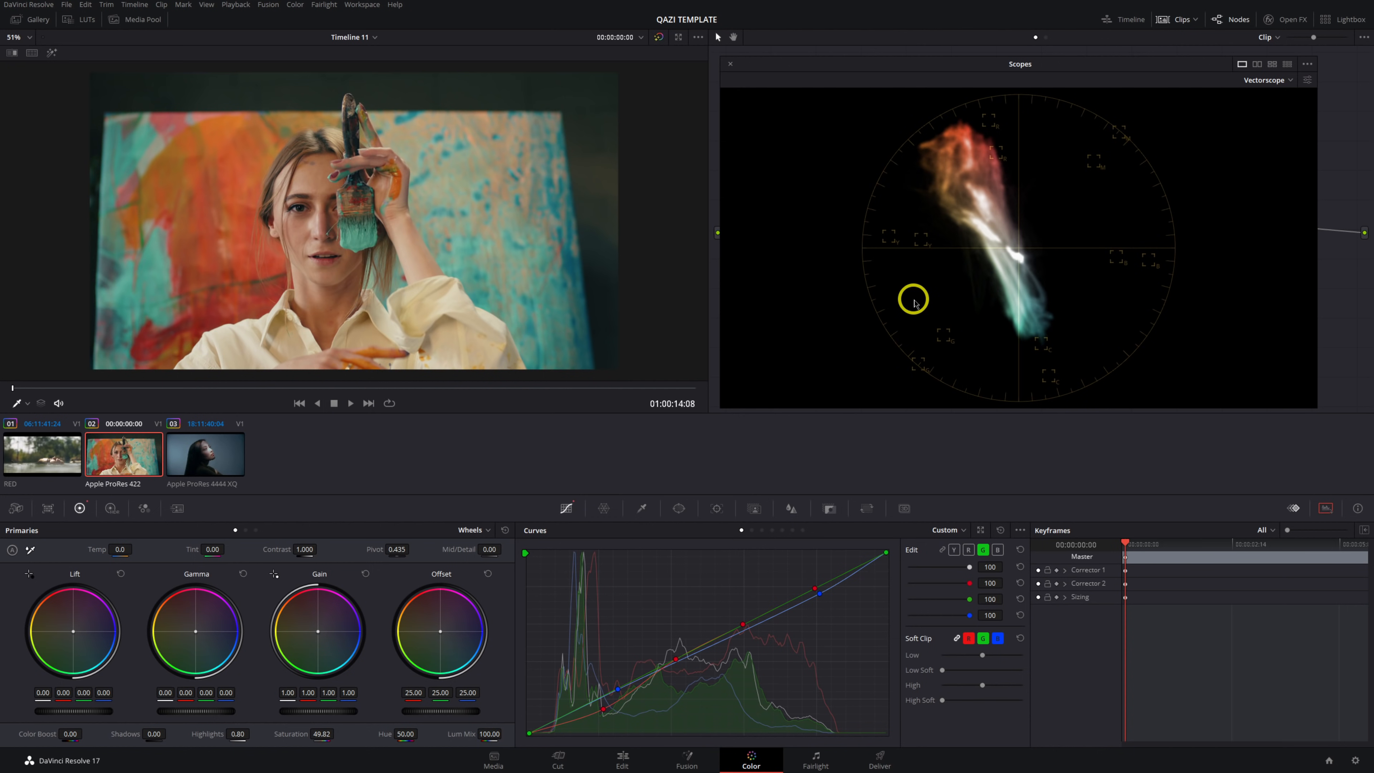
{"action": "mouse_move", "coordinate": [1031, 238]}
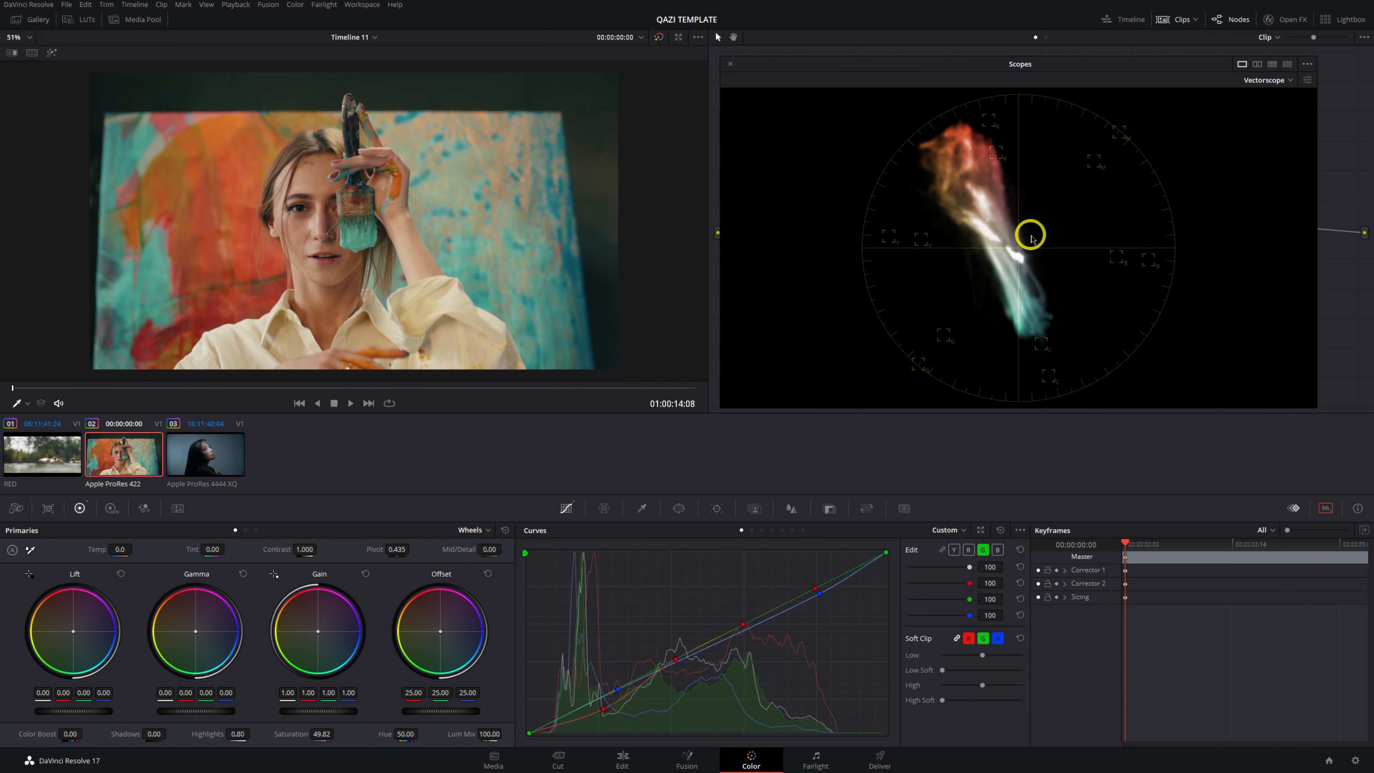
{"action": "mouse_move", "coordinate": [1057, 246]}
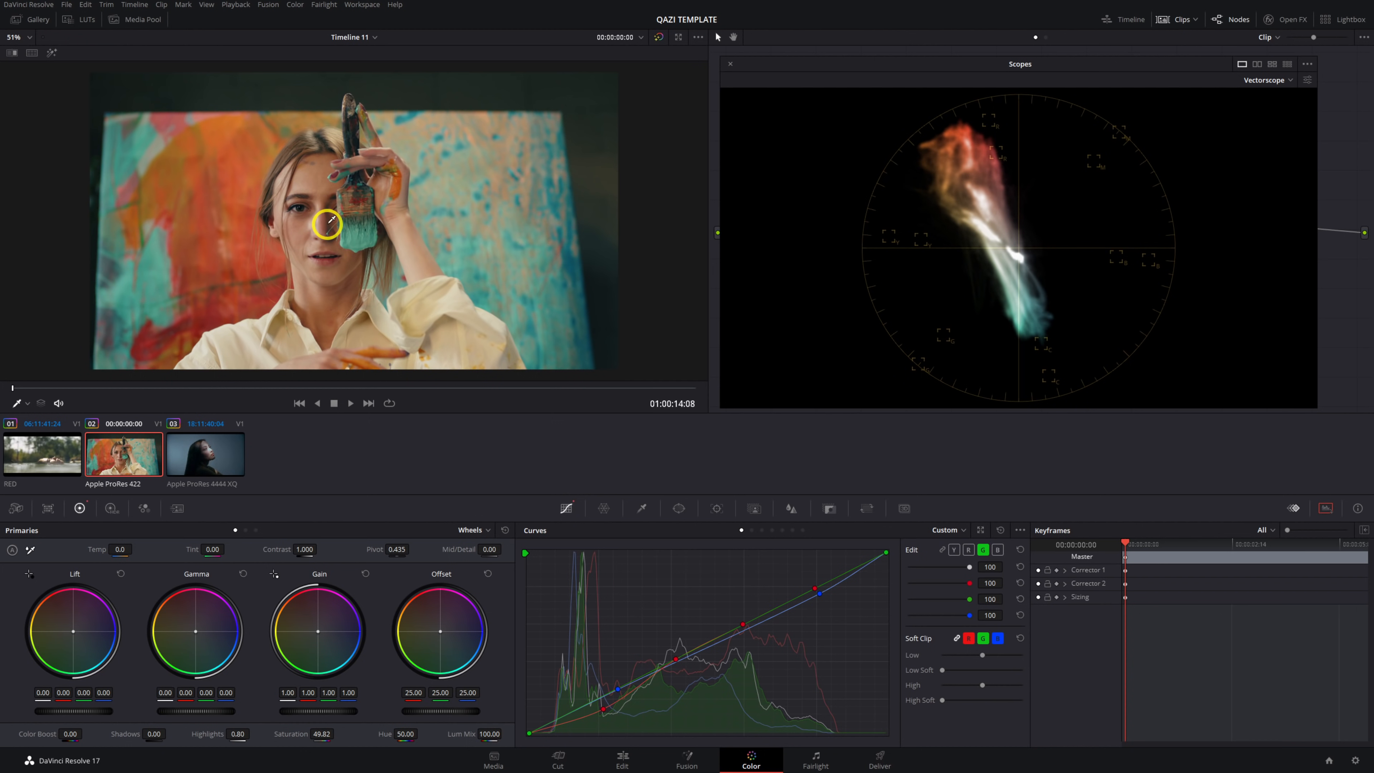
{"action": "mouse_move", "coordinate": [444, 330]}
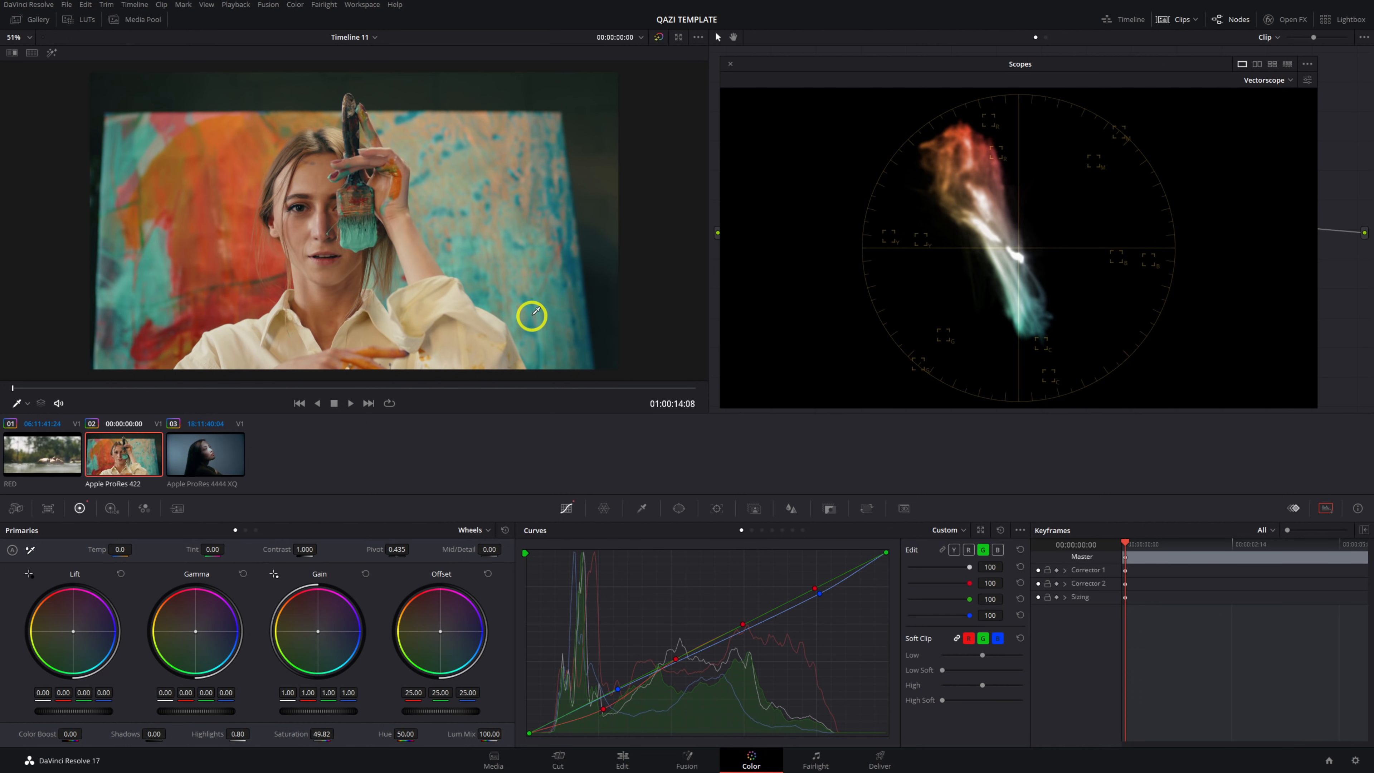
{"action": "mouse_move", "coordinate": [593, 133]}
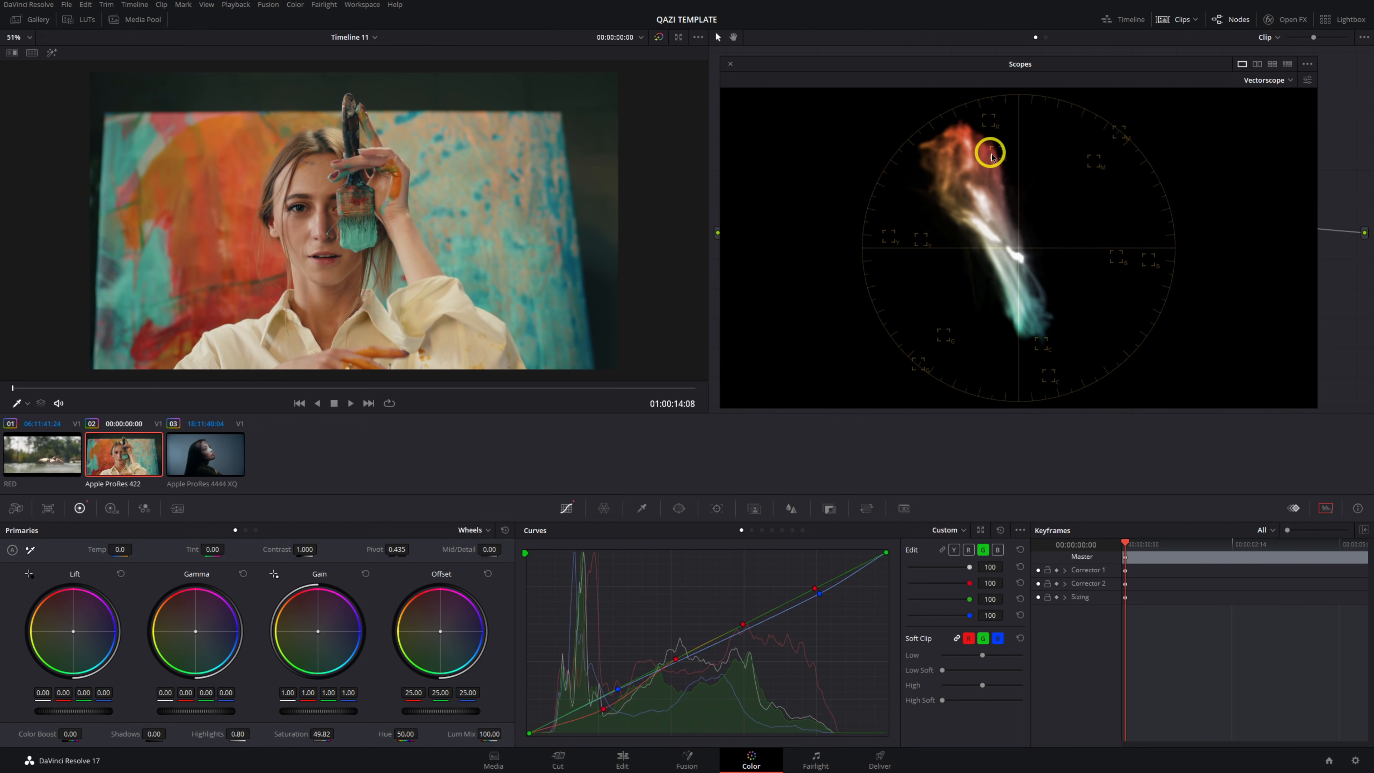
{"action": "mouse_move", "coordinate": [483, 651]}
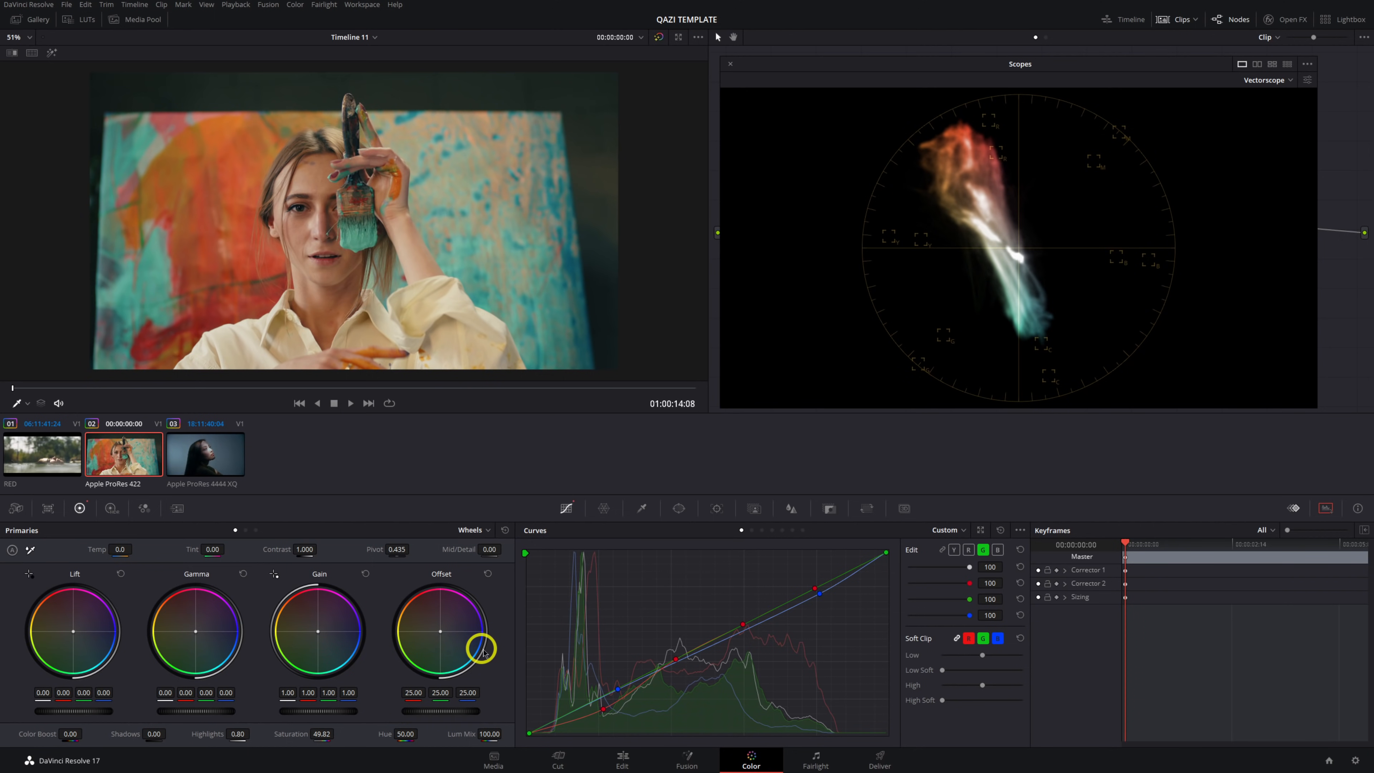
Push the Offset wheel toward blue, then return the colour balance to neutral
{"action": "left_click_drag", "start_coordinate": [481, 647], "coordinate": [441, 632]}
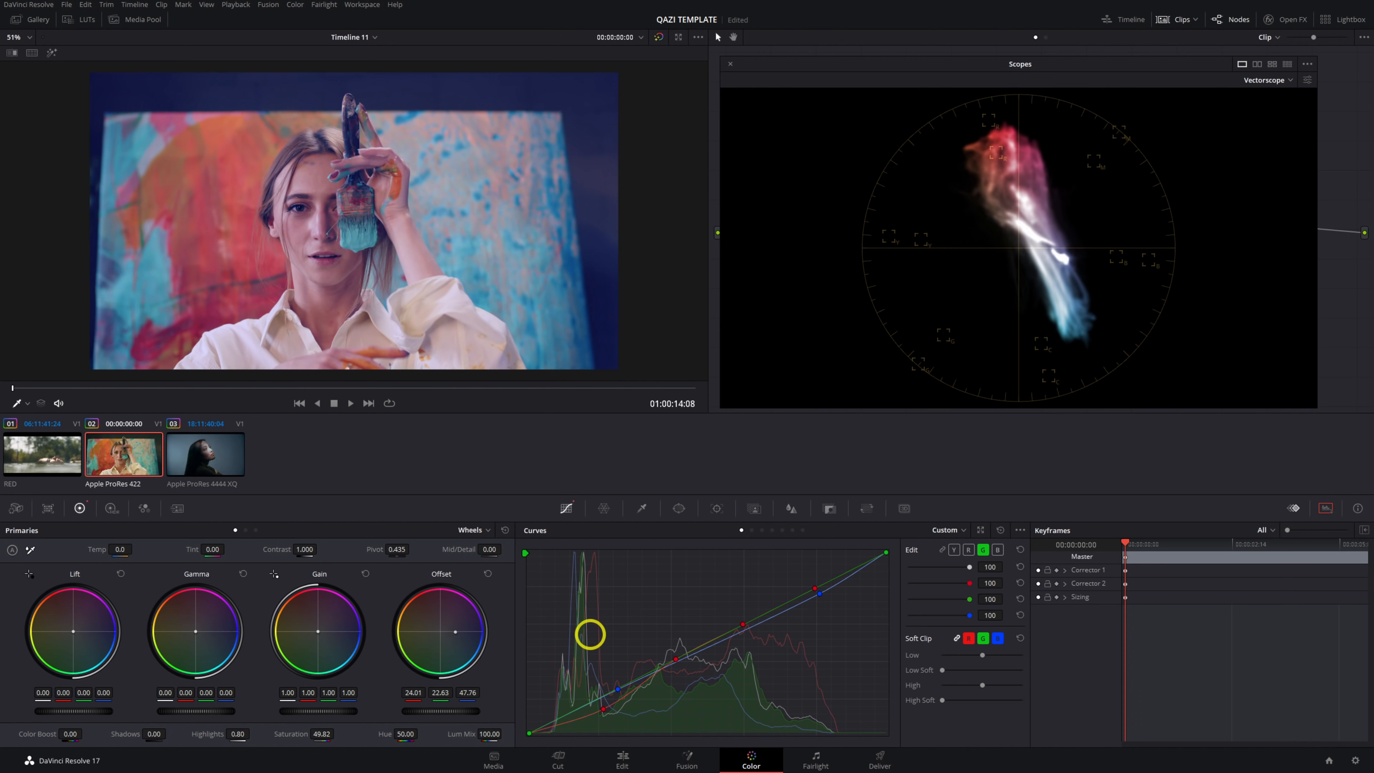
{"action": "left_click_drag", "start_coordinate": [590, 635], "coordinate": [606, 668]}
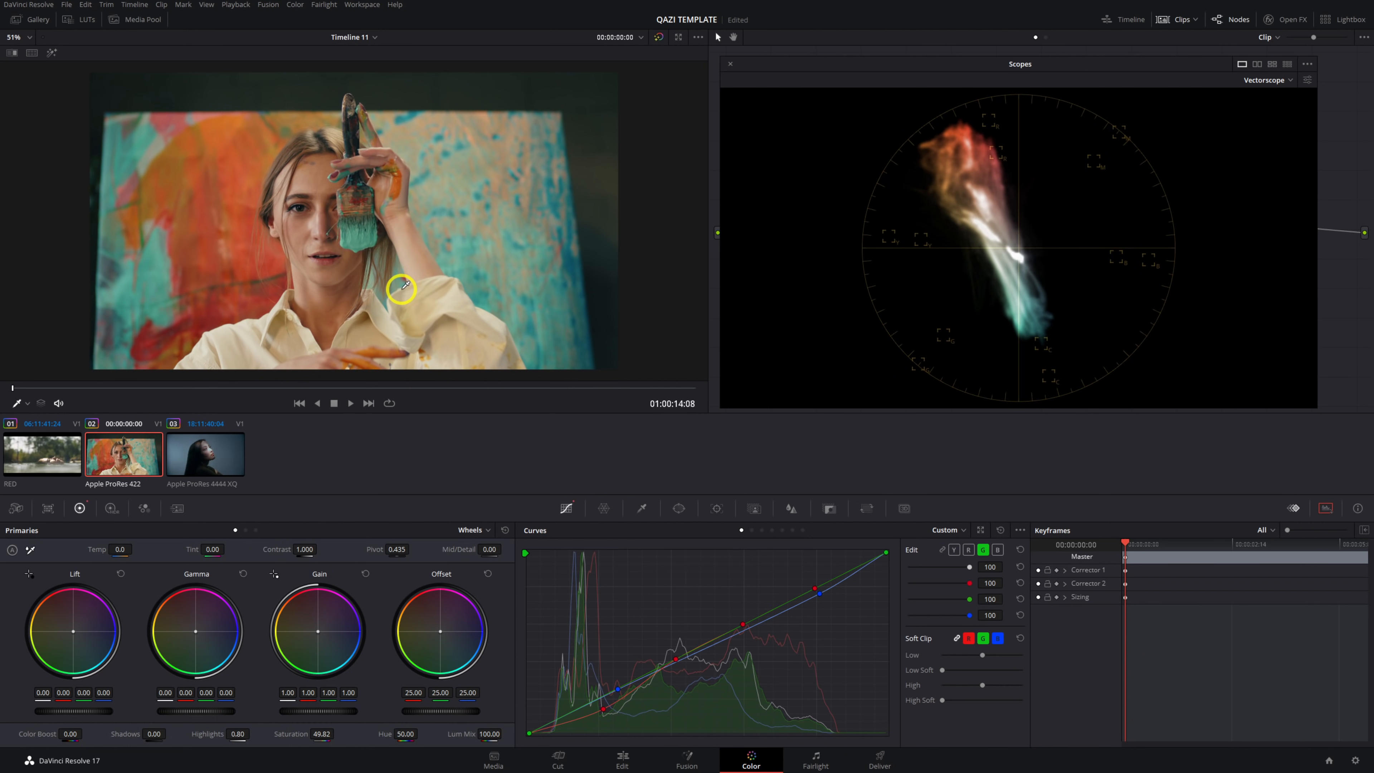
{"action": "mouse_move", "coordinate": [127, 93]}
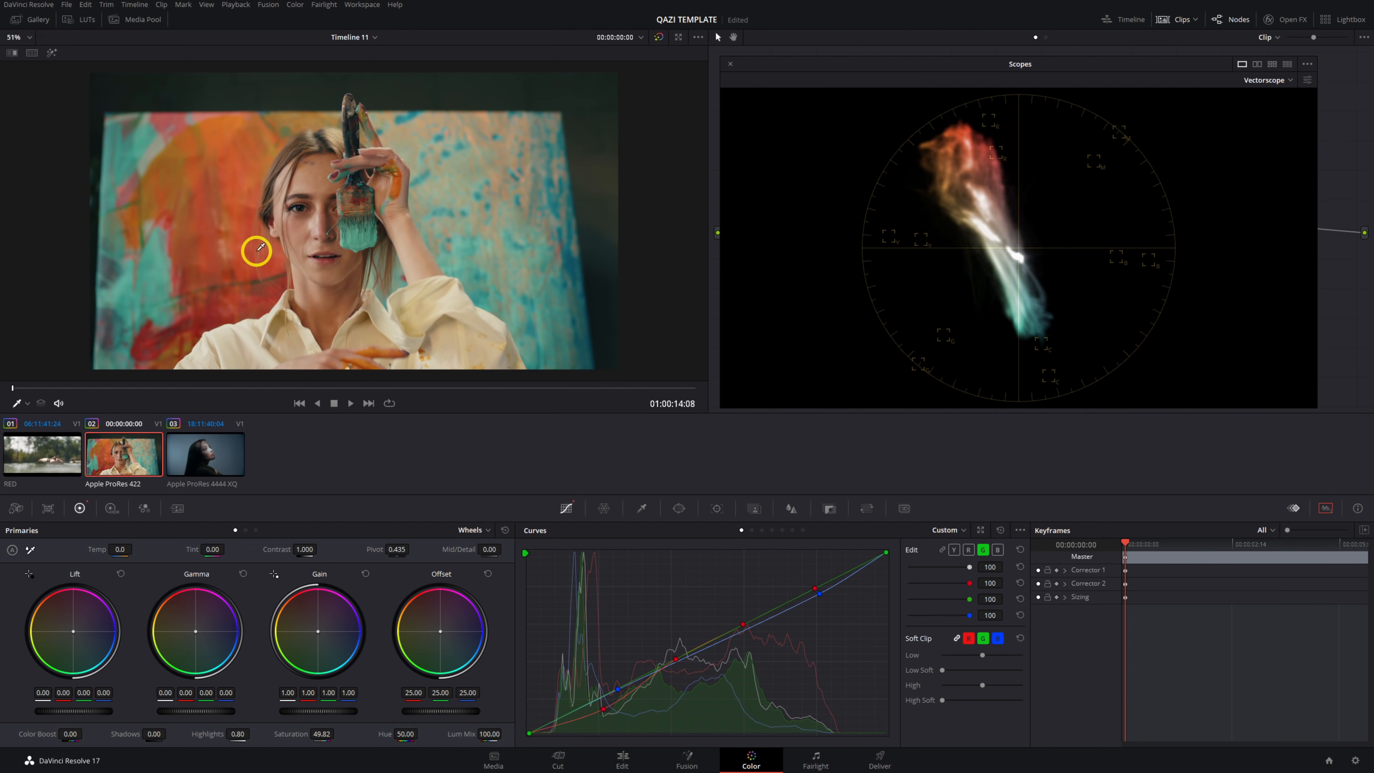
{"action": "mouse_move", "coordinate": [304, 229]}
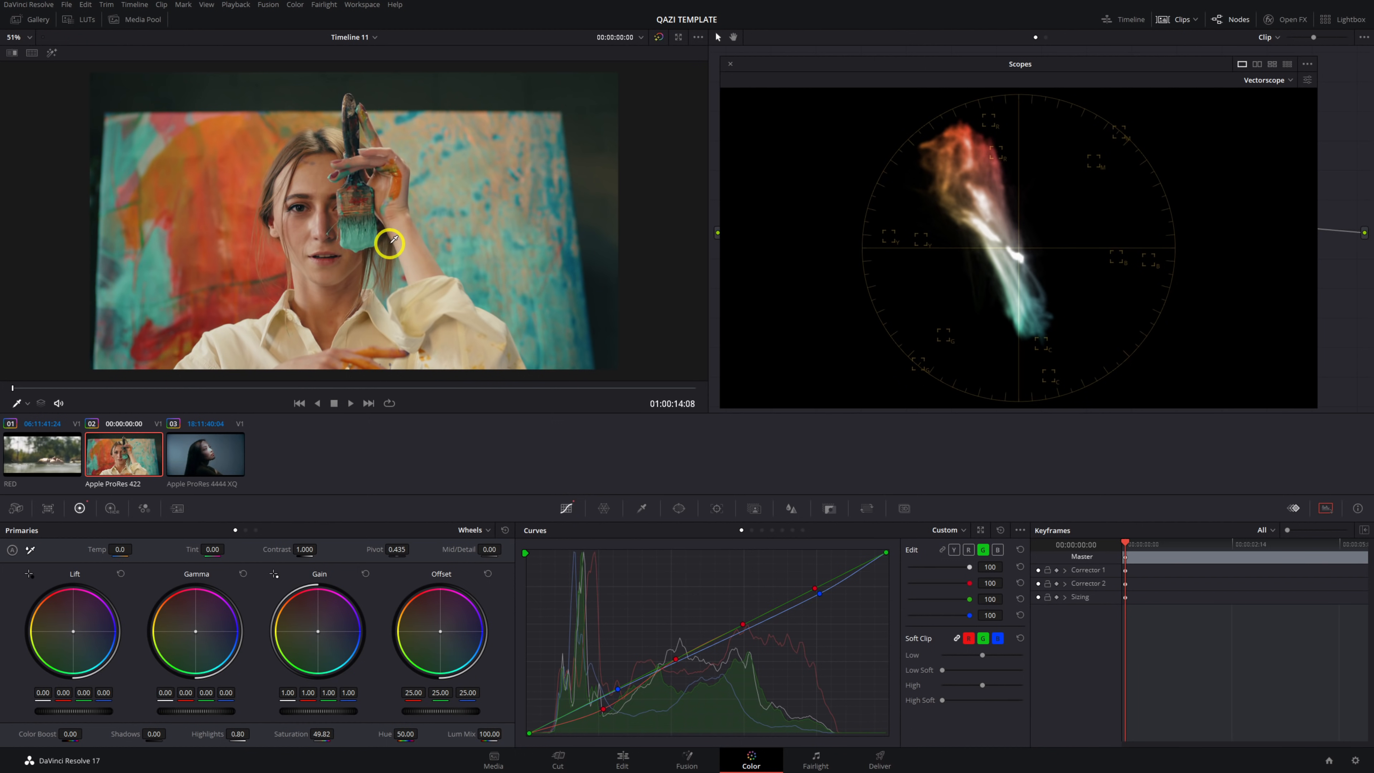
{"action": "mouse_move", "coordinate": [563, 308]}
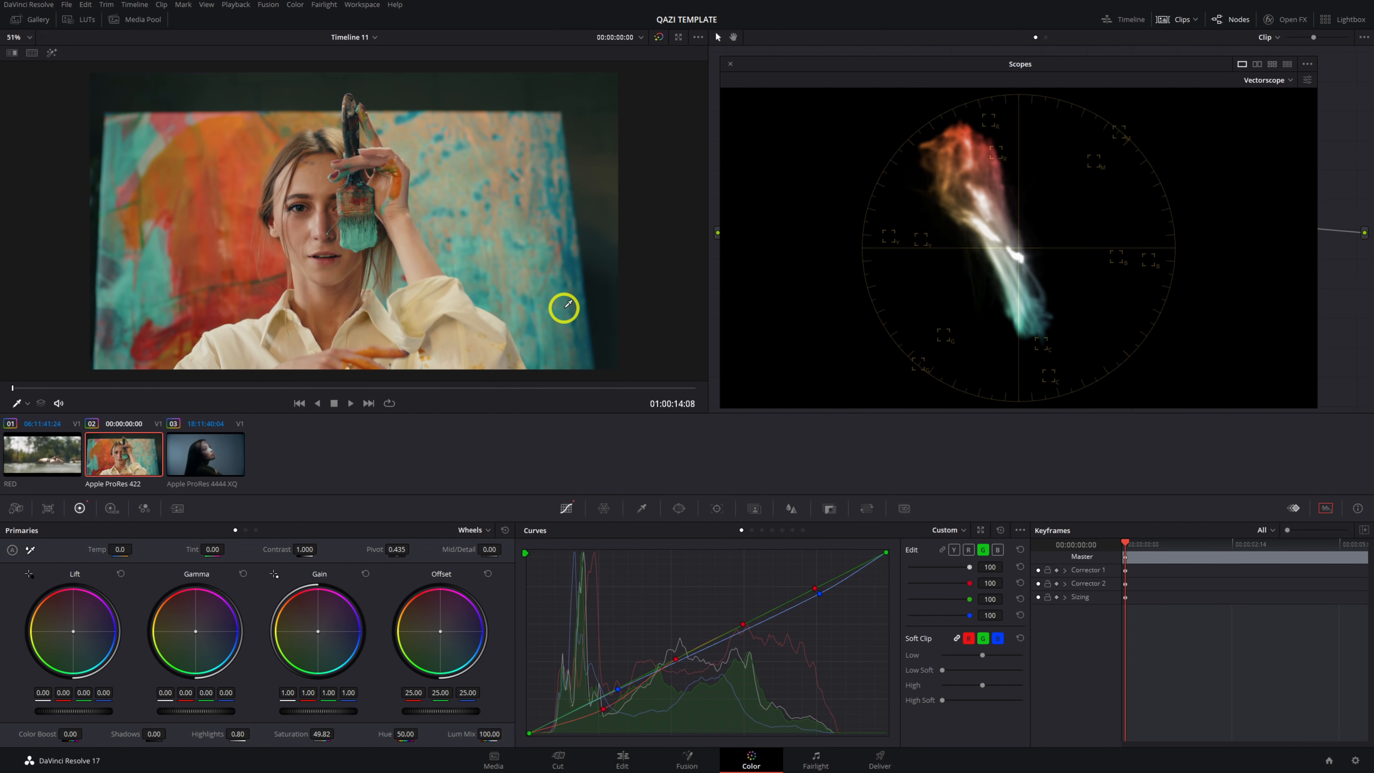
{"action": "mouse_move", "coordinate": [911, 186]}
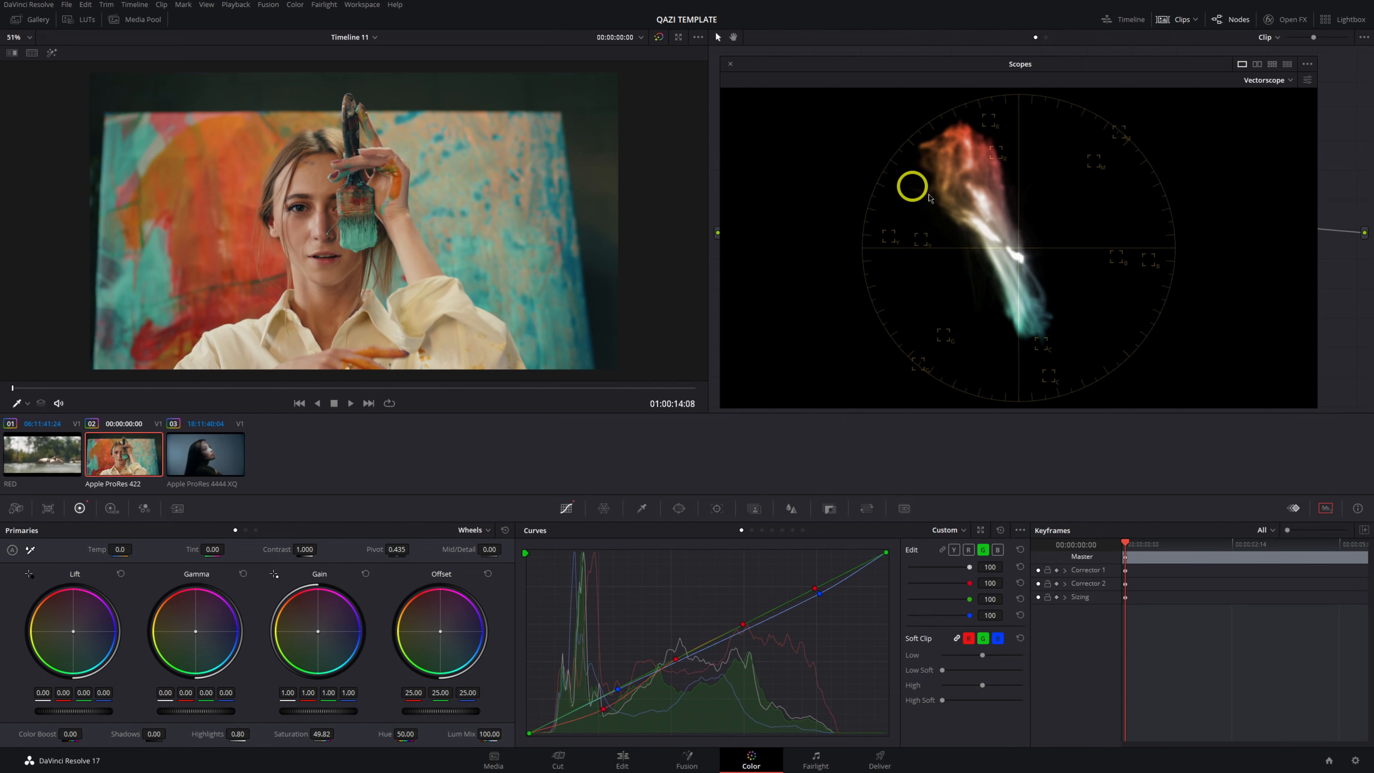
{"action": "mouse_move", "coordinate": [1091, 263]}
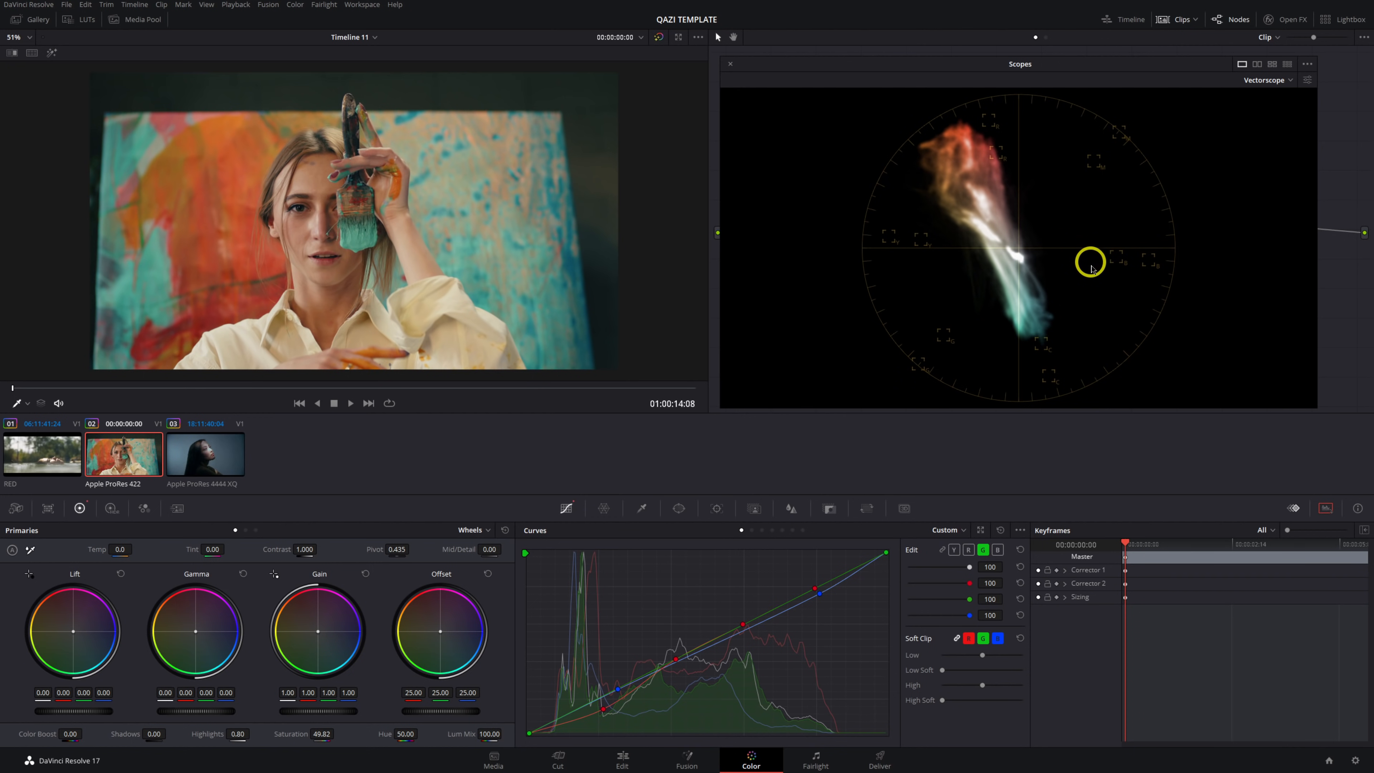
{"action": "mouse_move", "coordinate": [1218, 146]}
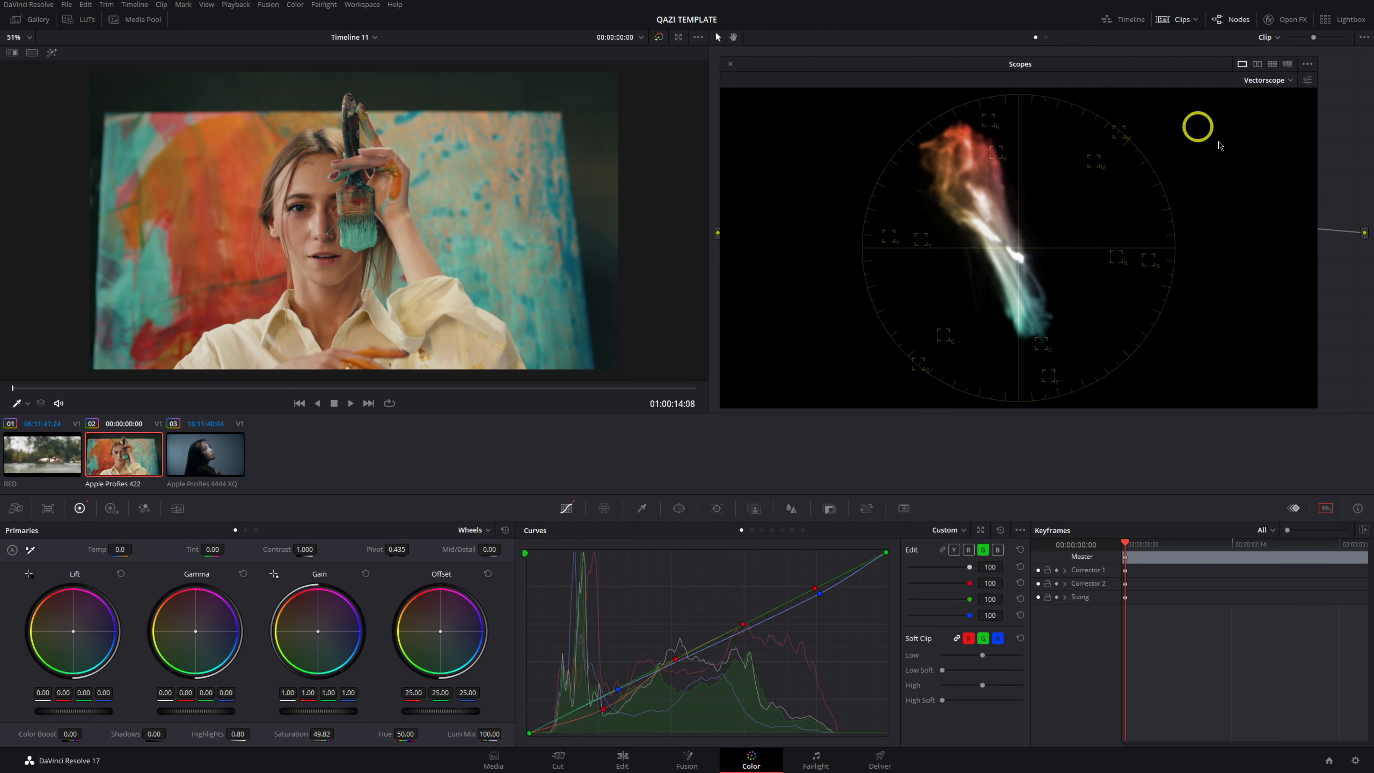
{"action": "mouse_move", "coordinate": [1060, 113]}
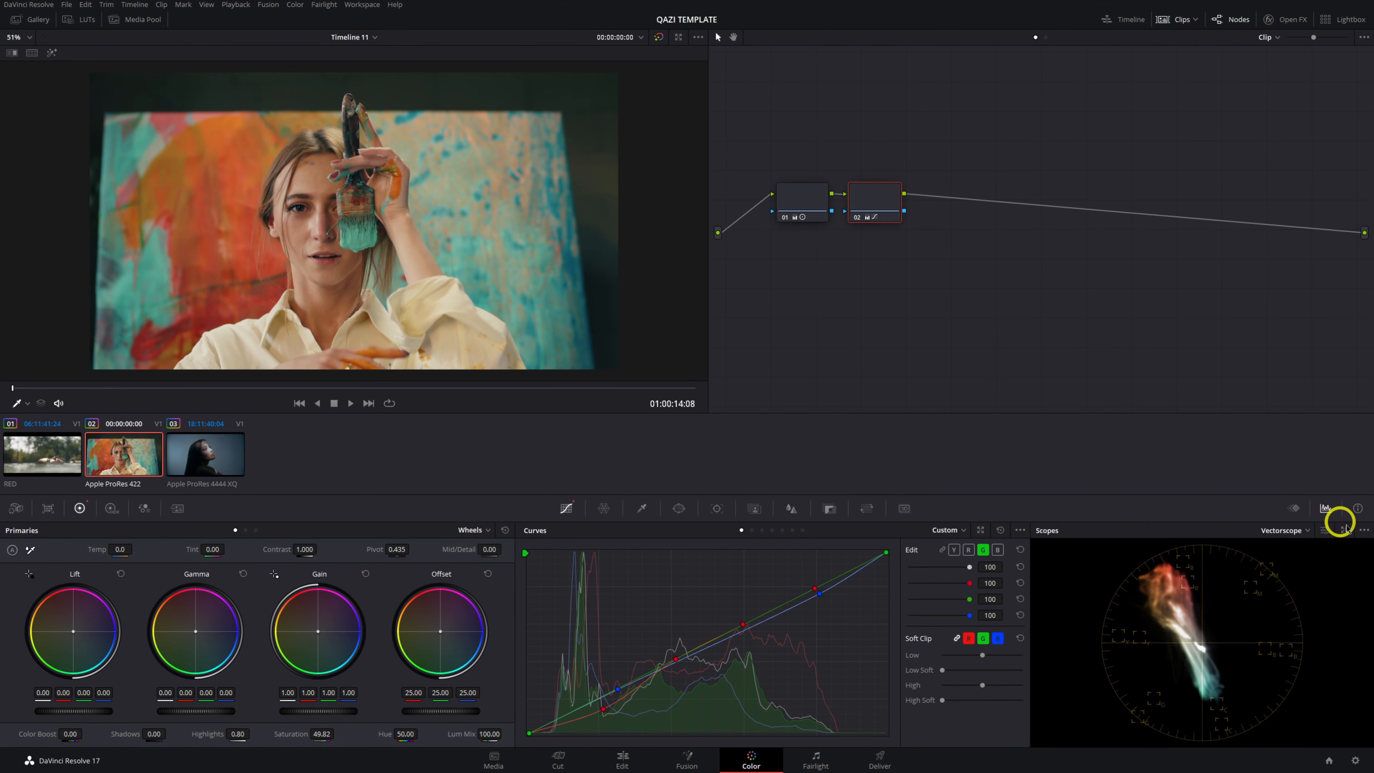
Reopen the floating Scopes window, keep the type on Vectorscope and show its ••• options
{"action": "left_click", "coordinate": [1343, 530]}
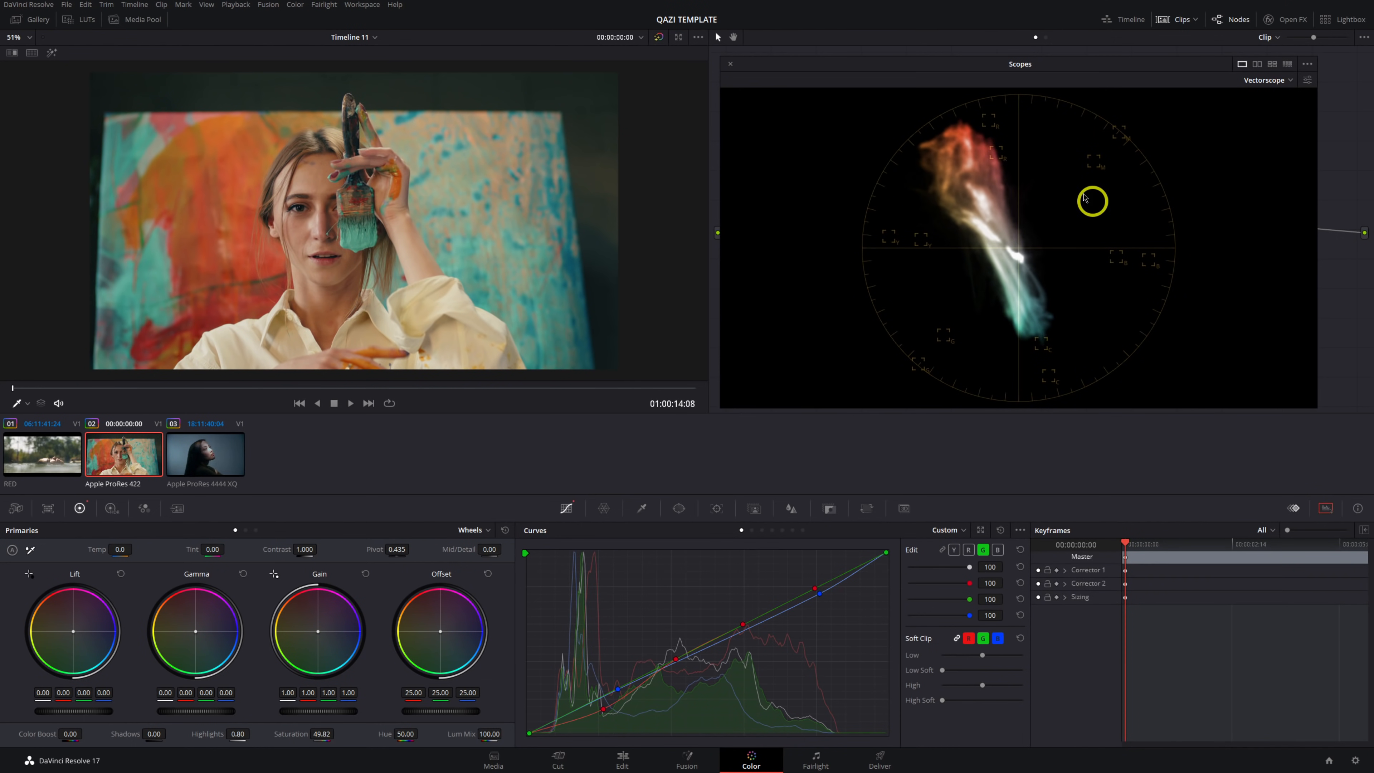
{"action": "mouse_move", "coordinate": [1287, 79]}
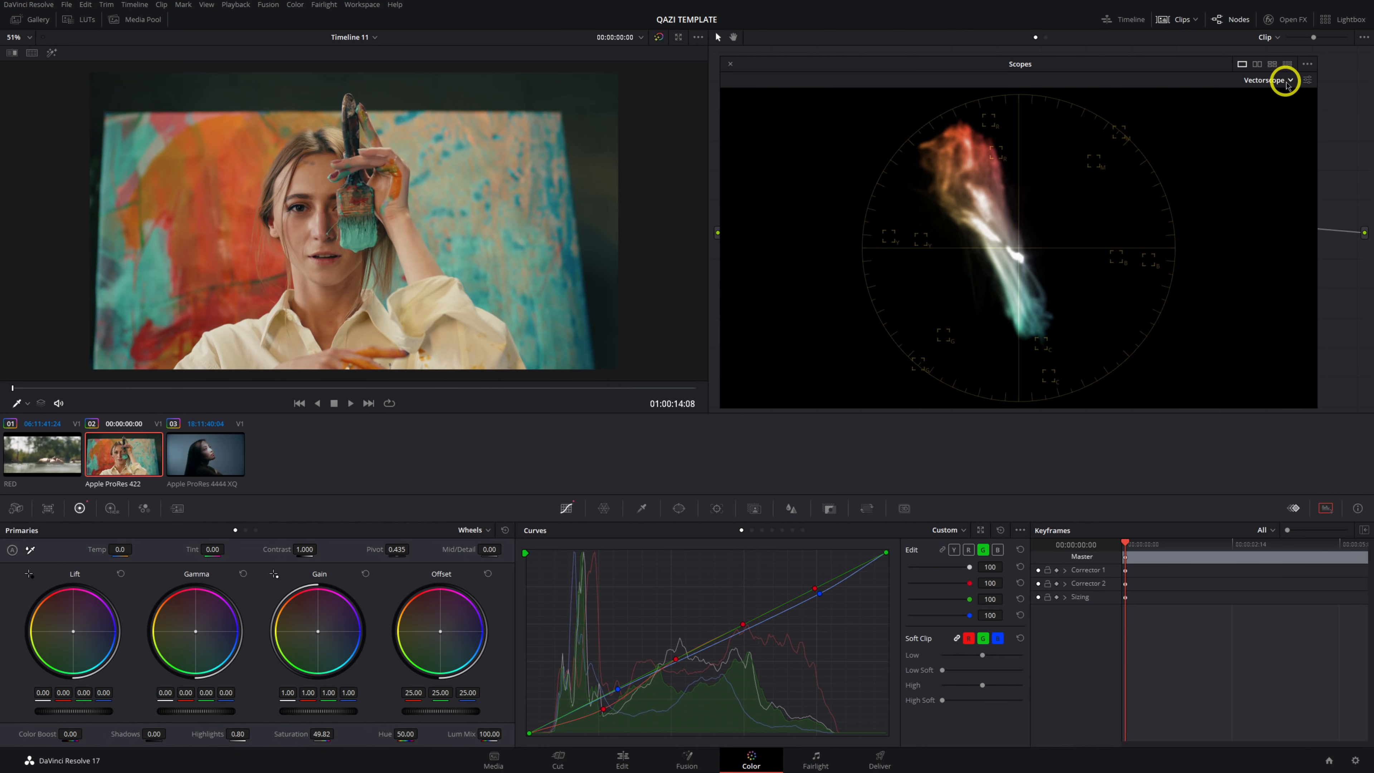
{"action": "left_click", "coordinate": [1266, 80]}
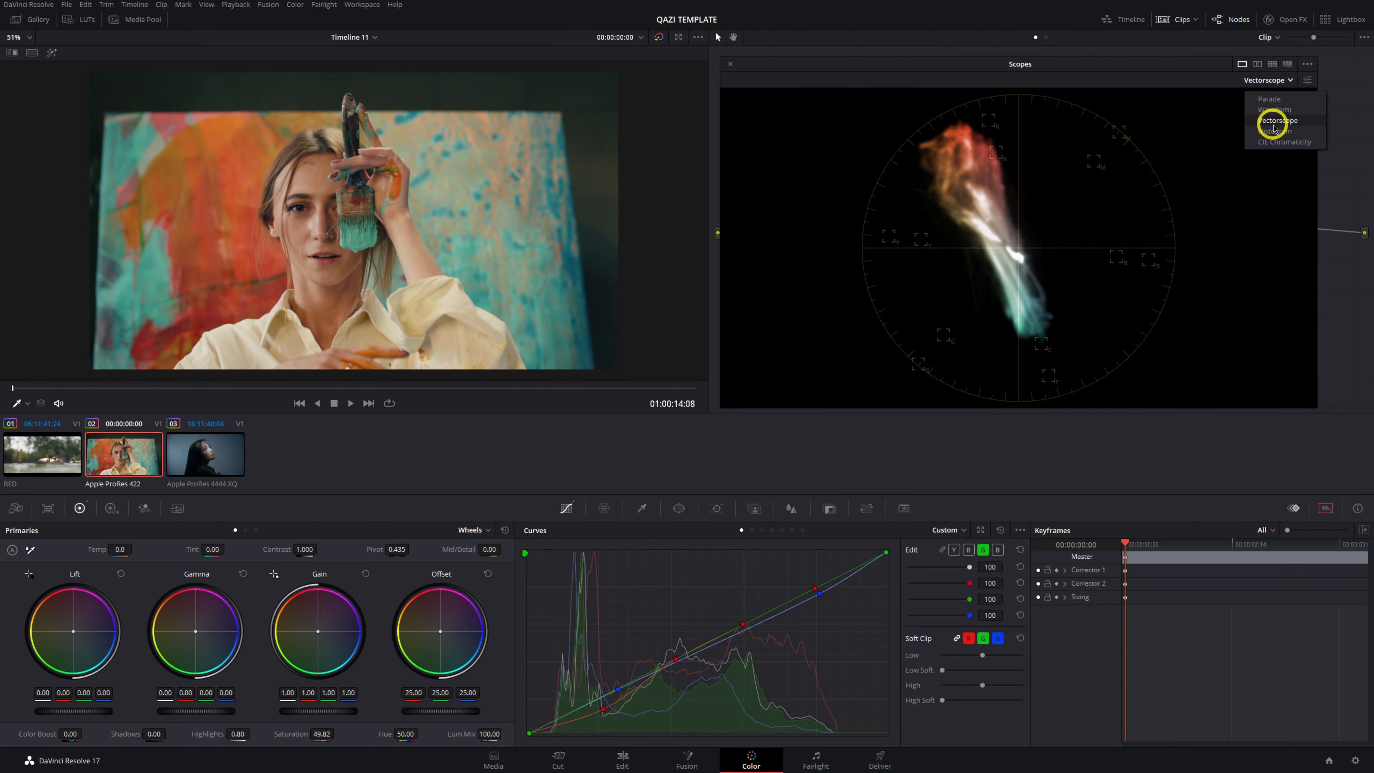
{"action": "left_click", "coordinate": [1279, 121]}
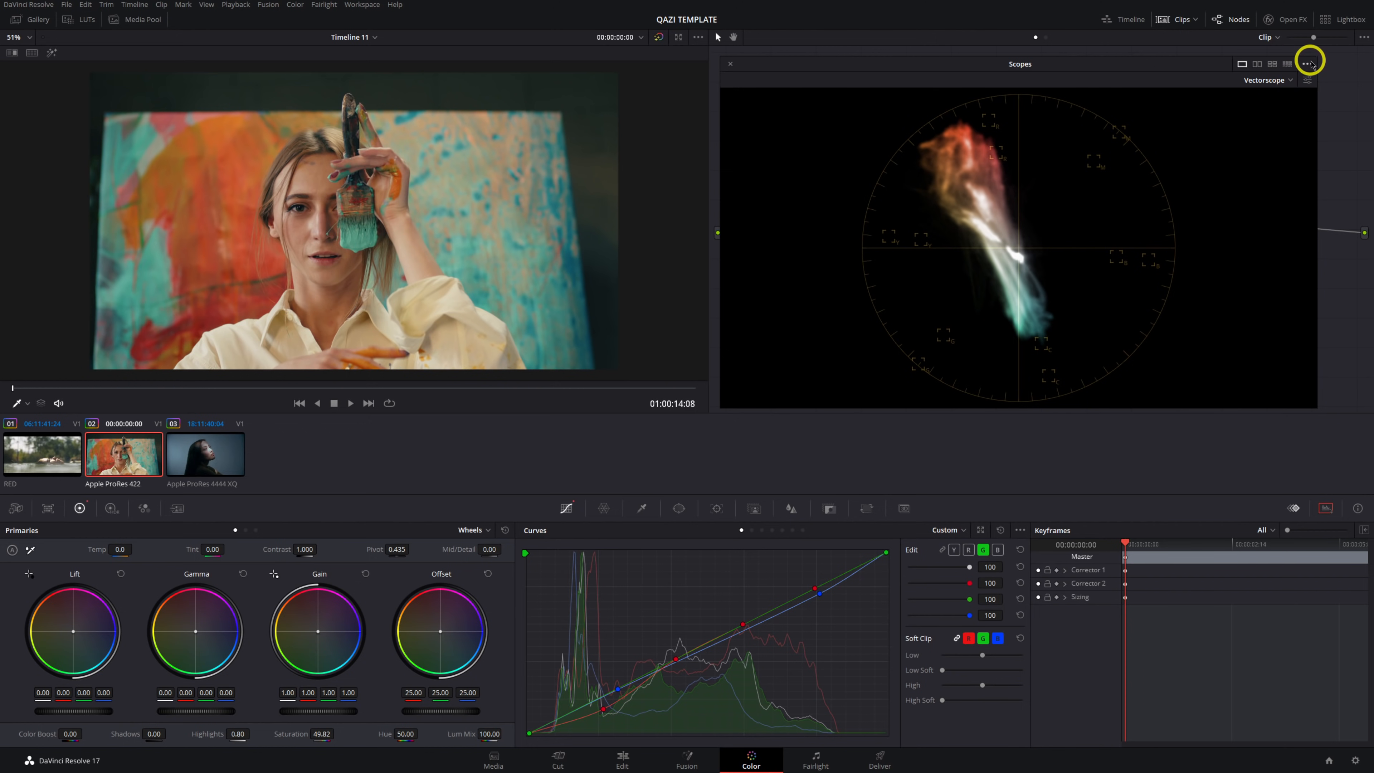
{"action": "left_click", "coordinate": [1308, 63]}
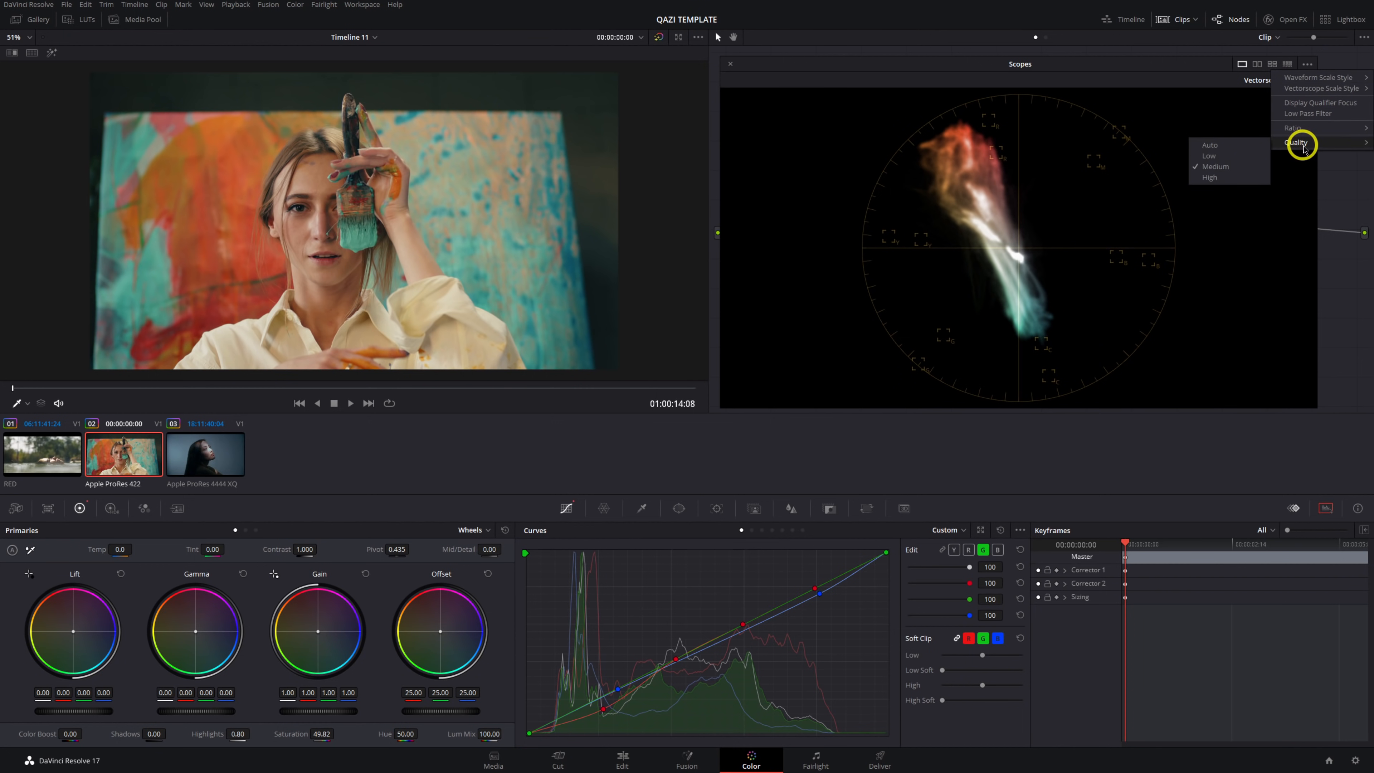
{"action": "mouse_move", "coordinate": [1319, 102]}
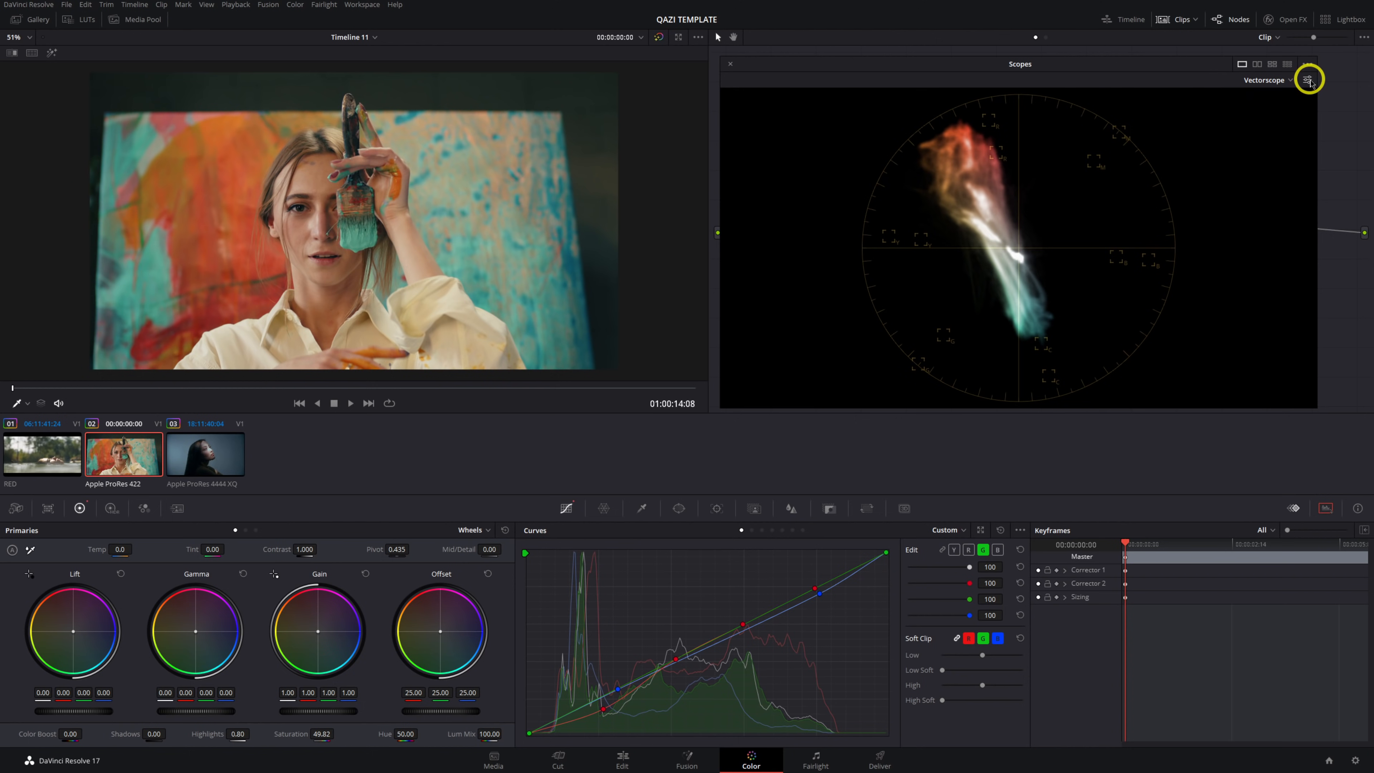
In vectorscope settings cycle the trace through Low, Mid and High ranges, ending back on All
{"action": "left_click", "coordinate": [1308, 79]}
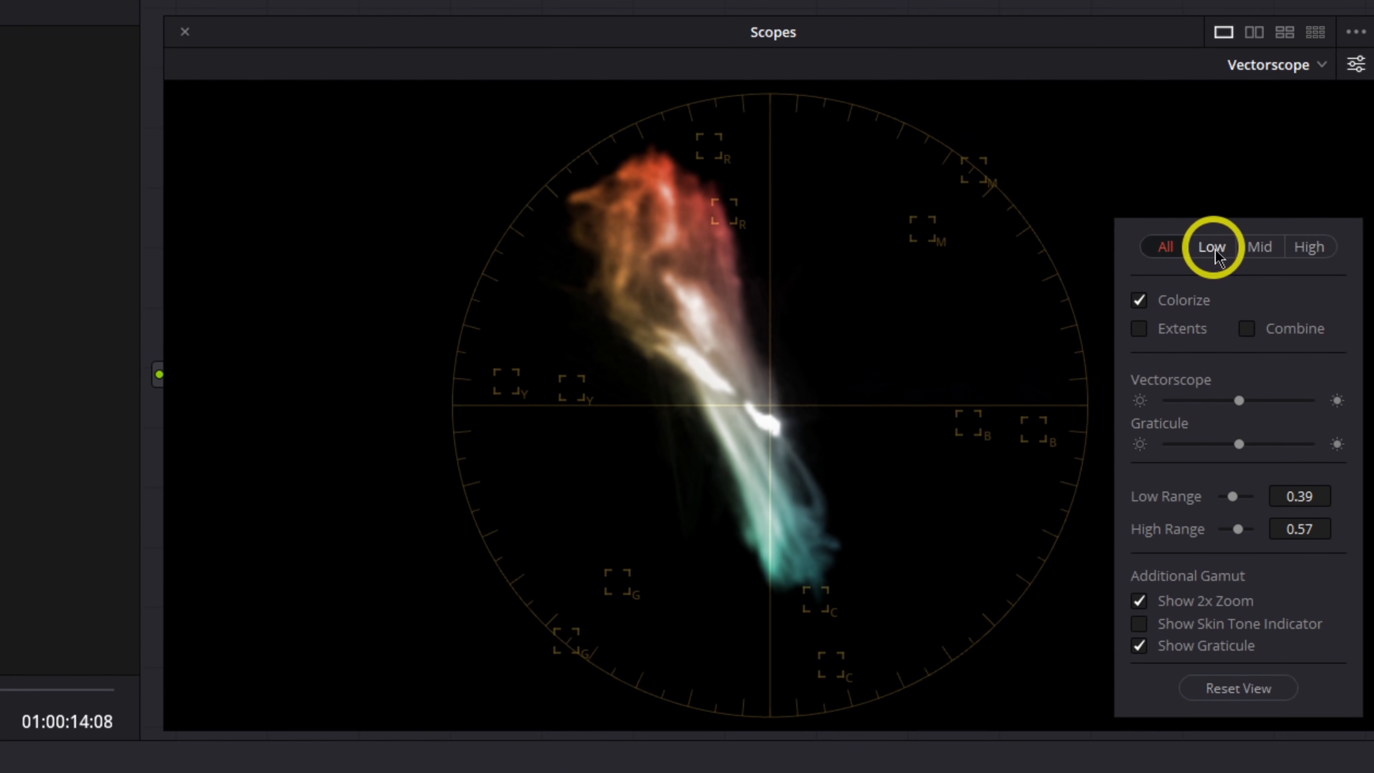
{"action": "left_click", "coordinate": [1165, 246]}
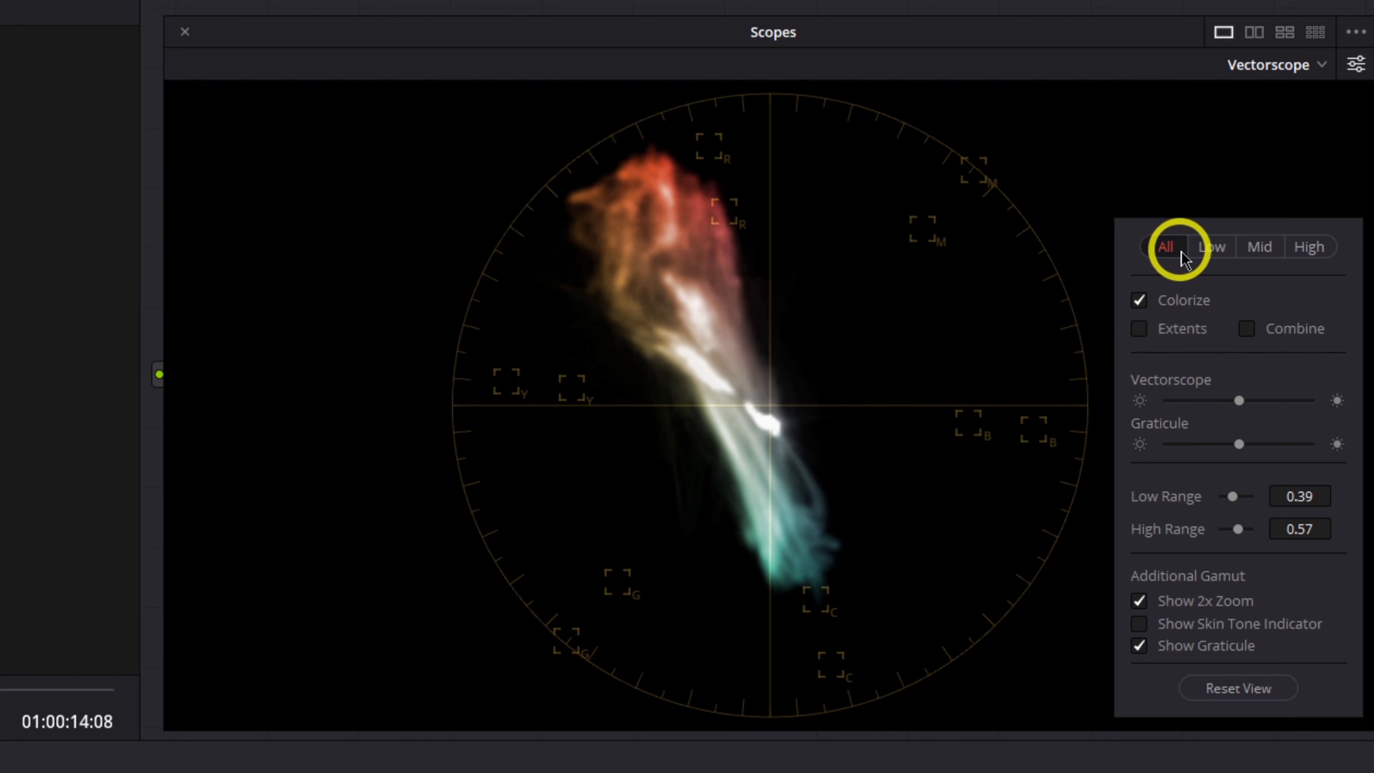
{"action": "mouse_move", "coordinate": [570, 473]}
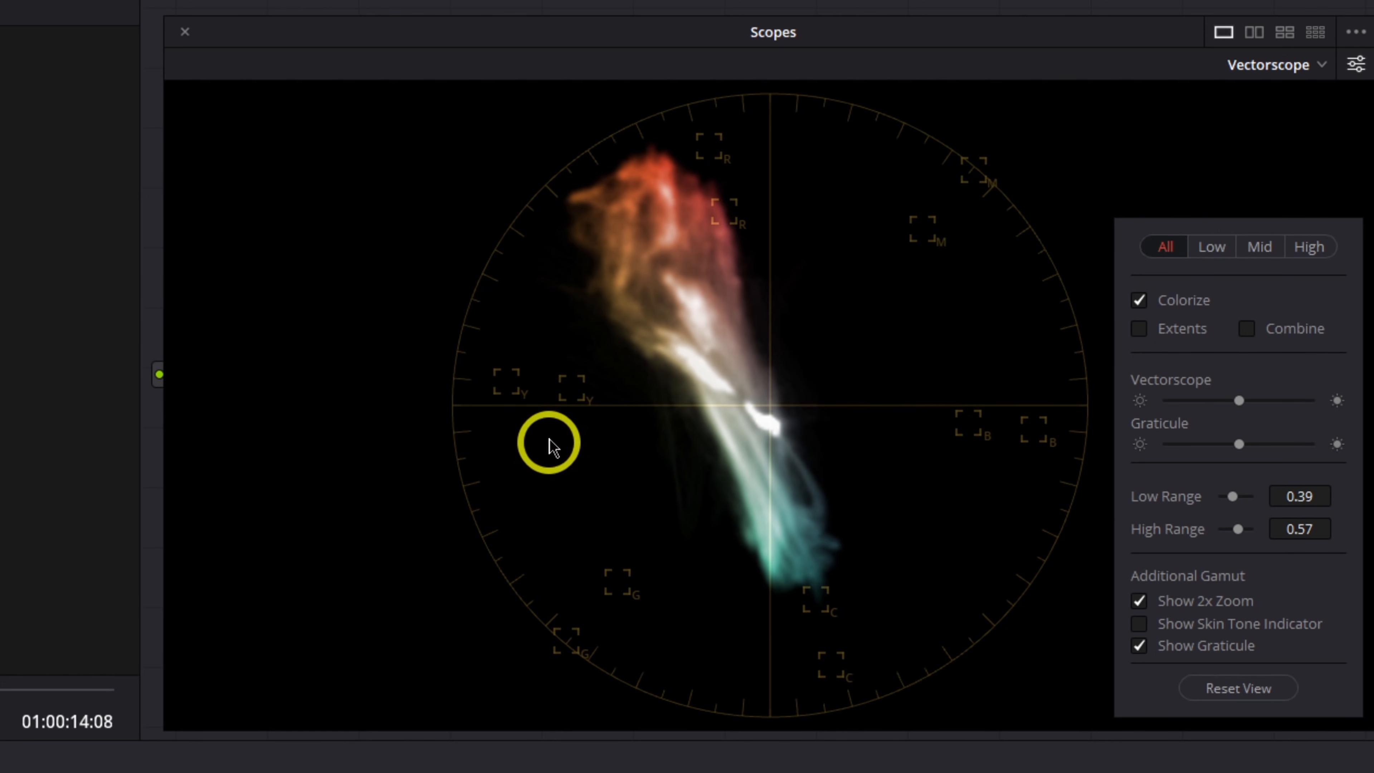
{"action": "left_click", "coordinate": [1212, 246]}
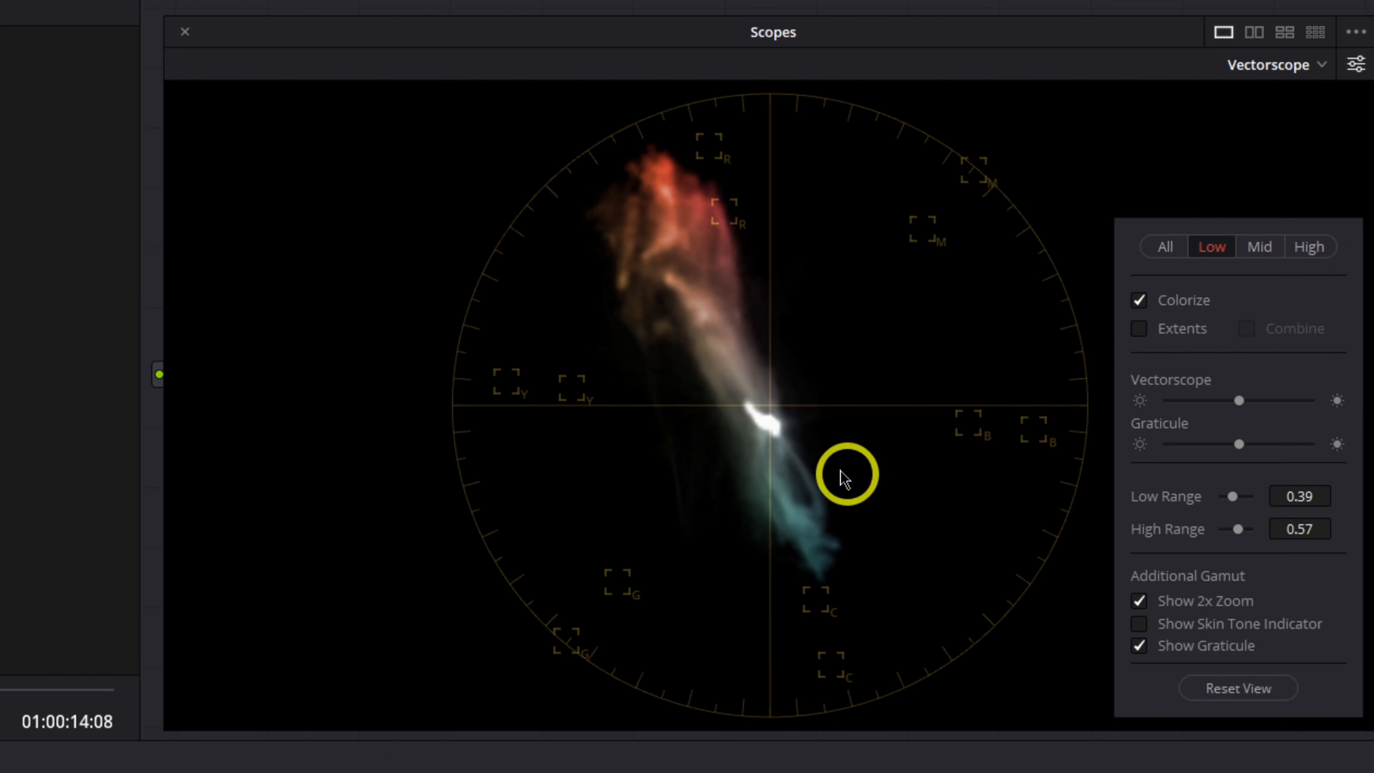
{"action": "left_click", "coordinate": [1260, 246]}
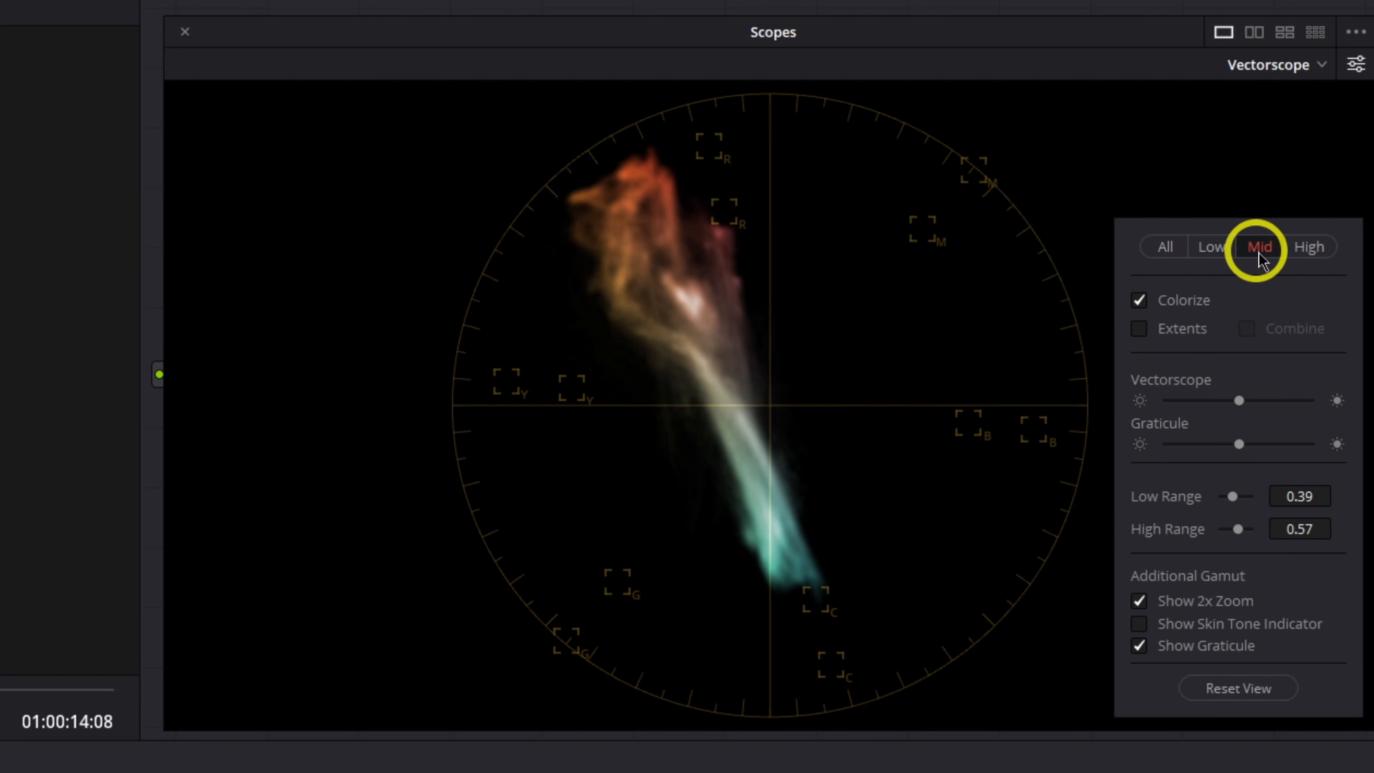
{"action": "left_click", "coordinate": [1308, 246]}
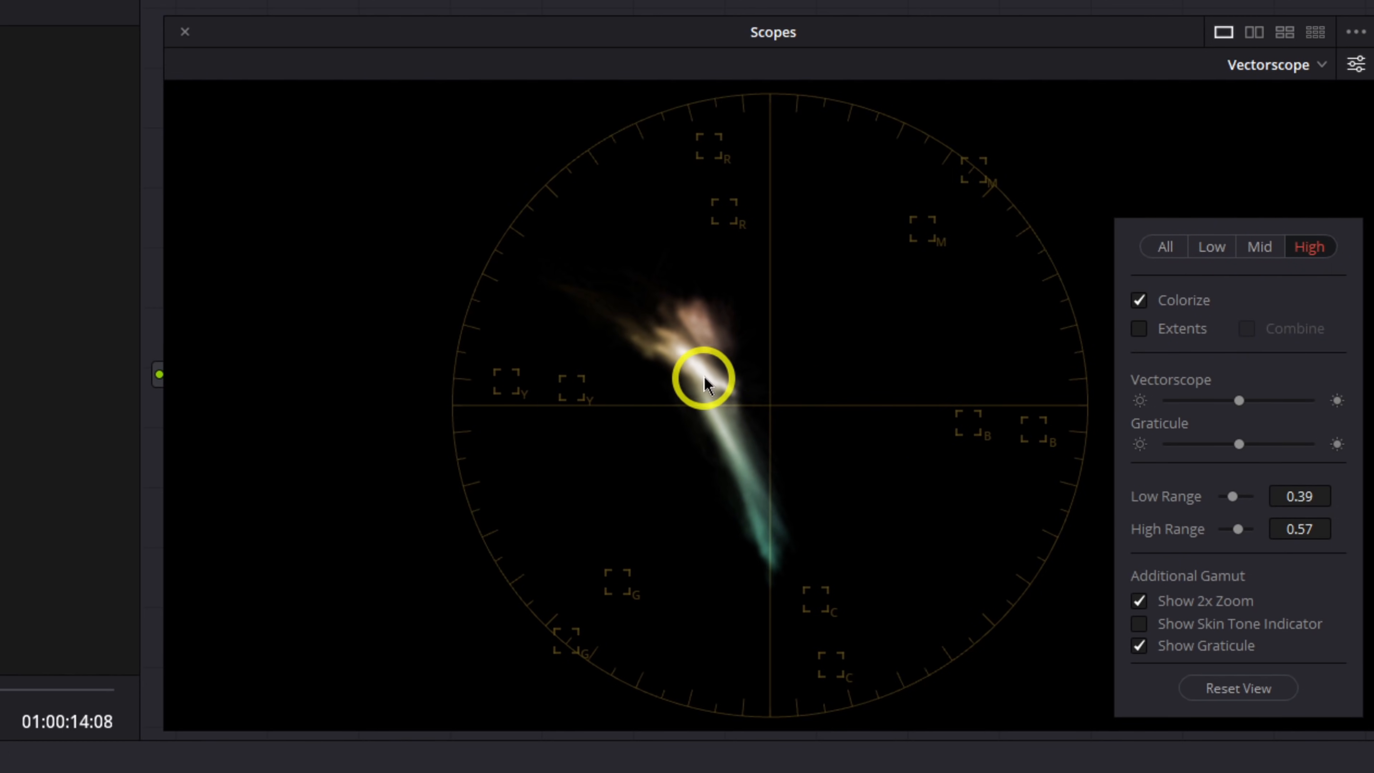
{"action": "left_click", "coordinate": [1166, 246]}
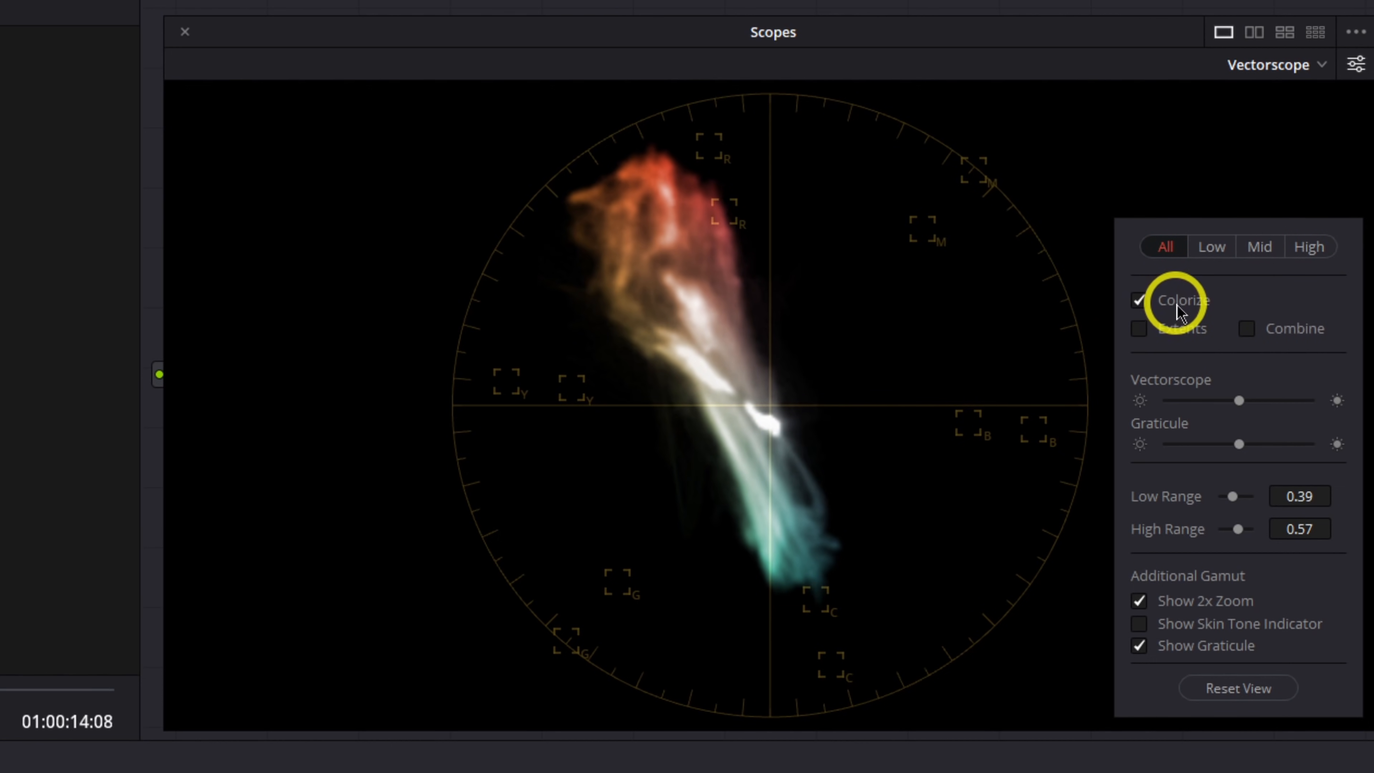
{"action": "left_click", "coordinate": [1139, 300]}
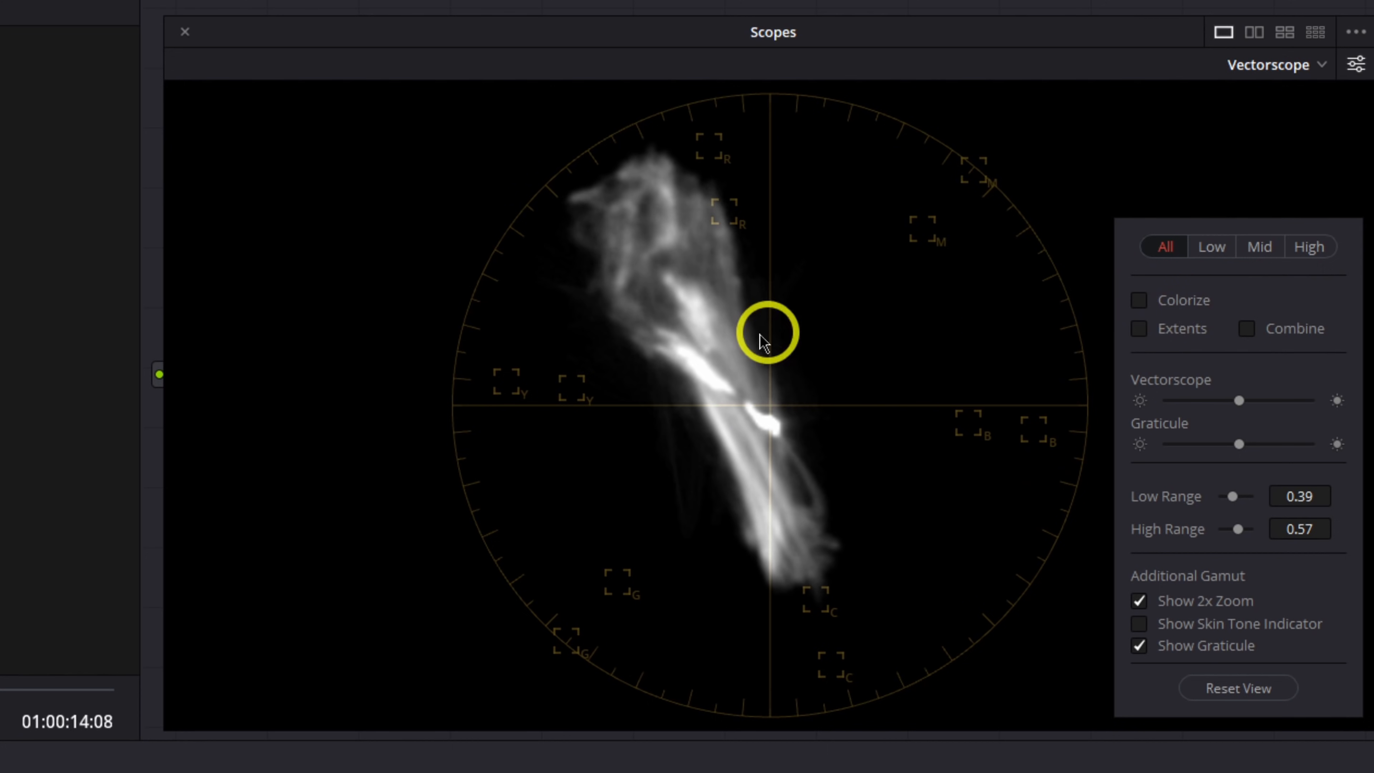
{"action": "mouse_move", "coordinate": [782, 384]}
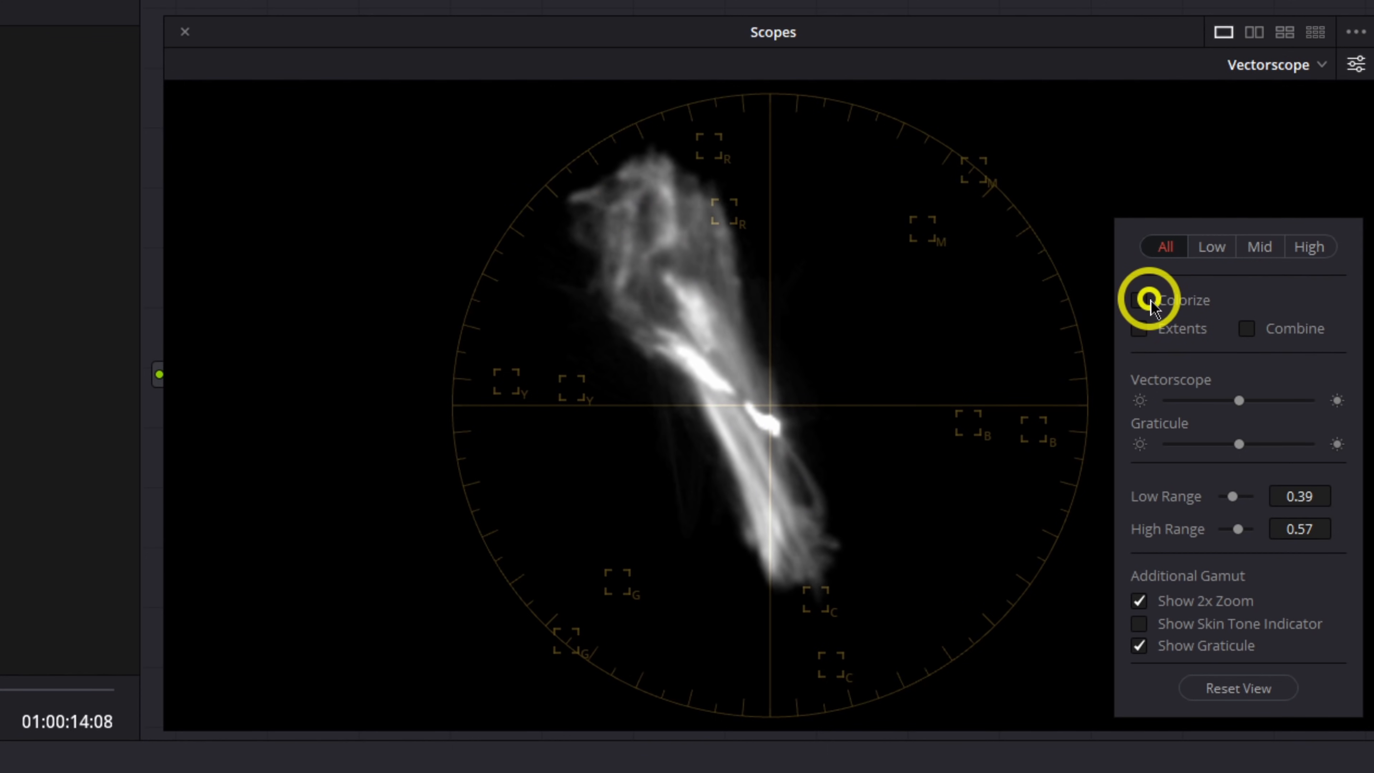
{"action": "left_click", "coordinate": [1139, 300]}
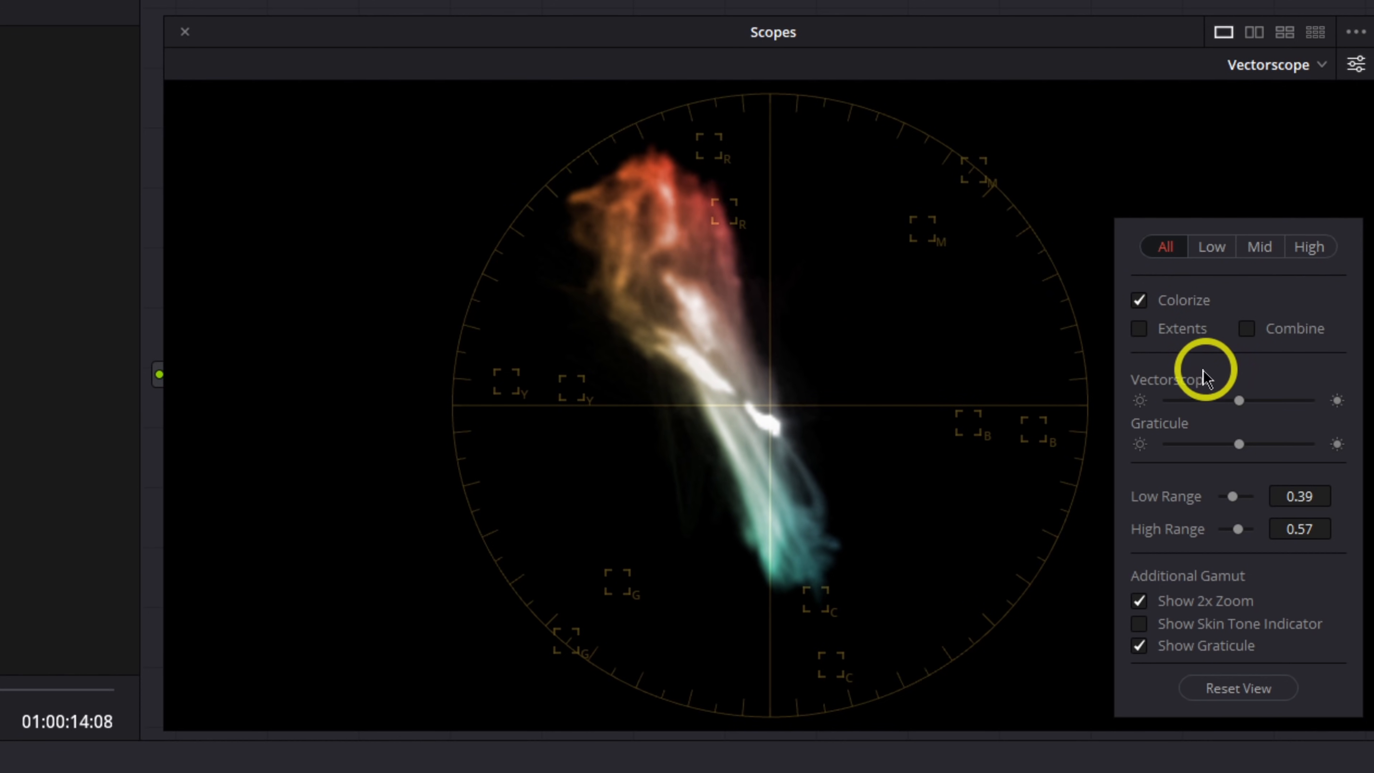
{"action": "left_click", "coordinate": [1139, 328]}
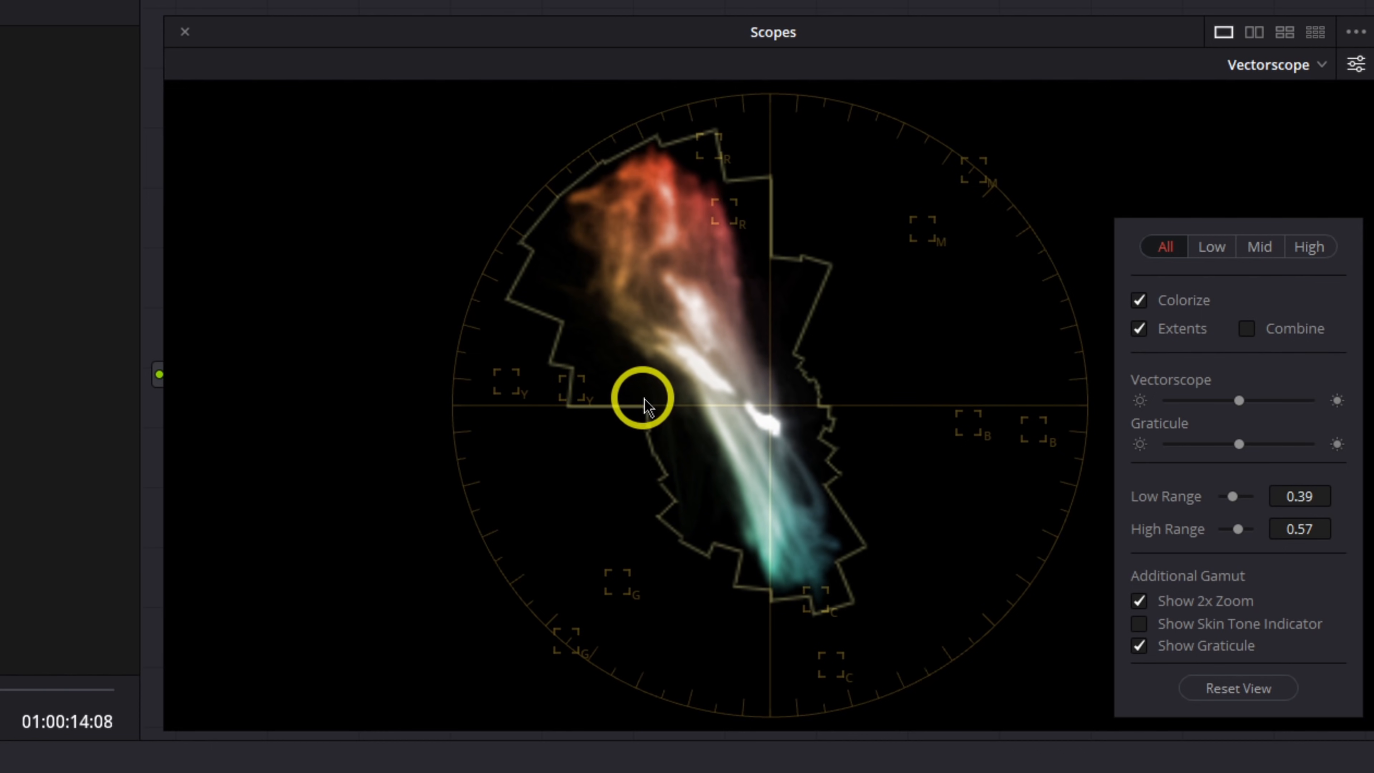
{"action": "mouse_move", "coordinate": [551, 243]}
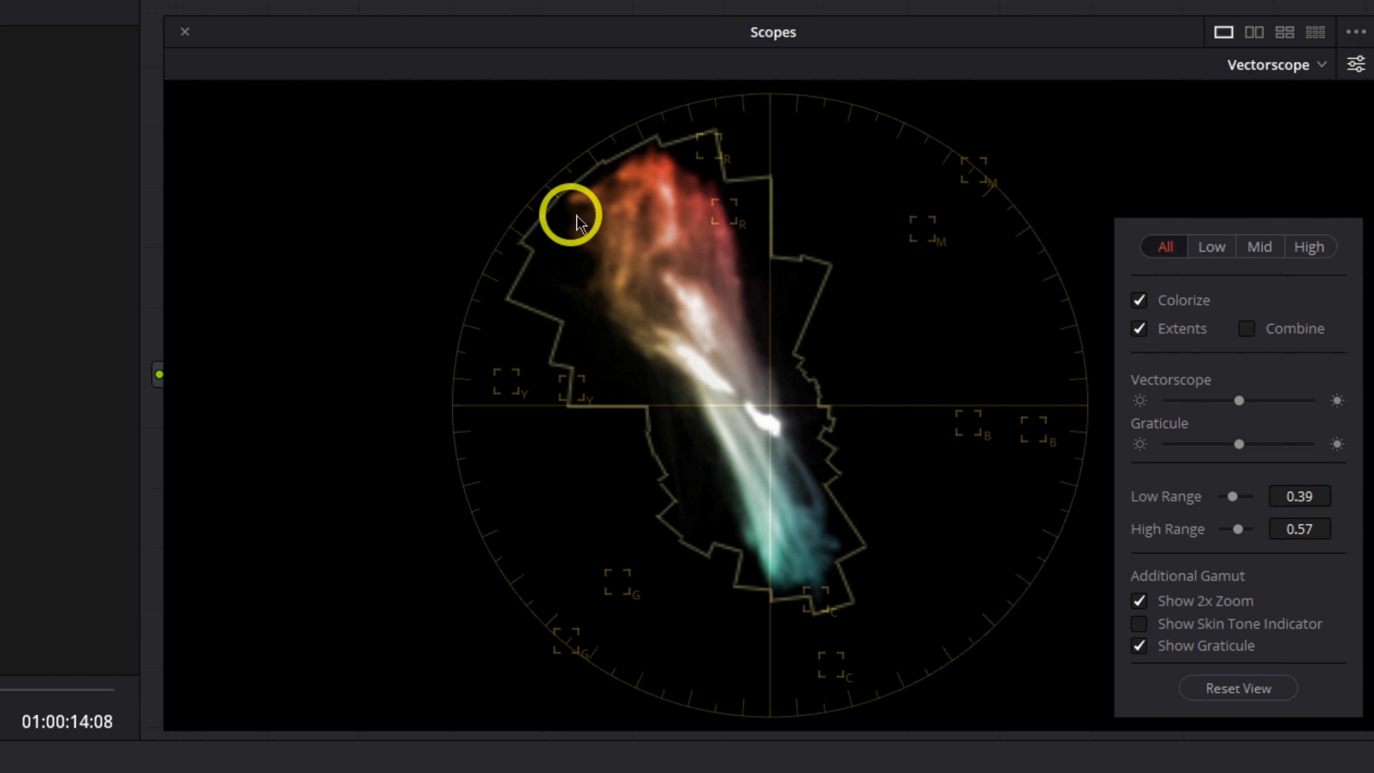
{"action": "mouse_move", "coordinate": [774, 304]}
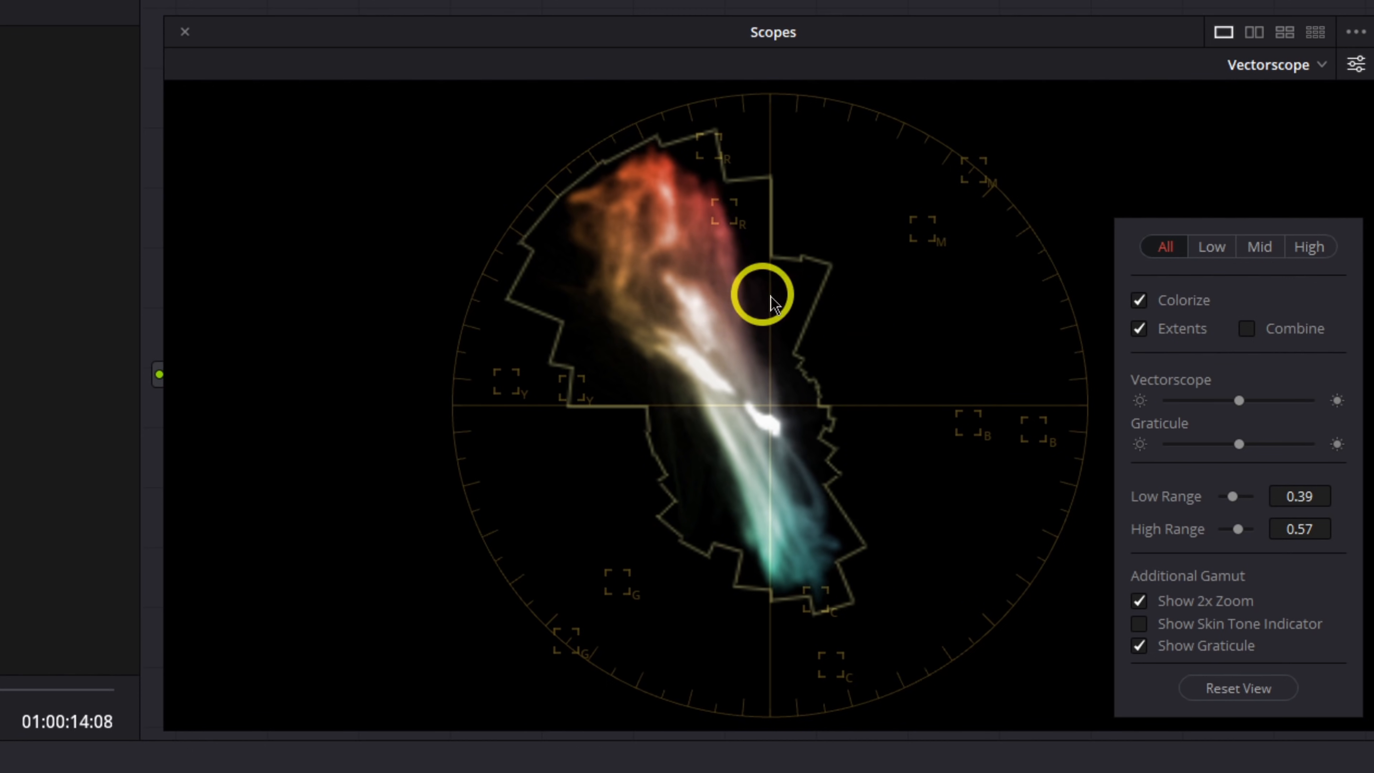
{"action": "left_click", "coordinate": [1138, 328]}
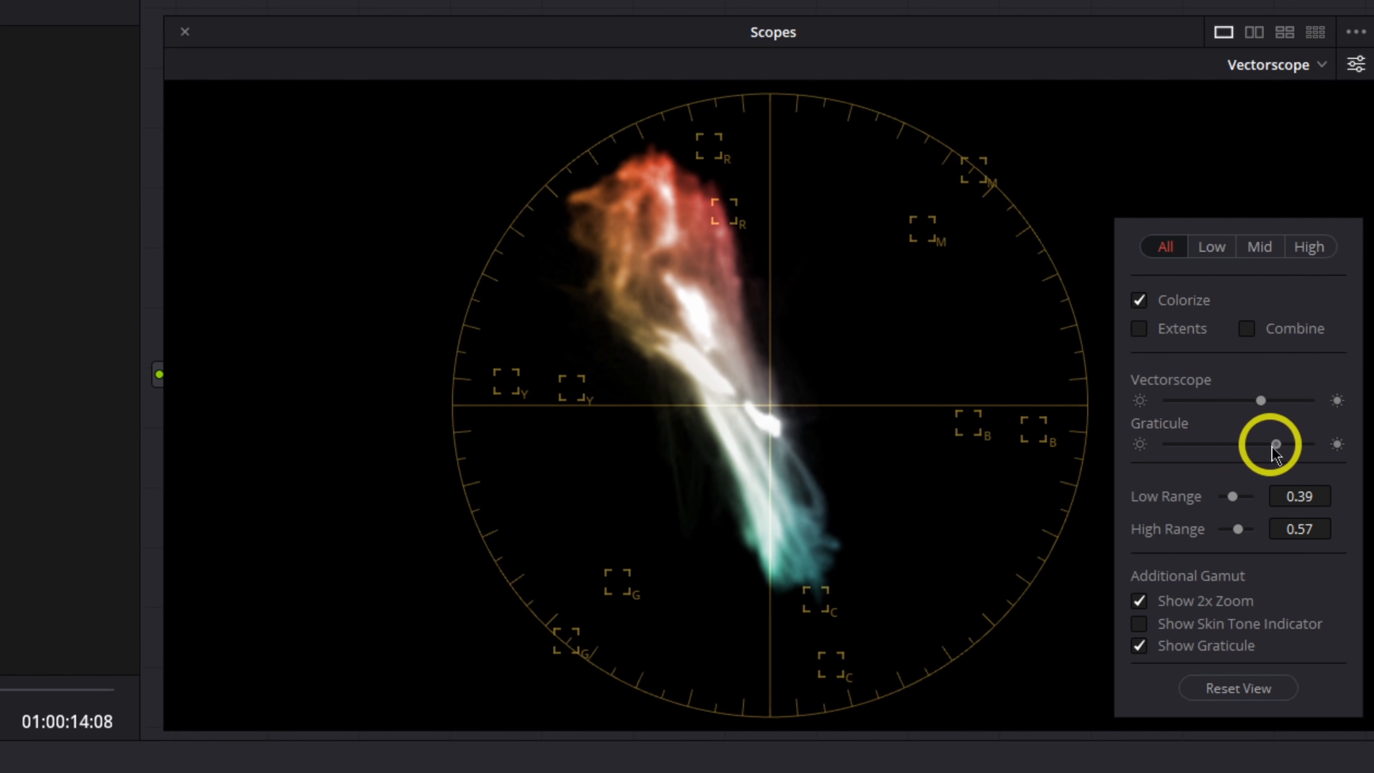
{"action": "left_click_drag", "start_coordinate": [1260, 444], "coordinate": [1288, 444]}
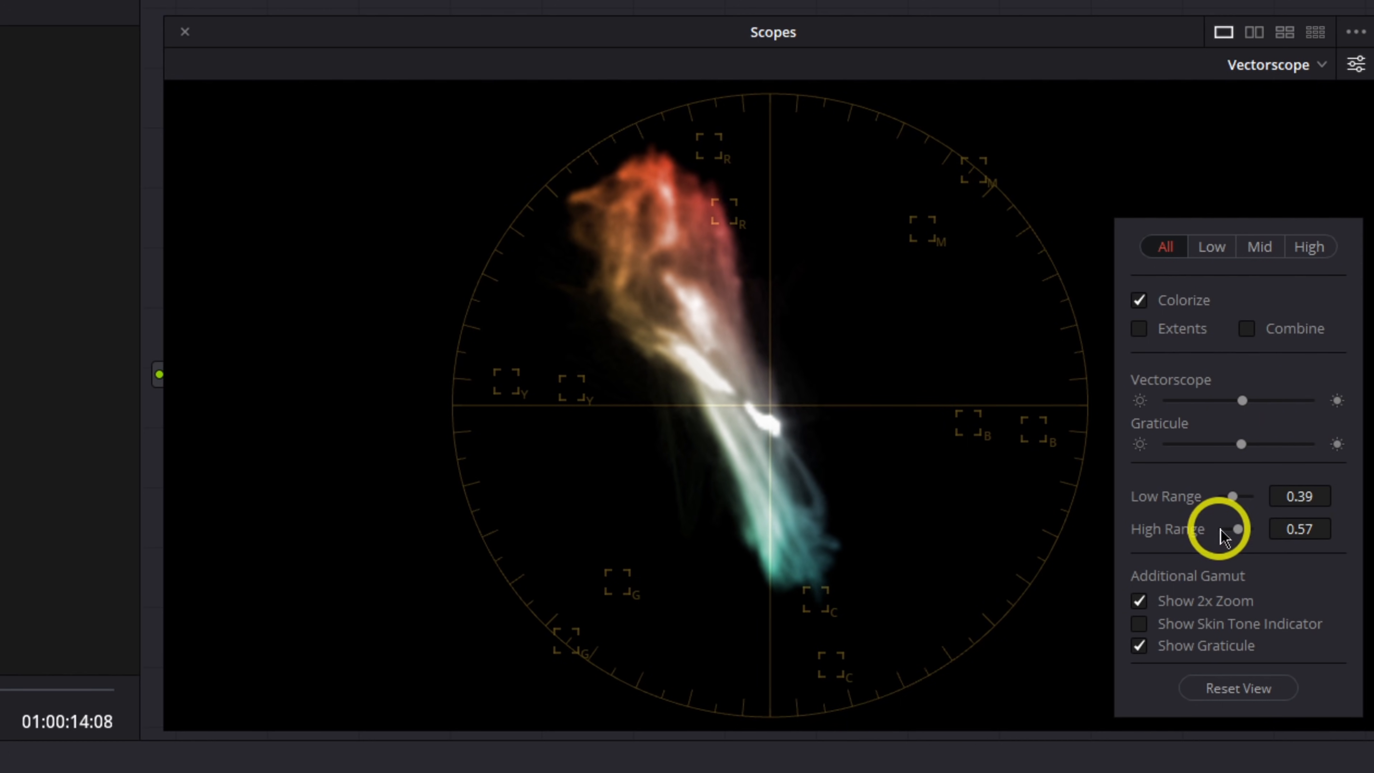
{"action": "mouse_move", "coordinate": [1151, 511]}
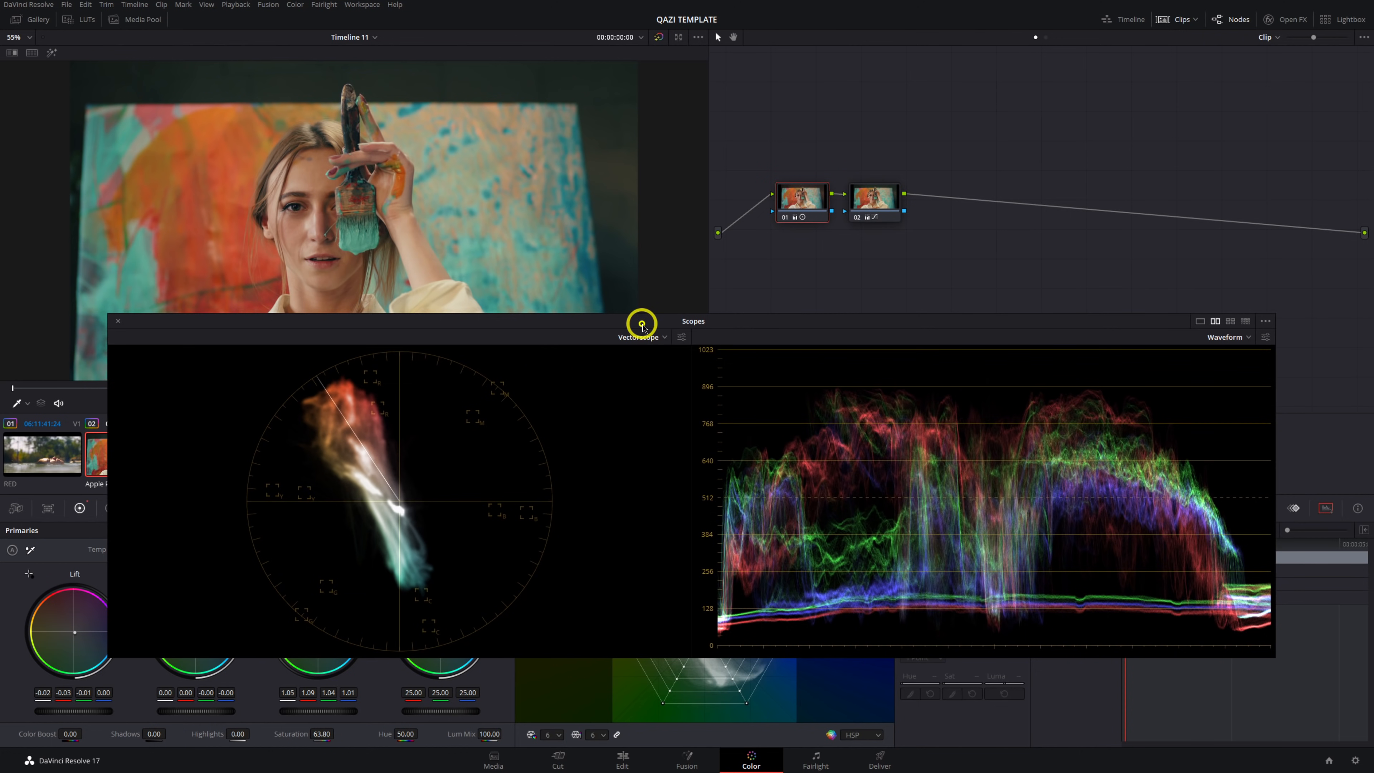
Limit the vectorscope to the Low (shadow) range, limits 0.27 and 0.70, and close its settings
{"action": "left_click", "coordinate": [667, 348]}
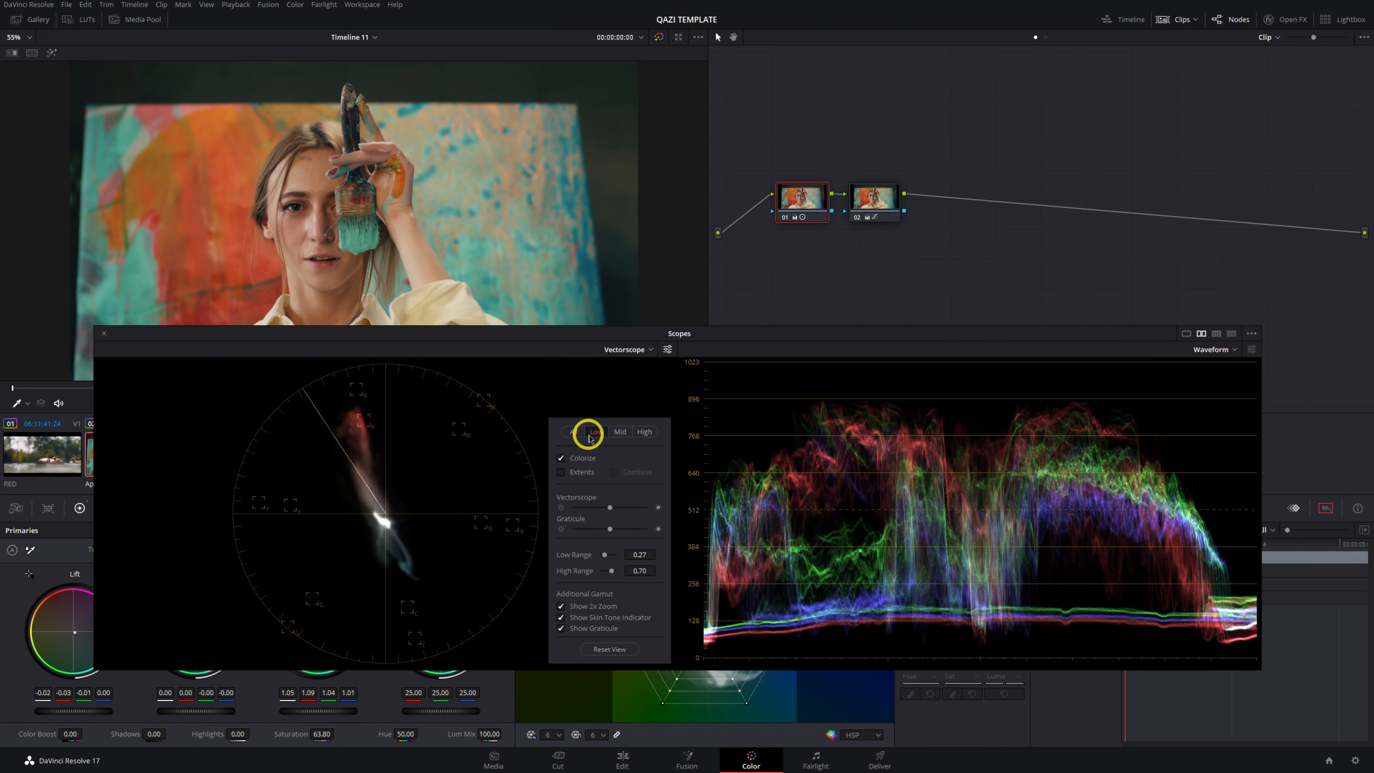
{"action": "left_click", "coordinate": [597, 431]}
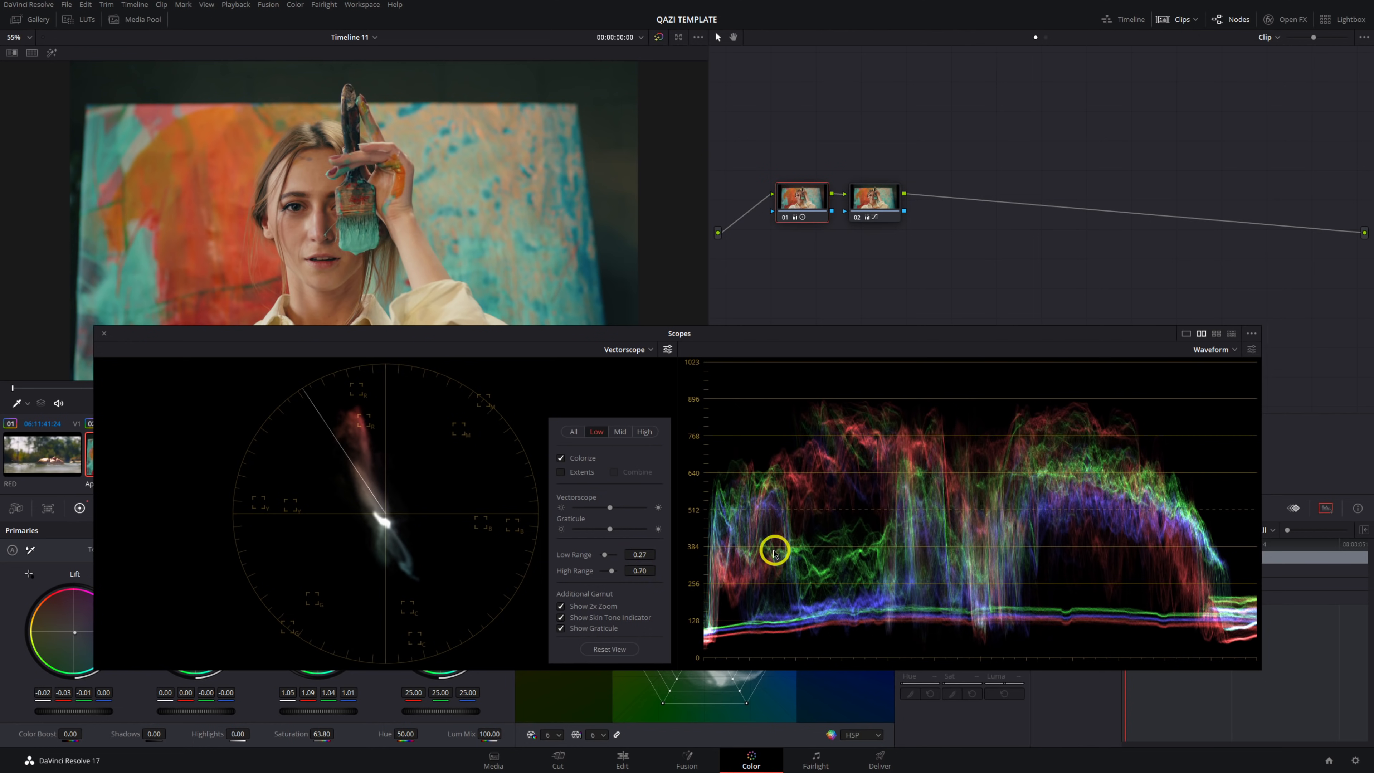
{"action": "mouse_move", "coordinate": [807, 457]}
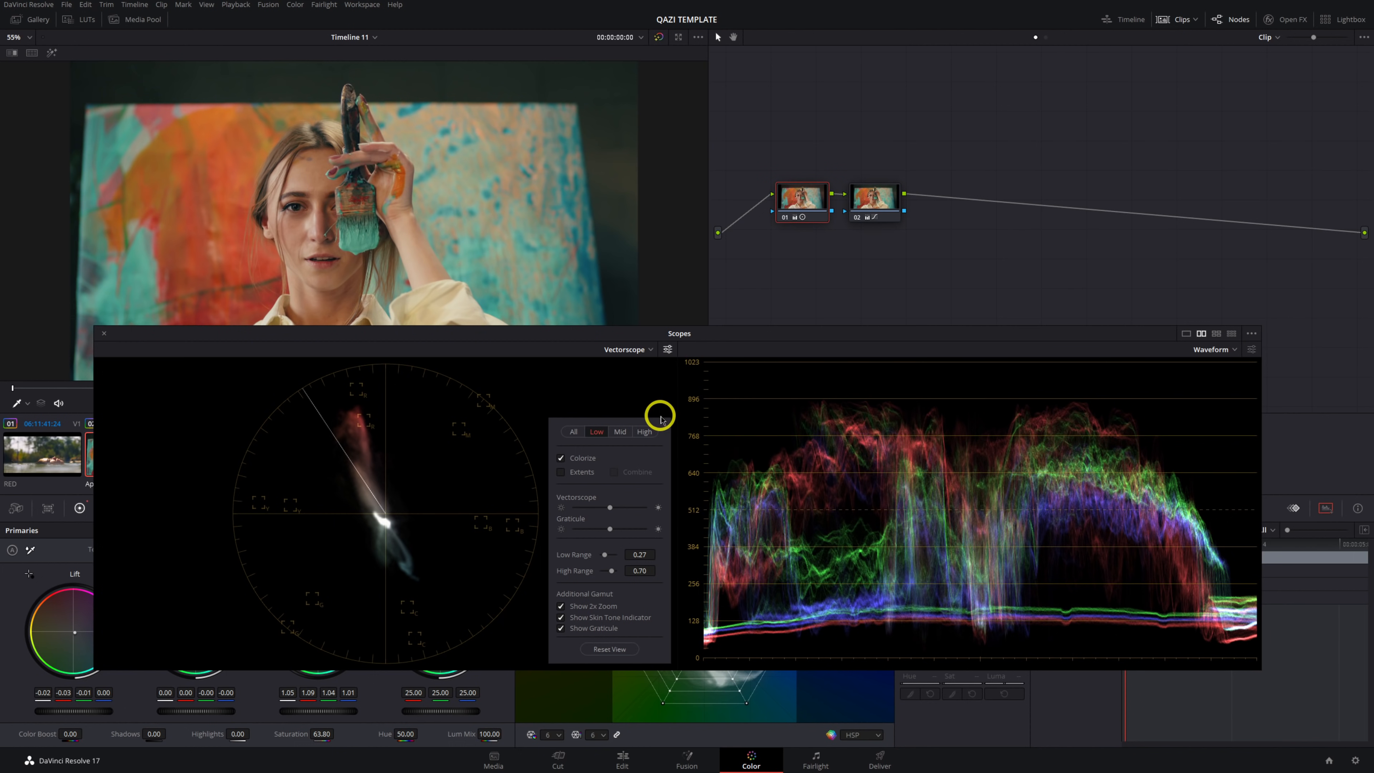
{"action": "left_click", "coordinate": [1252, 334]}
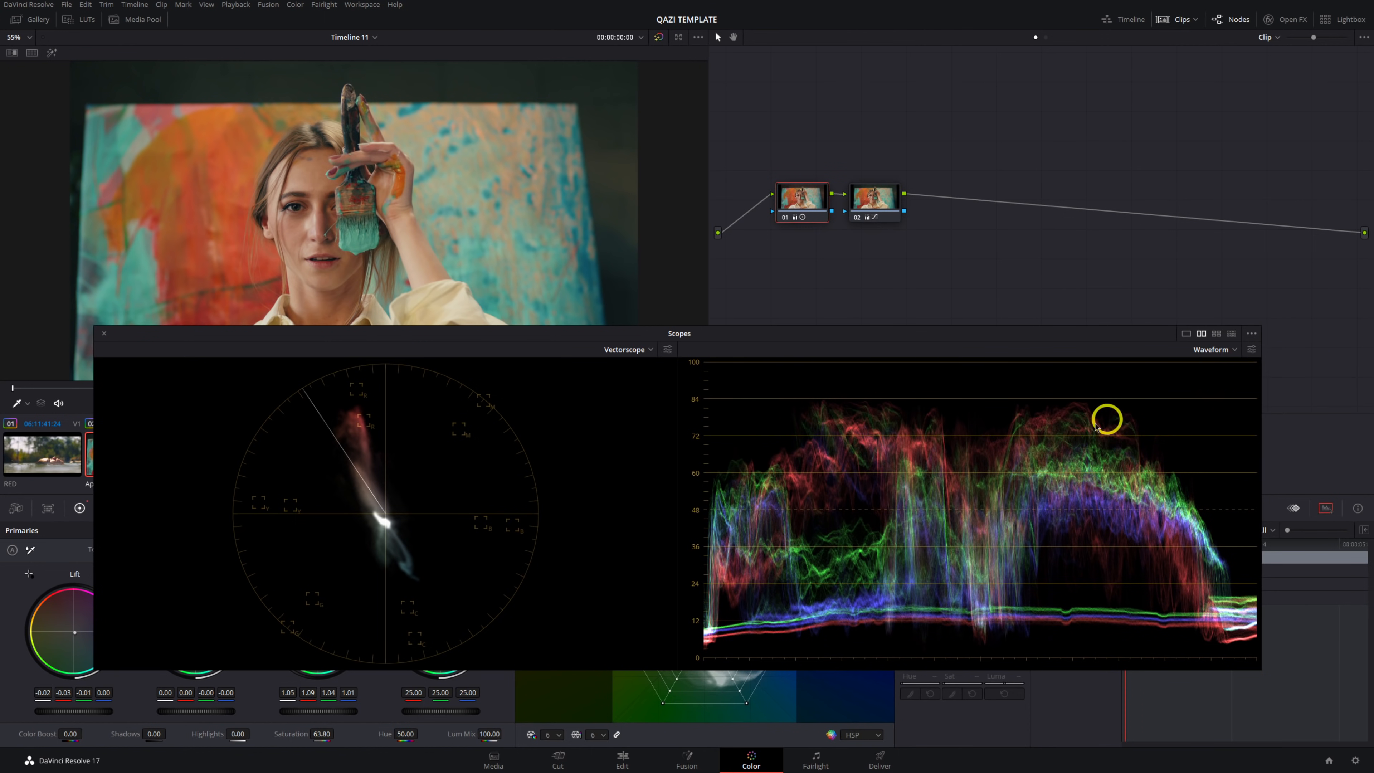
{"action": "mouse_move", "coordinate": [631, 489]}
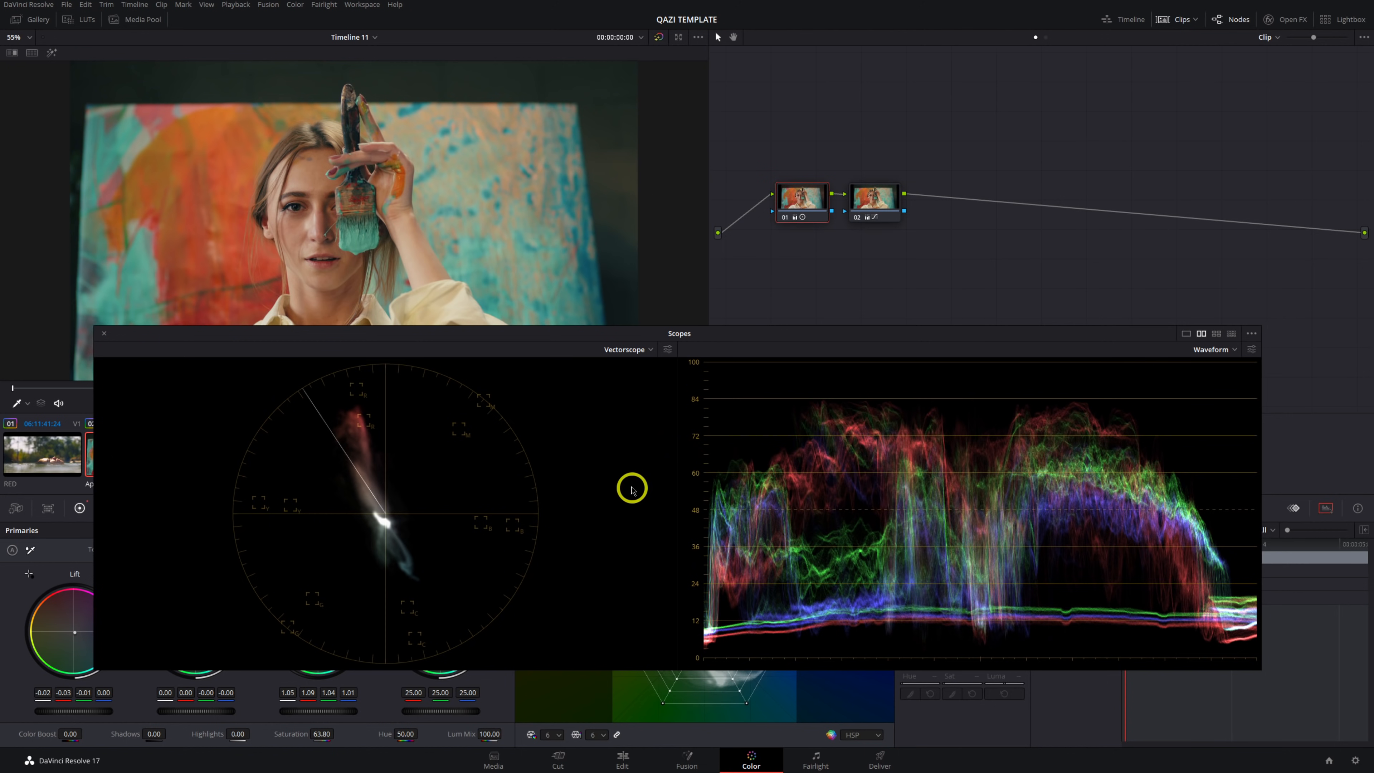
Reopen the vectorscope settings and start editing the shadow Low Range field
{"action": "left_click", "coordinate": [667, 348]}
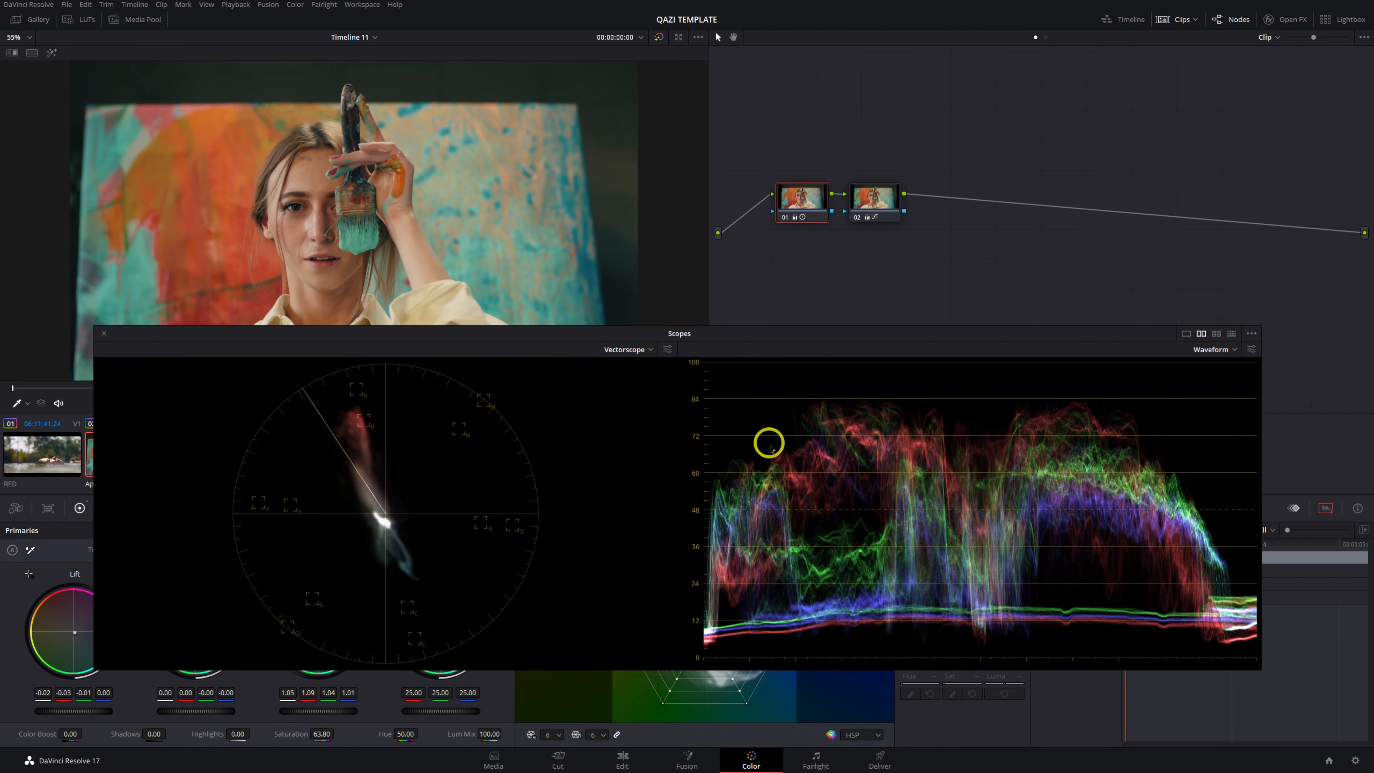
{"action": "left_click", "coordinate": [667, 349]}
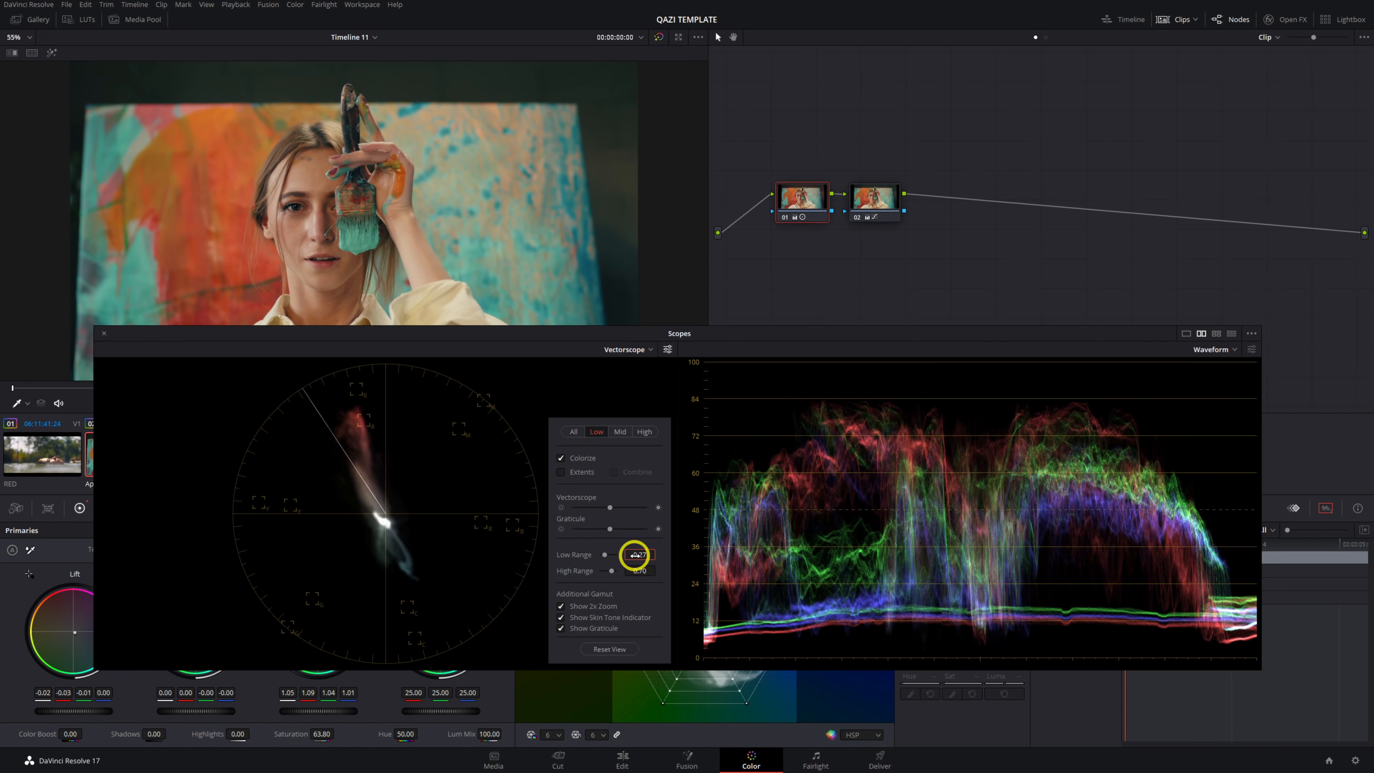
Set the Low Range limit to 0.50, preview High, and switch to the single Vectorscope layout
{"action": "type", "text": "0.50"}
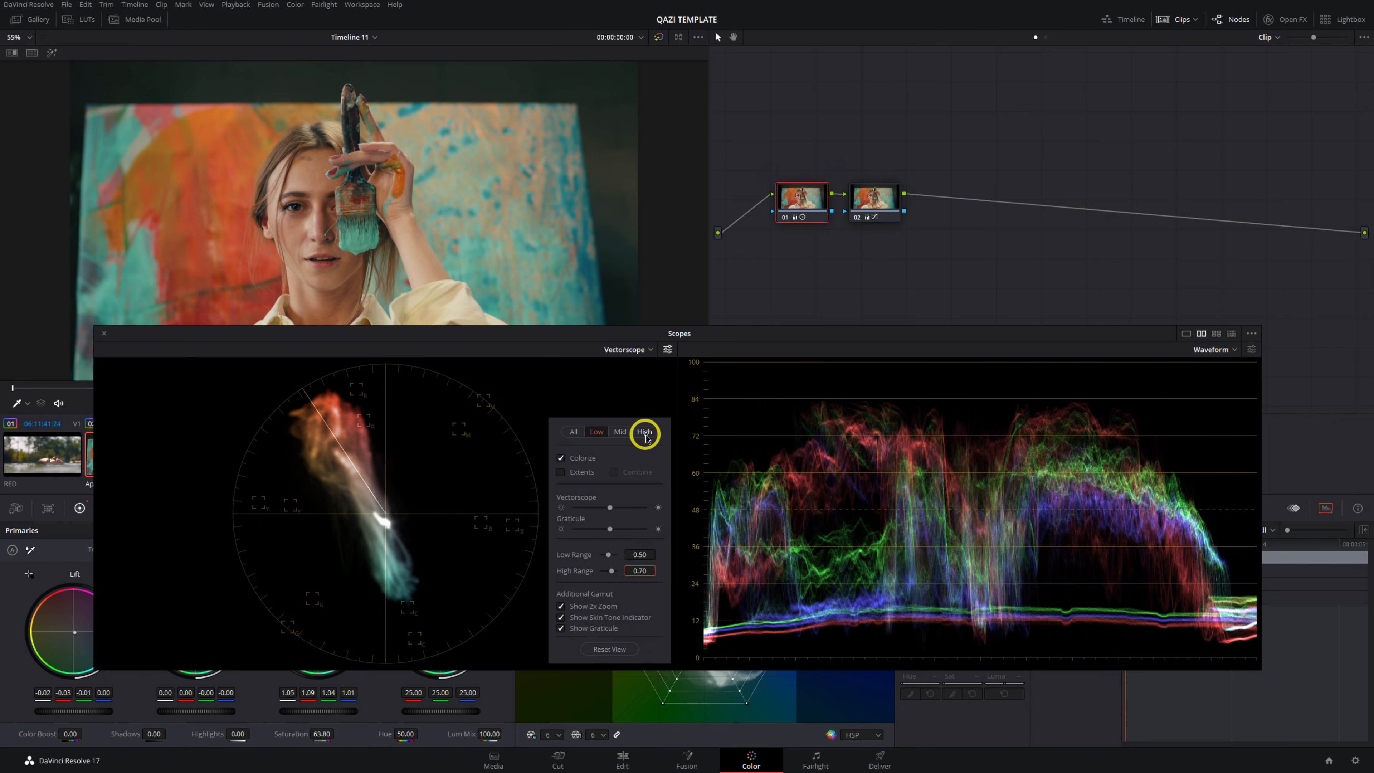
{"action": "left_click", "coordinate": [645, 432]}
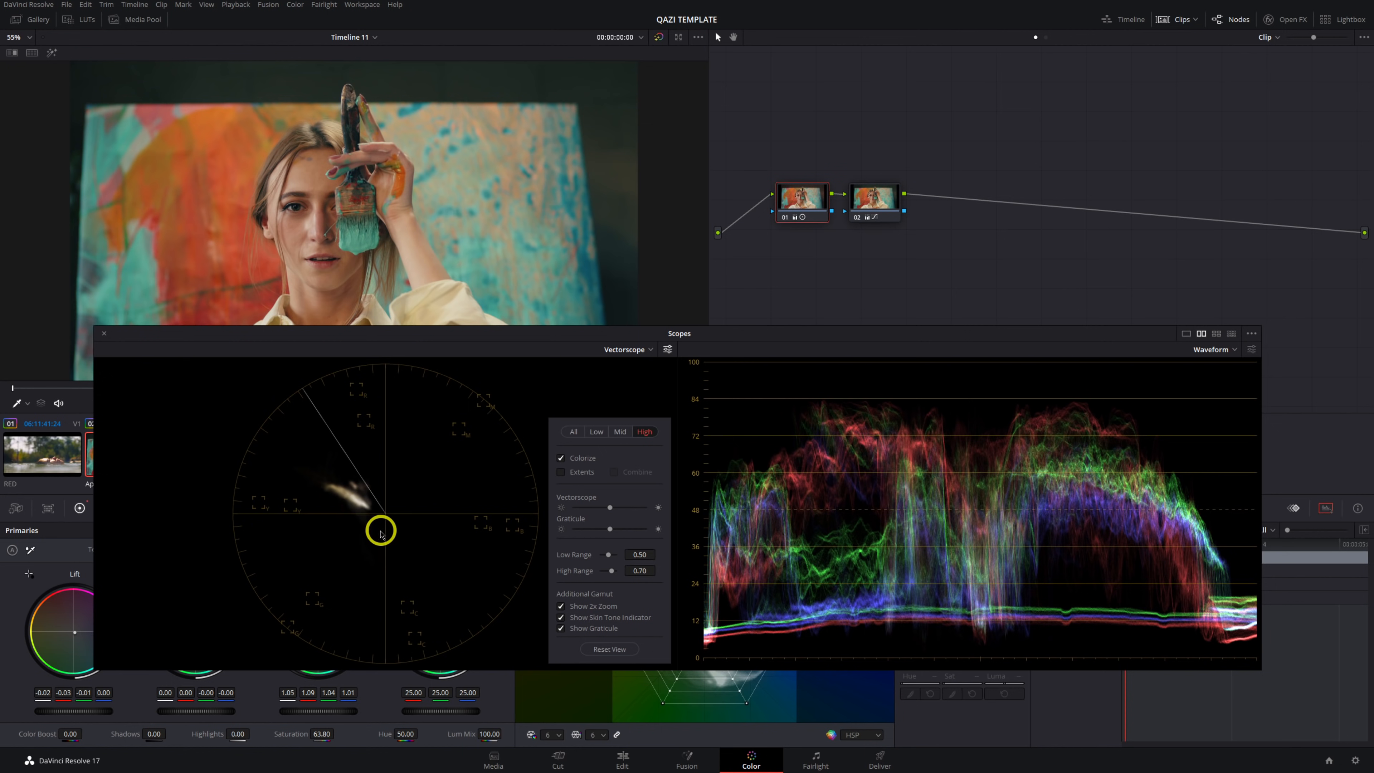
{"action": "mouse_move", "coordinate": [602, 449]}
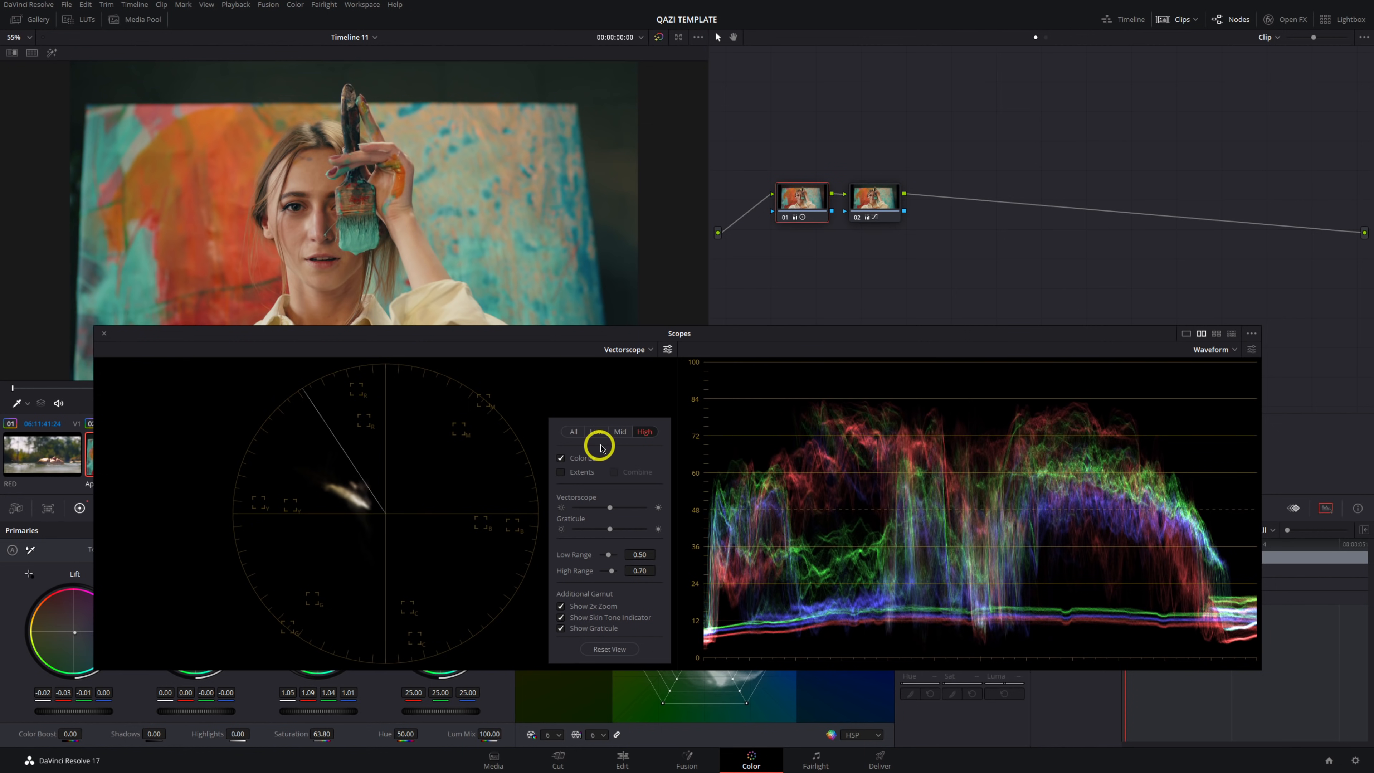
{"action": "left_click", "coordinate": [620, 431]}
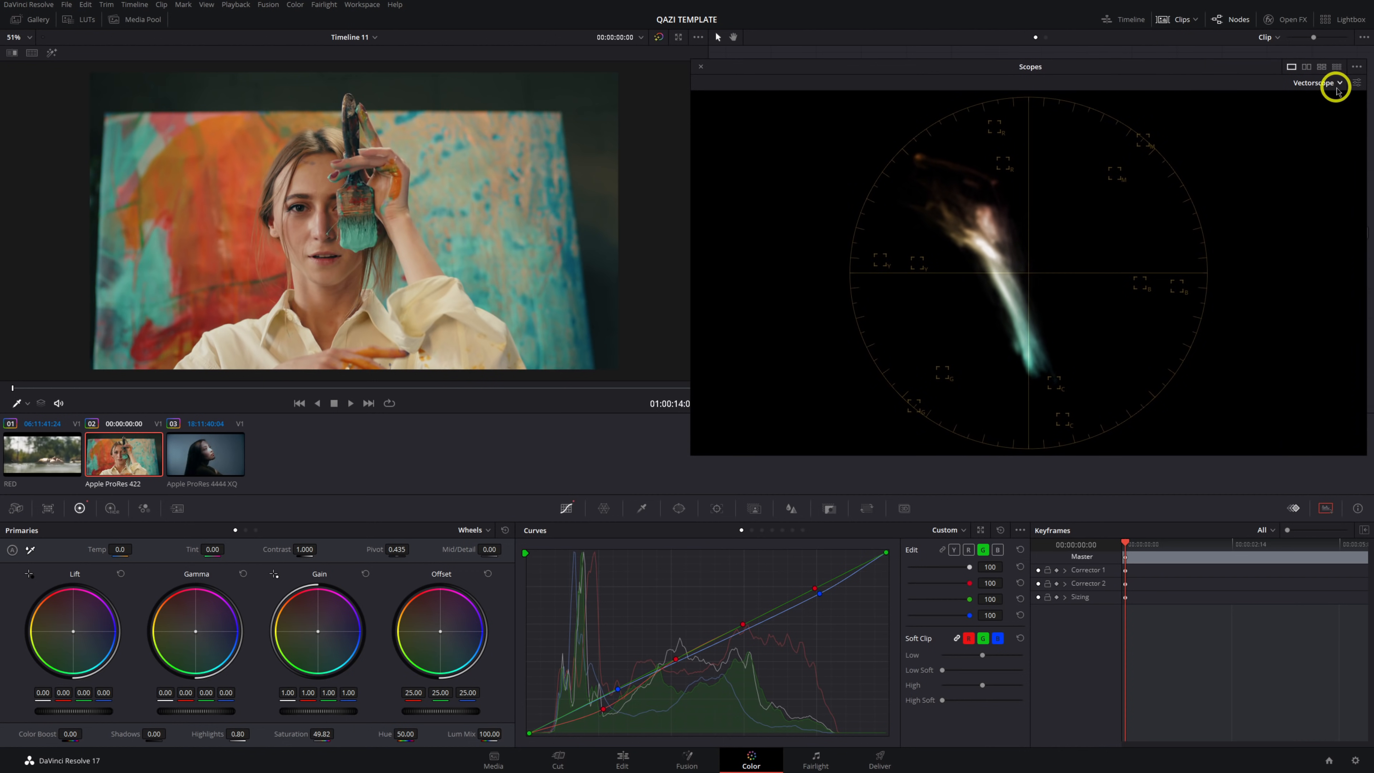
In vectorscope settings confirm Colorize, 2x Zoom and Skin Tone Indicator on across All ranges
{"action": "left_click", "coordinate": [1358, 83]}
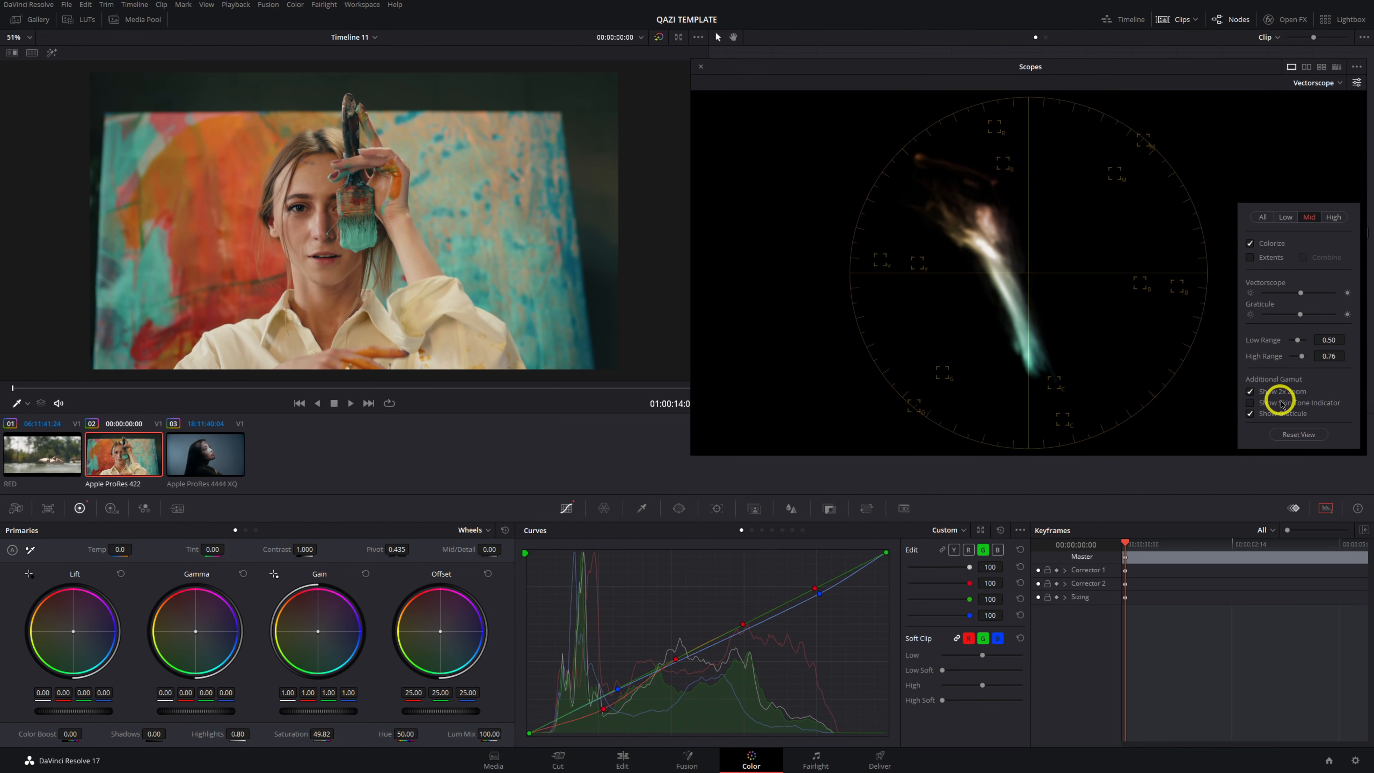
{"action": "left_click", "coordinate": [1250, 391]}
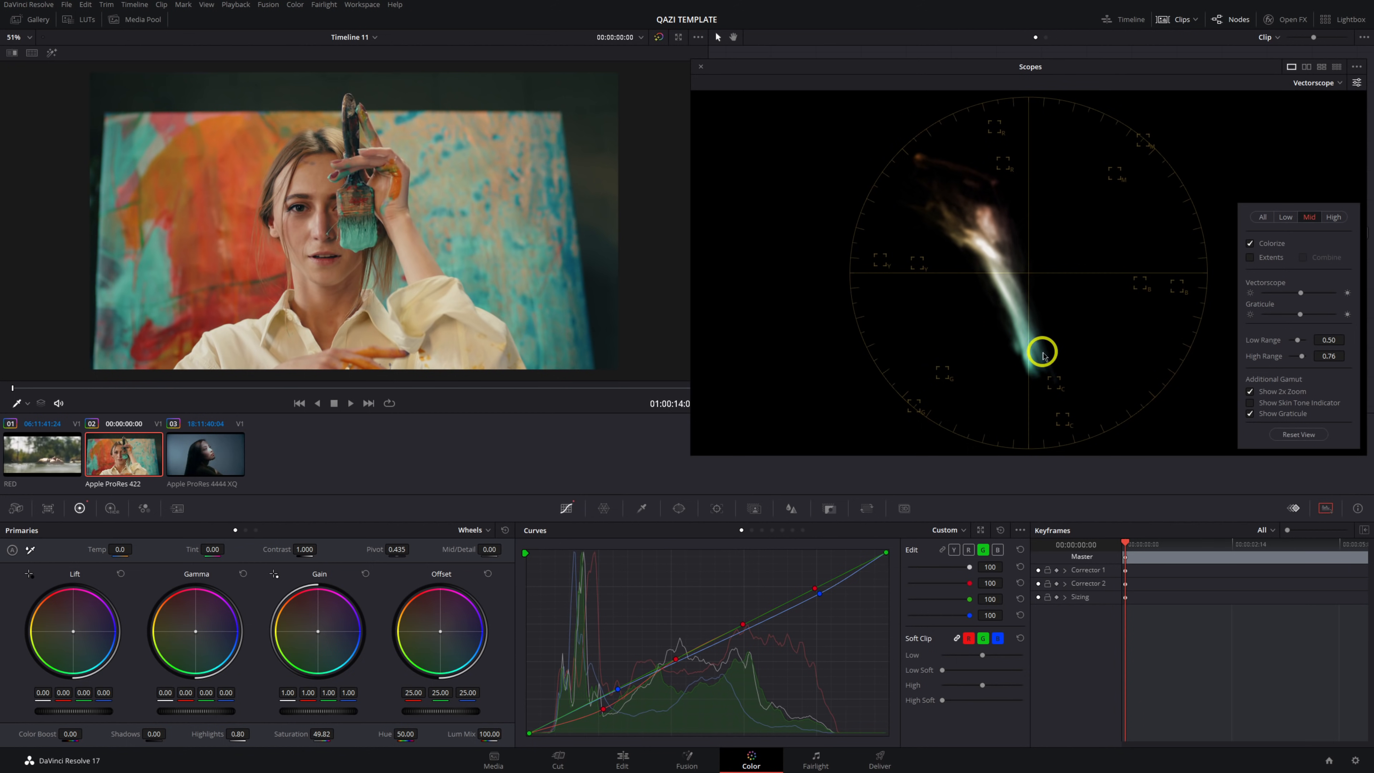
{"action": "left_click", "coordinate": [1262, 216]}
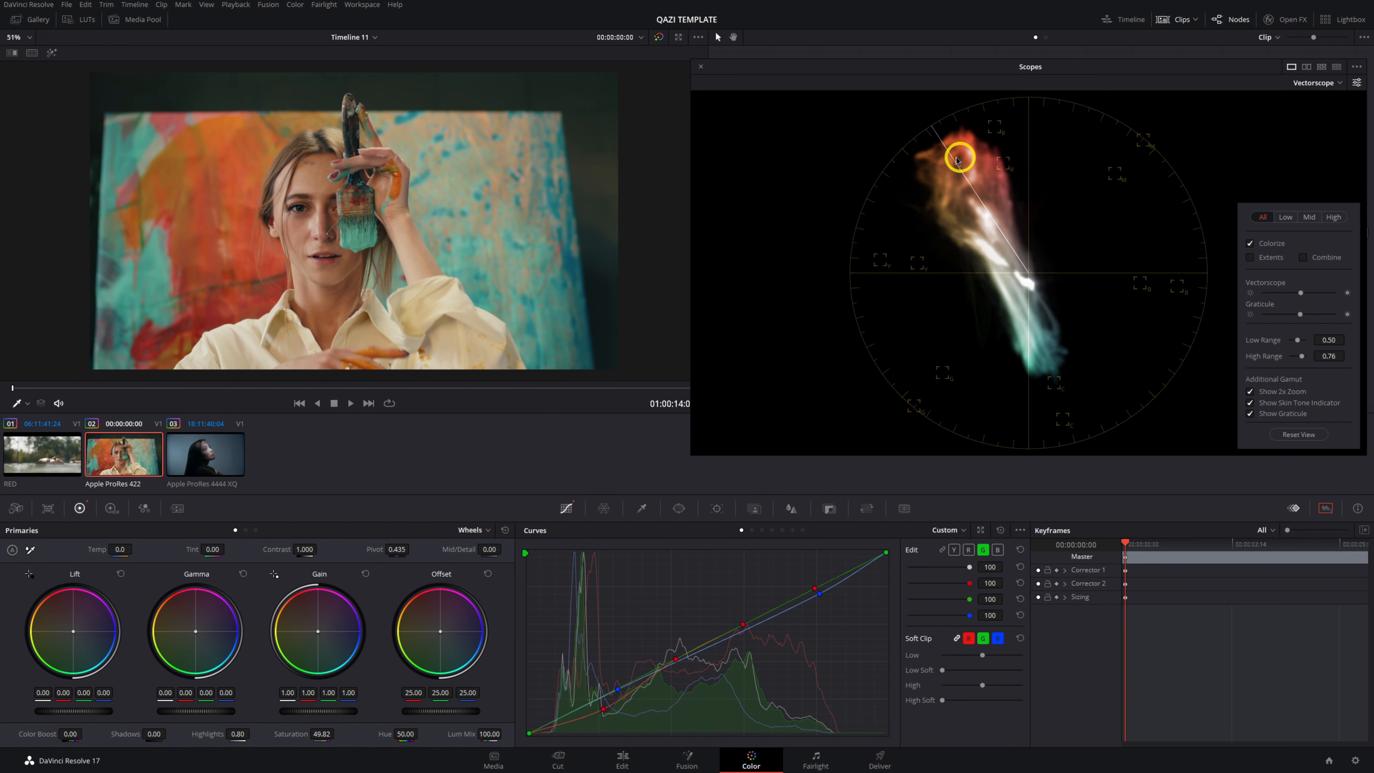
{"action": "mouse_move", "coordinate": [1000, 248]}
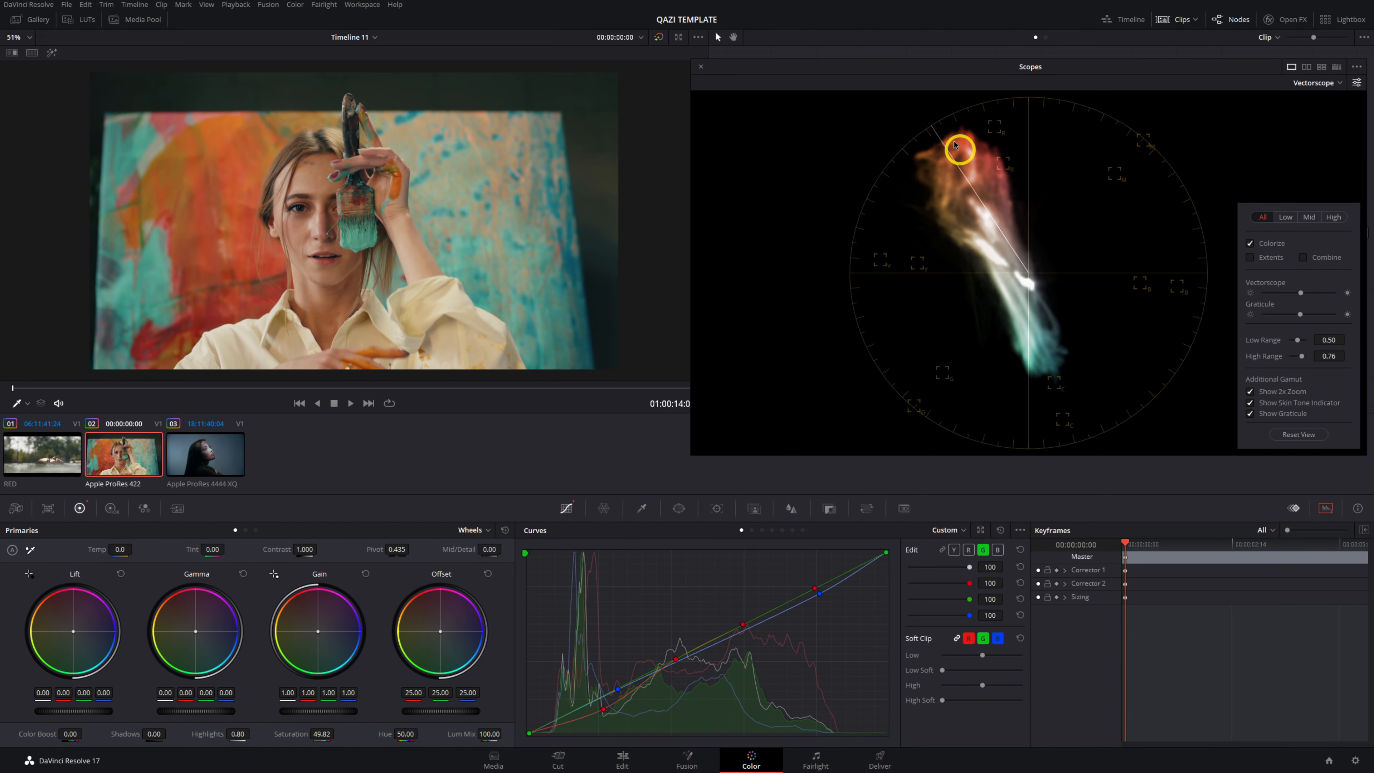
{"action": "mouse_move", "coordinate": [1053, 258]}
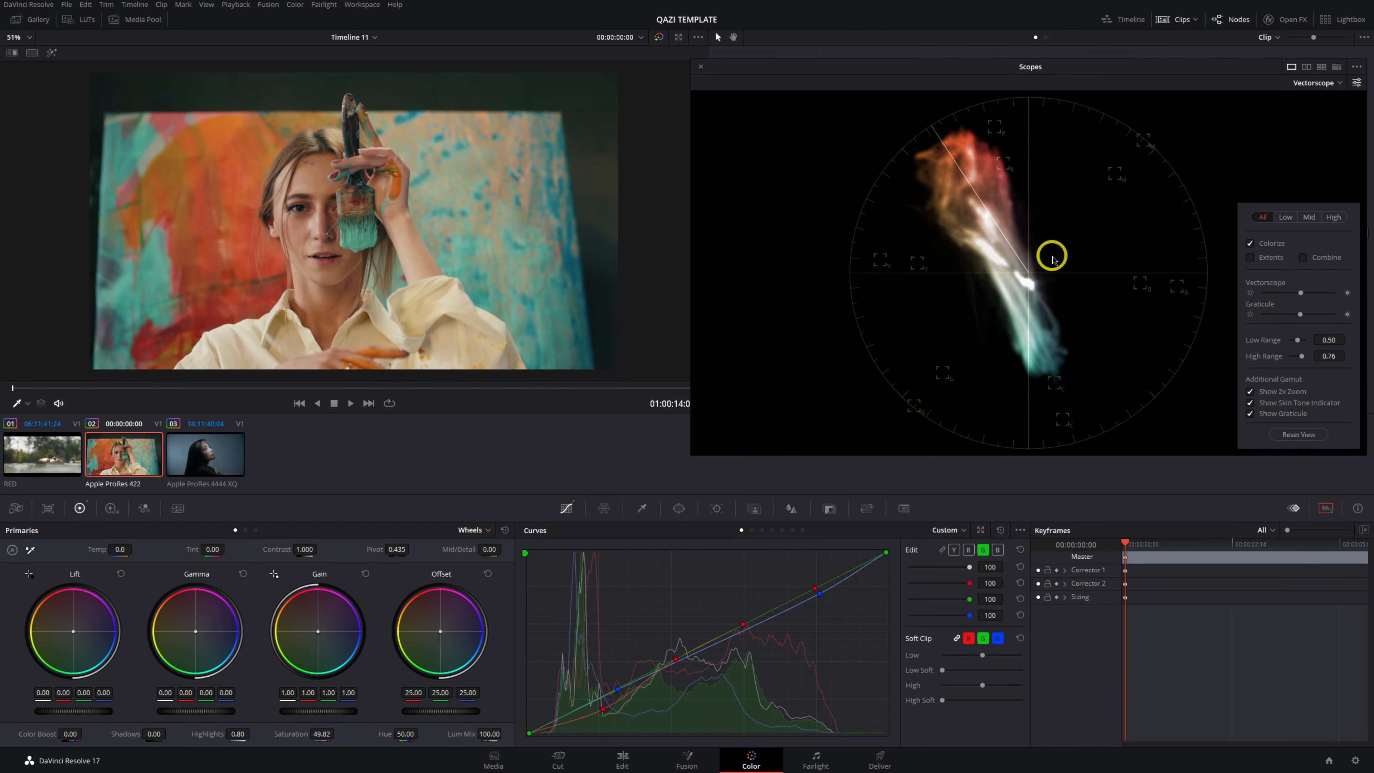
{"action": "mouse_move", "coordinate": [971, 274]}
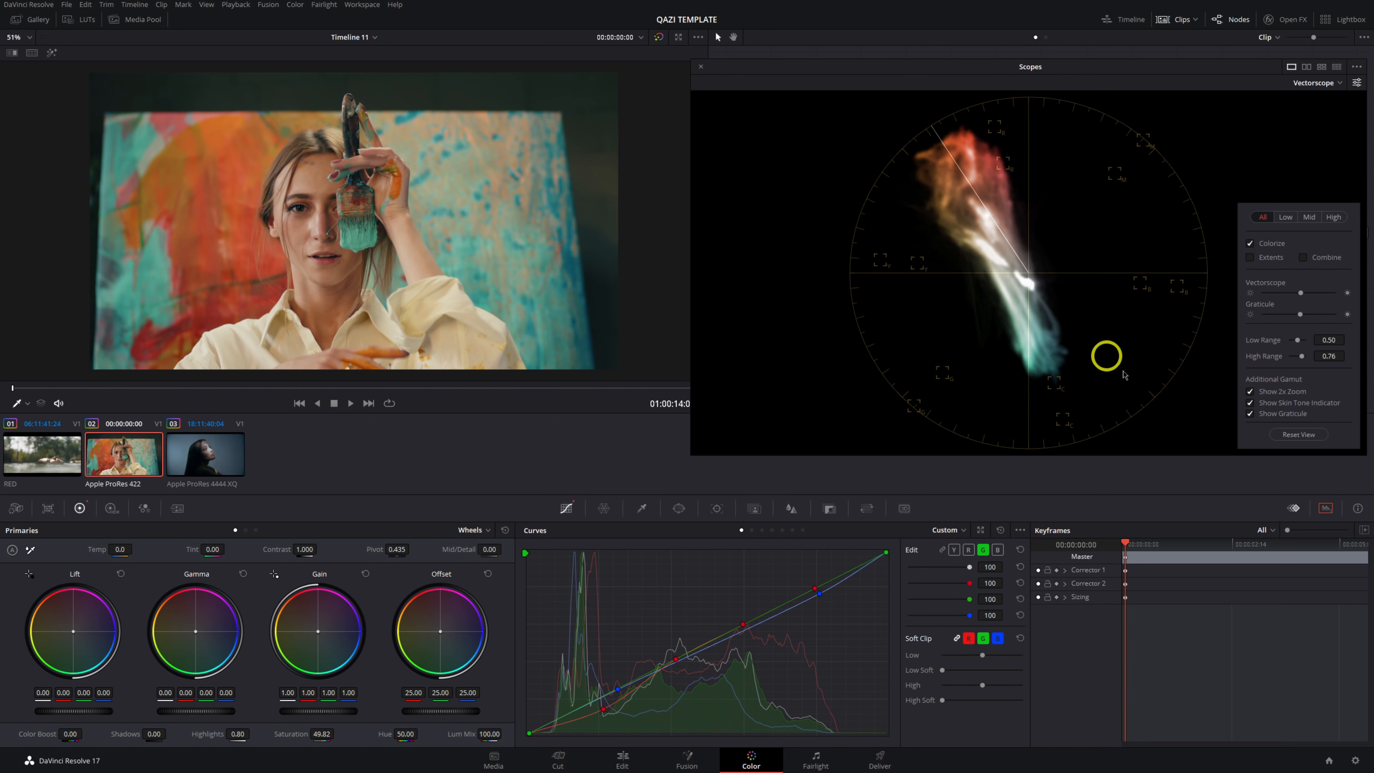
Toggle Show Graticule off and back on, then bring up the scopes ••• display options
{"action": "left_click", "coordinate": [1251, 413]}
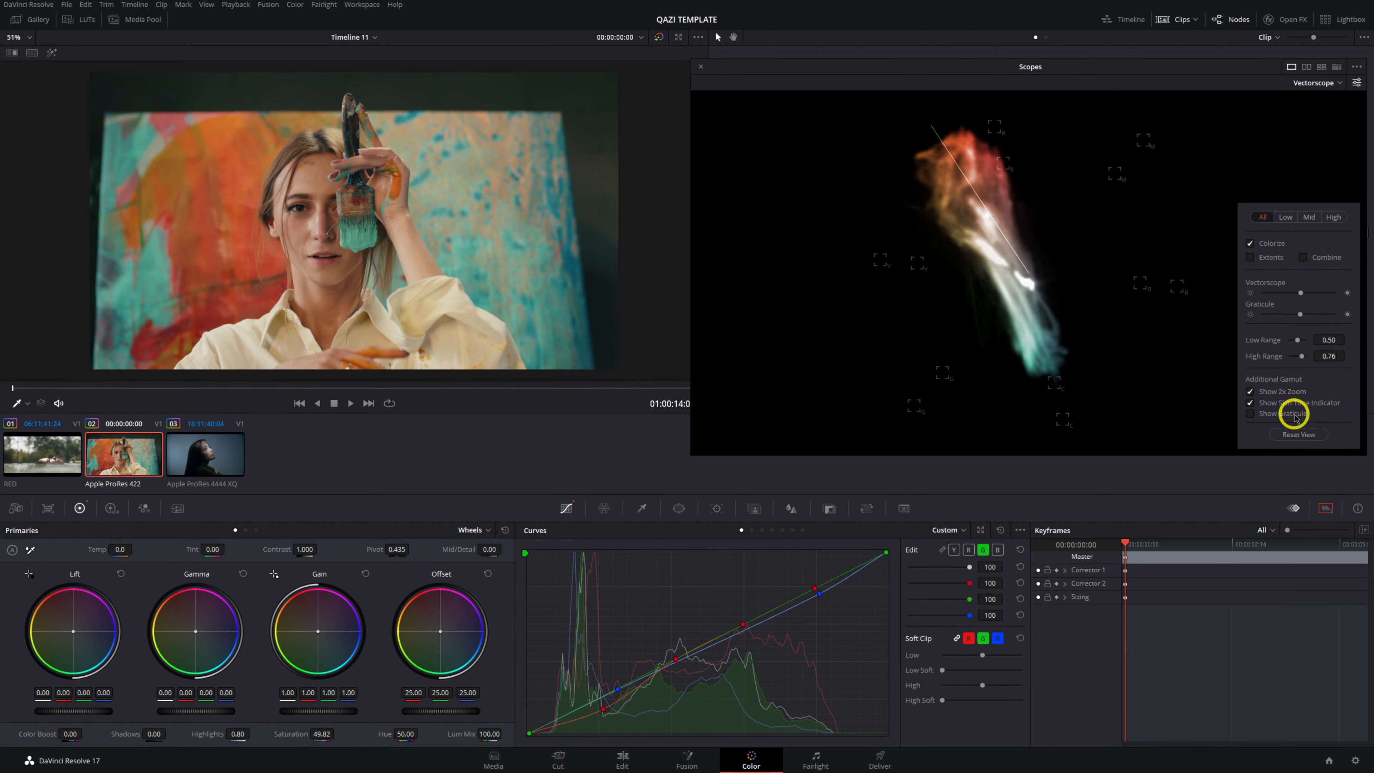
{"action": "left_click", "coordinate": [1250, 413]}
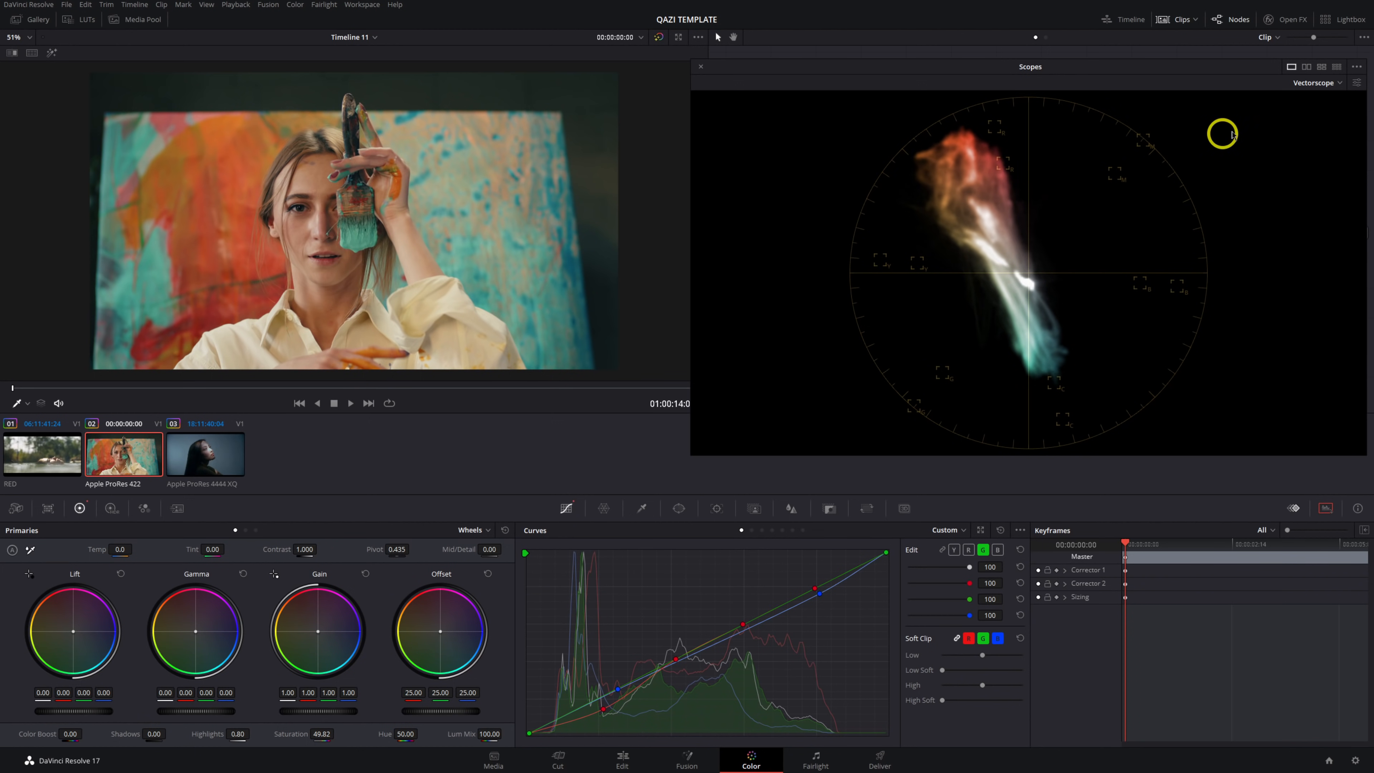
{"action": "left_click", "coordinate": [1357, 67]}
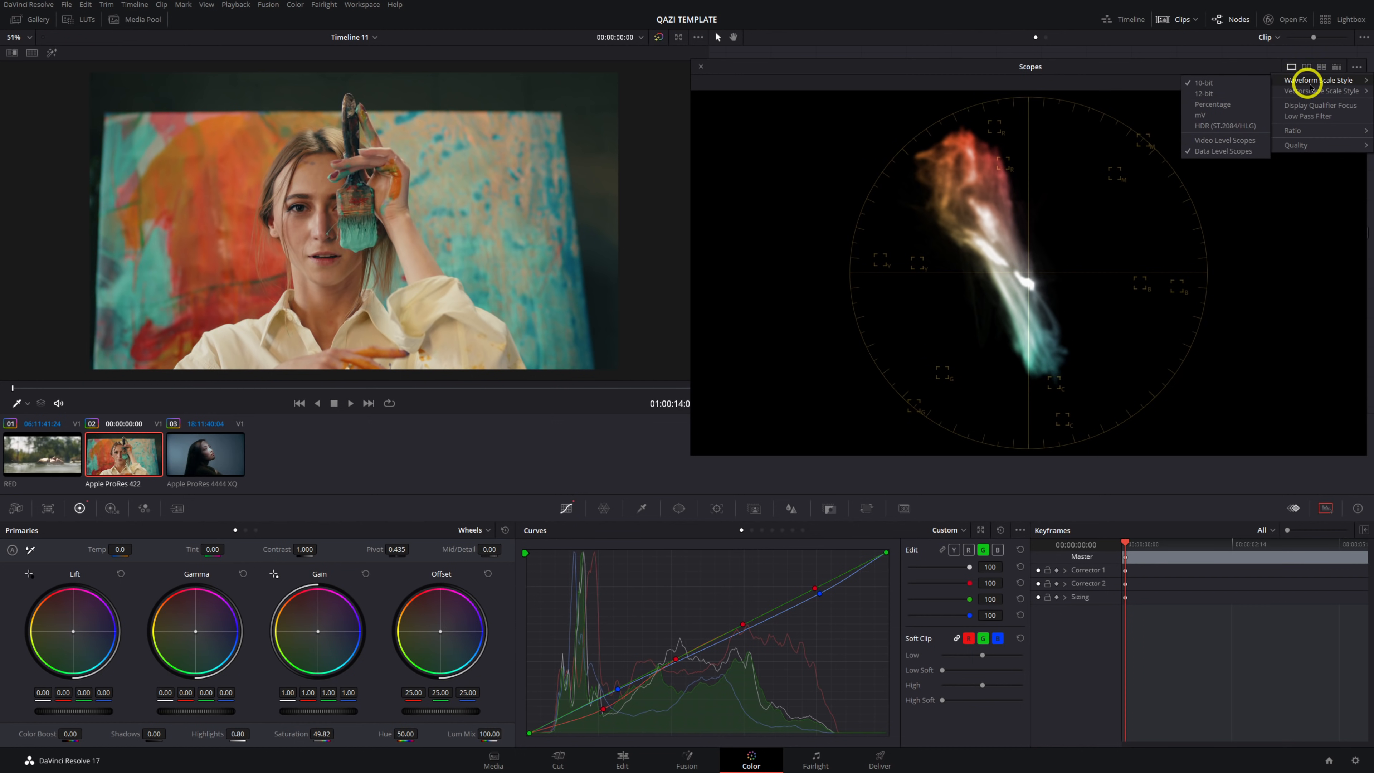
Switch the Vectorscope Scale Style to Simplified, then back to Standard
{"action": "left_click", "coordinate": [1324, 91]}
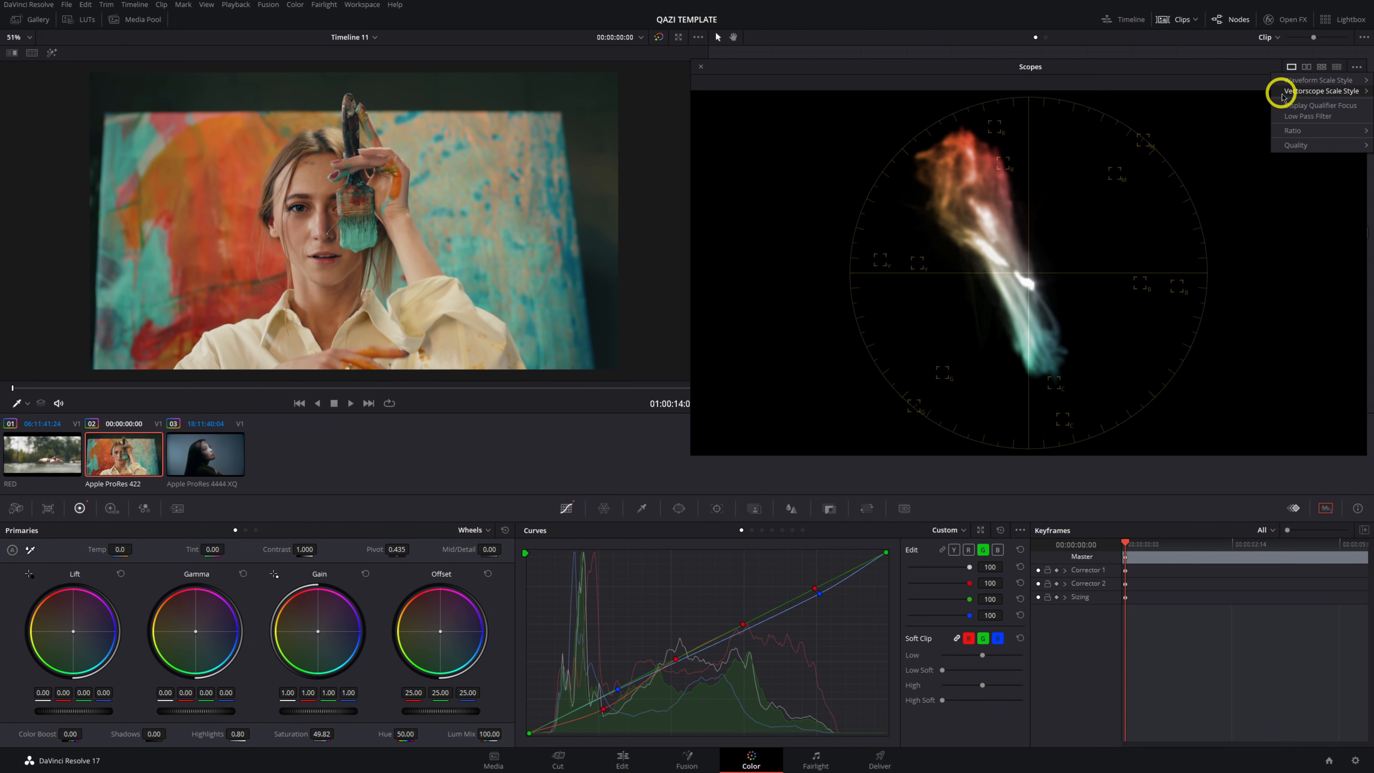
{"action": "left_click", "coordinate": [1325, 90]}
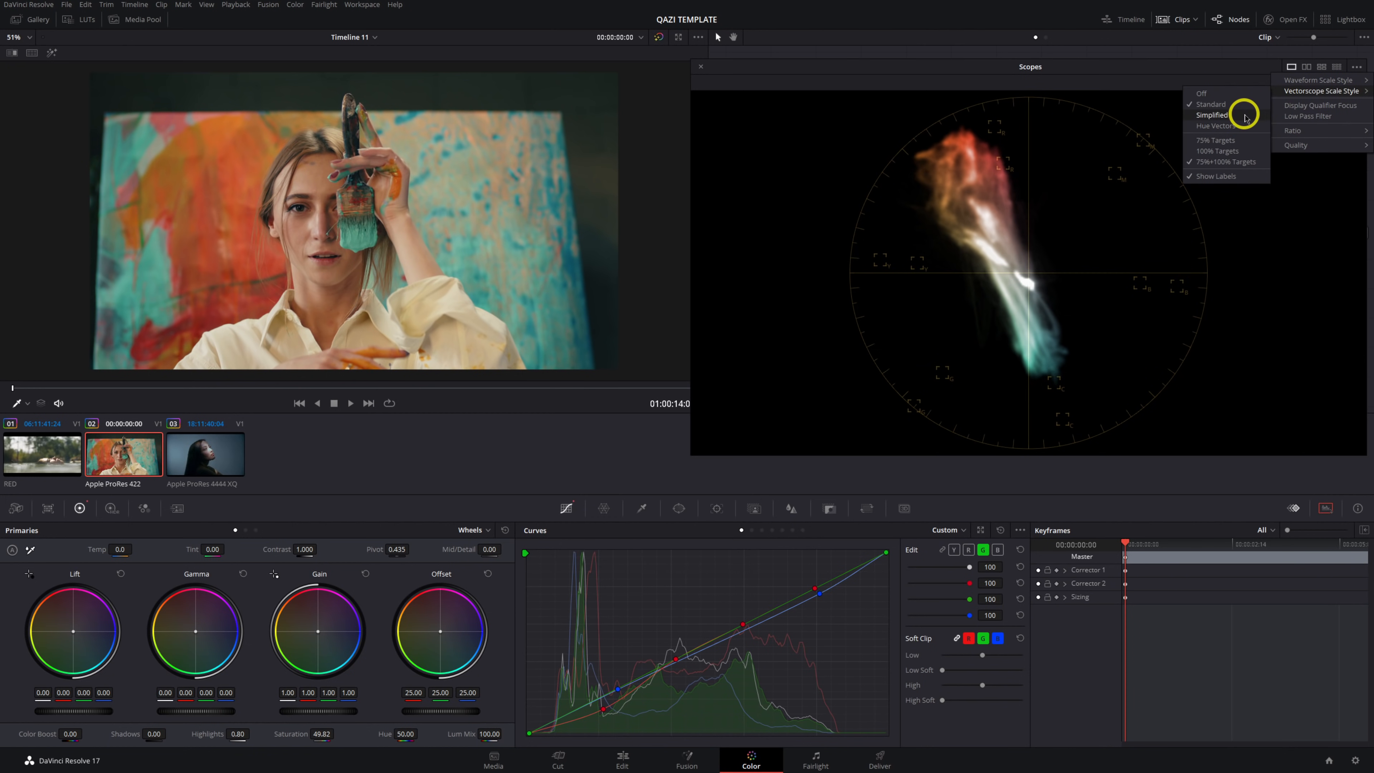
{"action": "left_click", "coordinate": [1212, 104]}
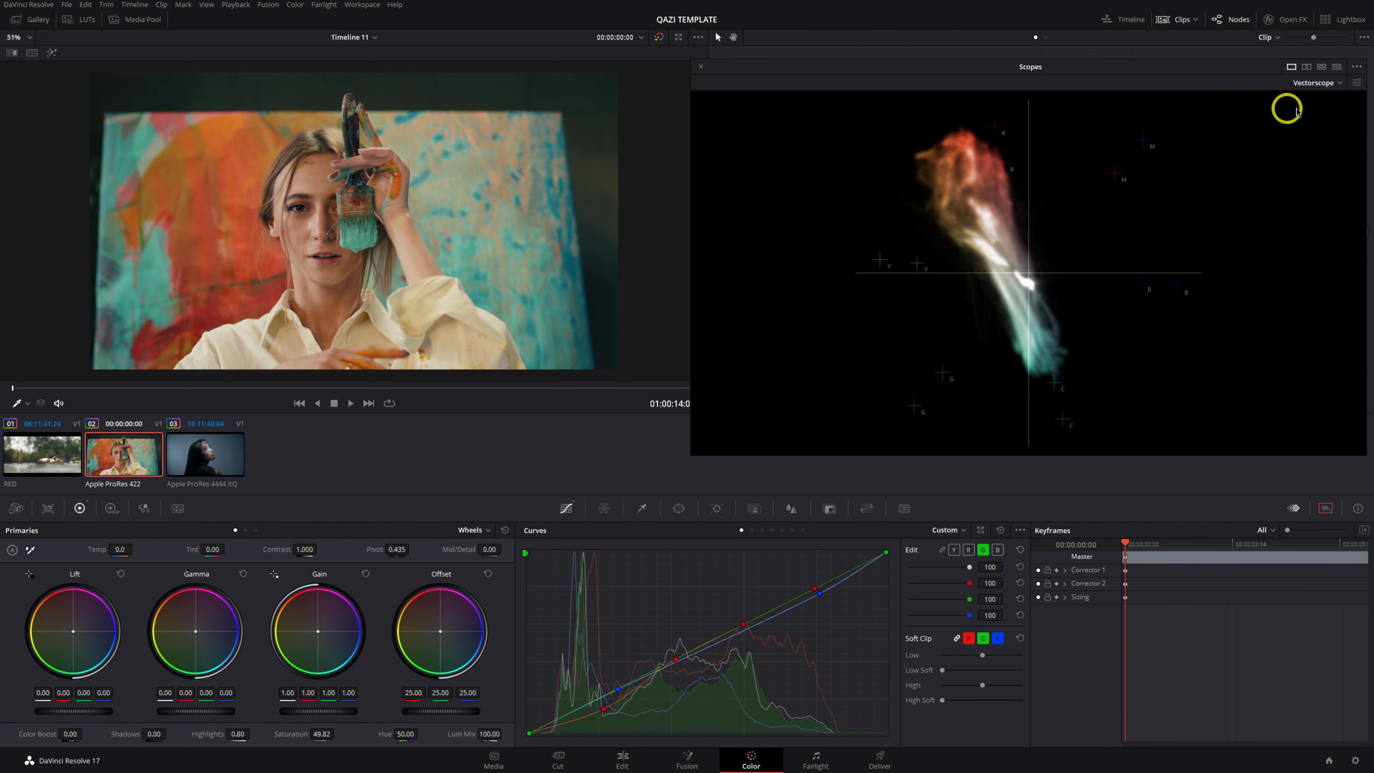
{"action": "left_click", "coordinate": [1356, 67]}
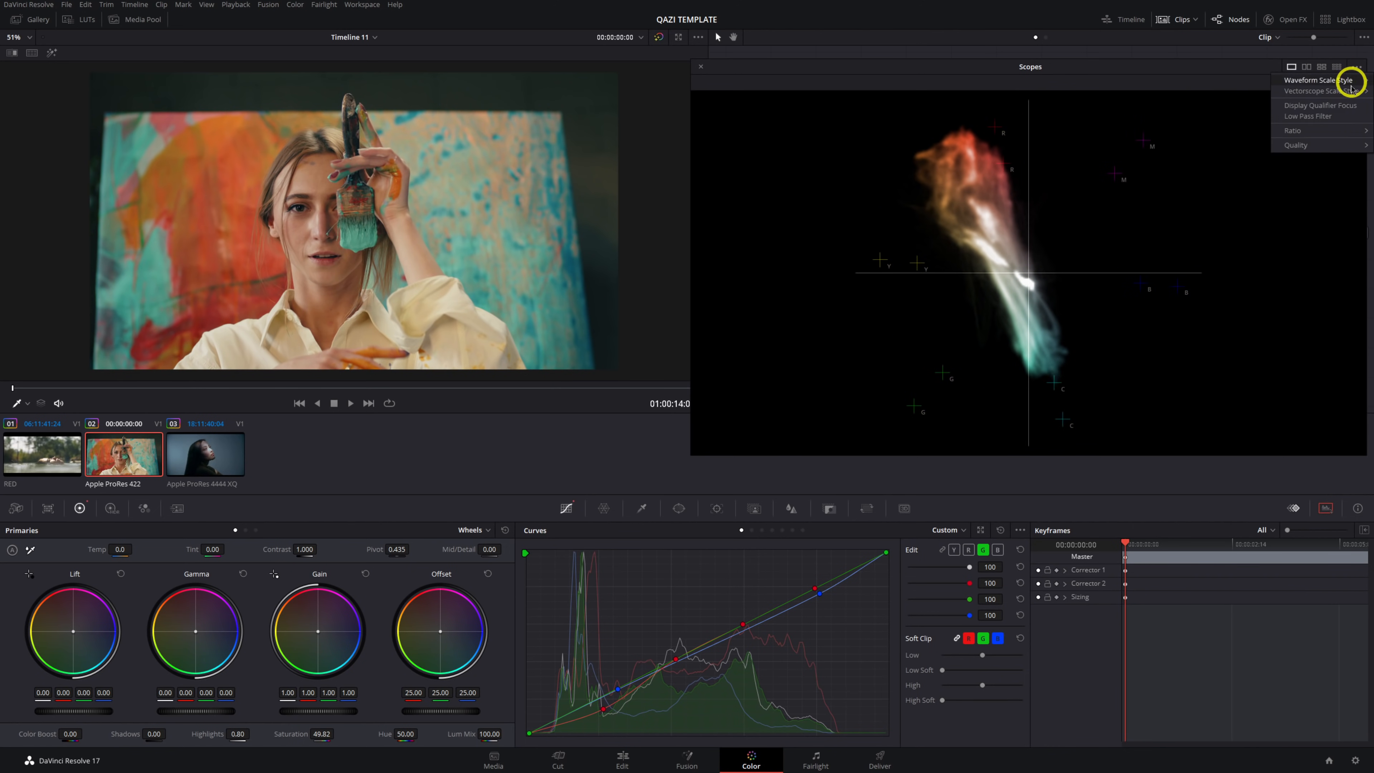
{"action": "left_click", "coordinate": [1311, 91]}
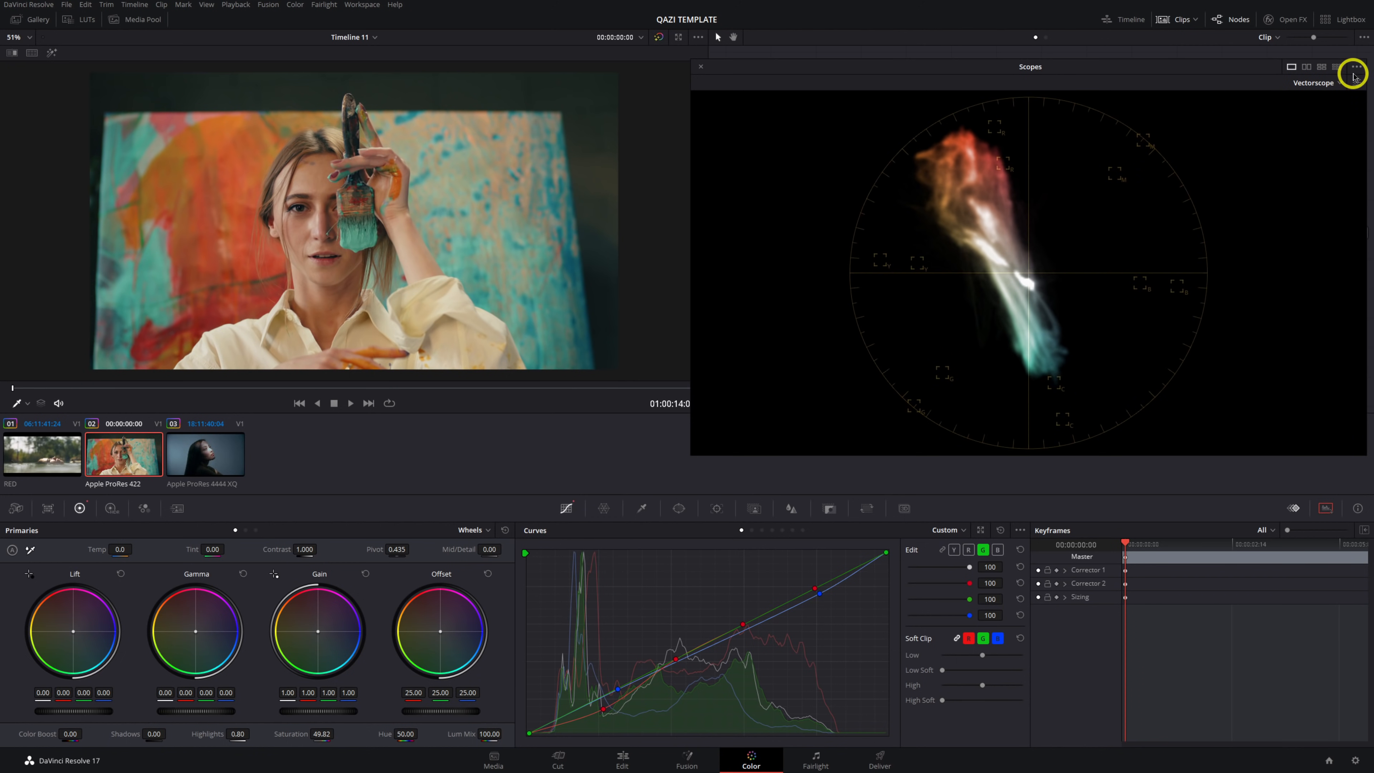
{"action": "left_click", "coordinate": [1354, 71]}
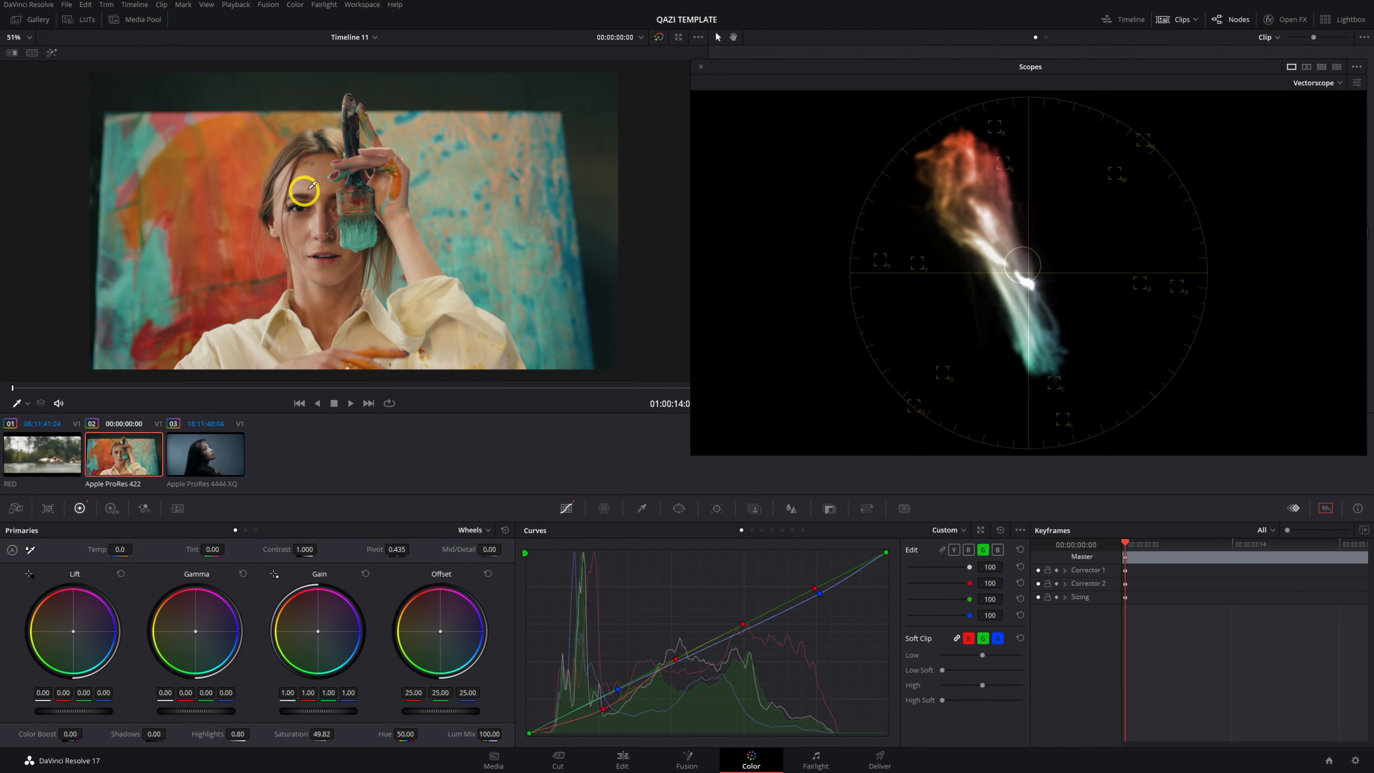
Set the viewer overlay to Qualifier to sample image points on the vectorscope, then show scope options
{"action": "left_click", "coordinate": [29, 407]}
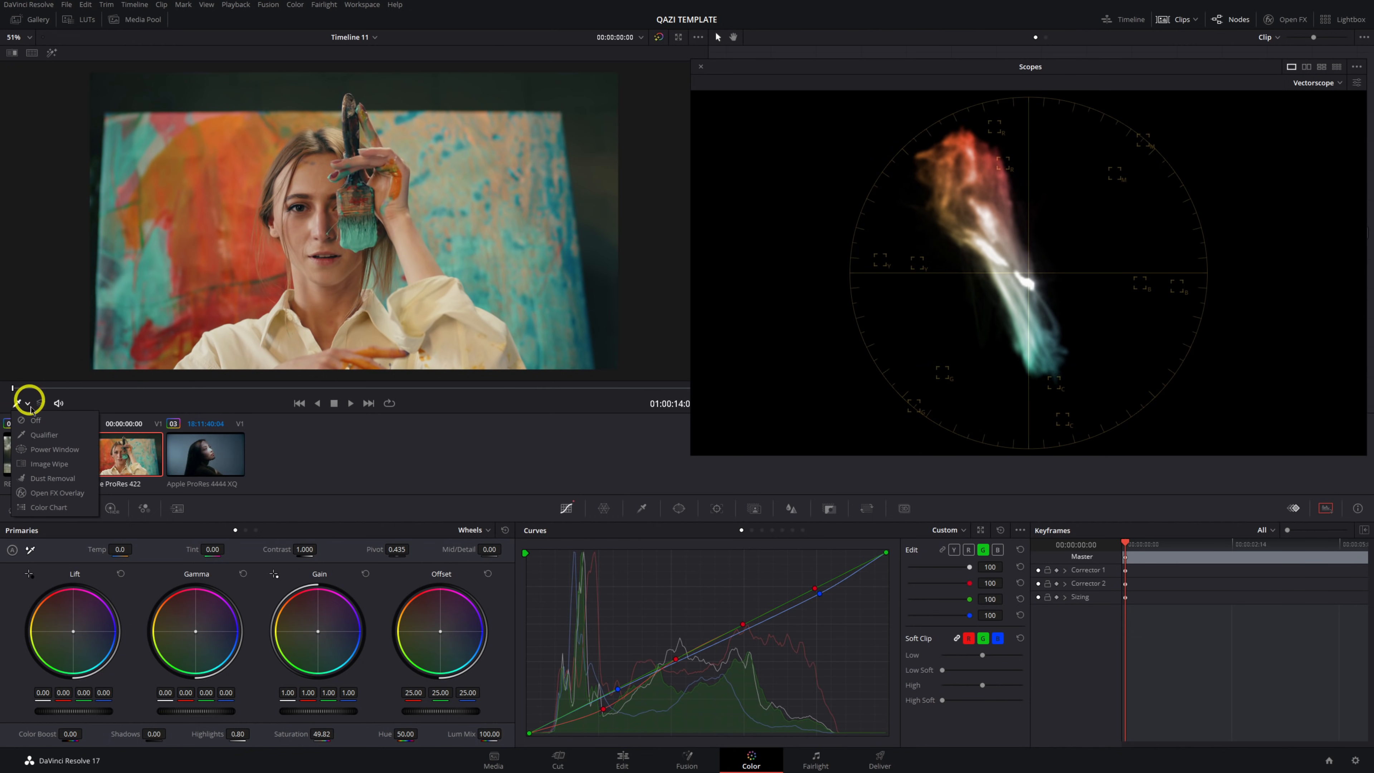
{"action": "mouse_move", "coordinate": [42, 457]}
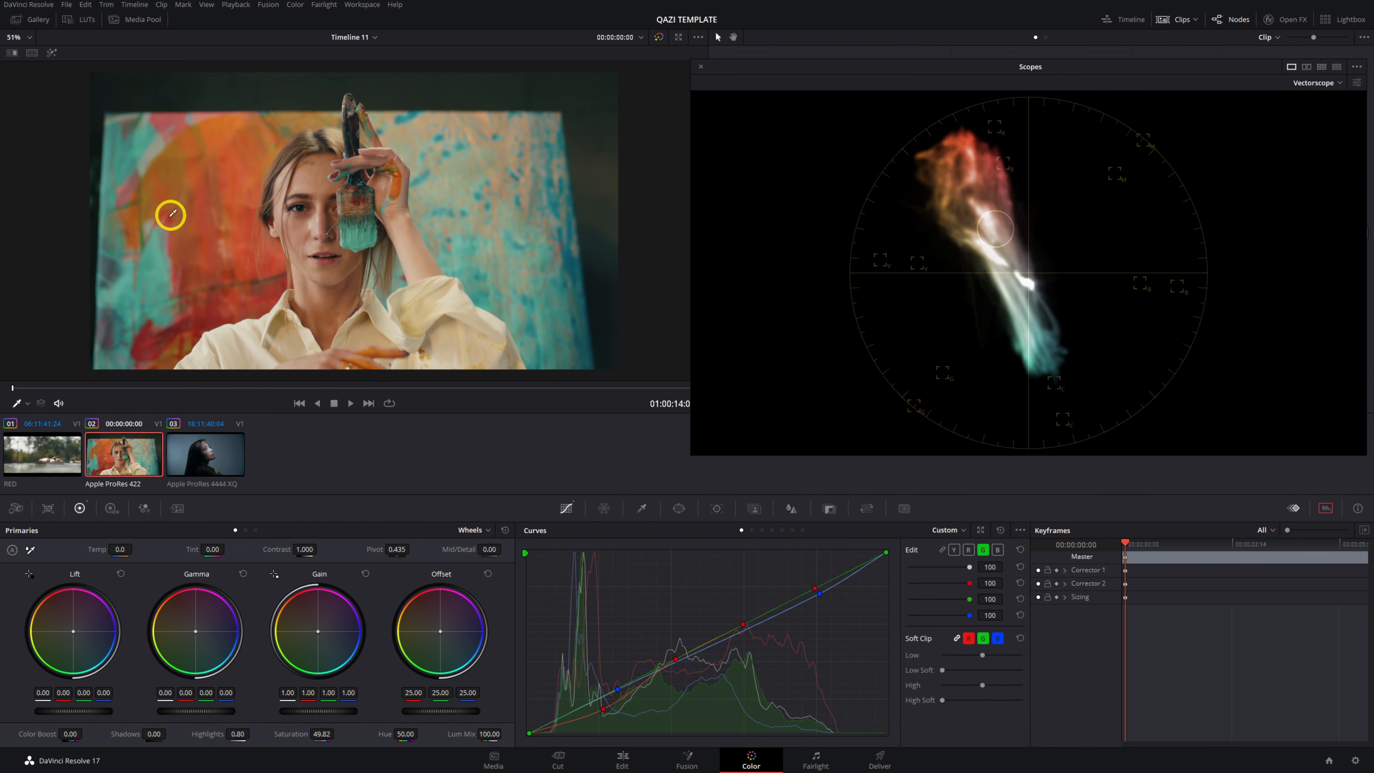
{"action": "mouse_move", "coordinate": [523, 297]}
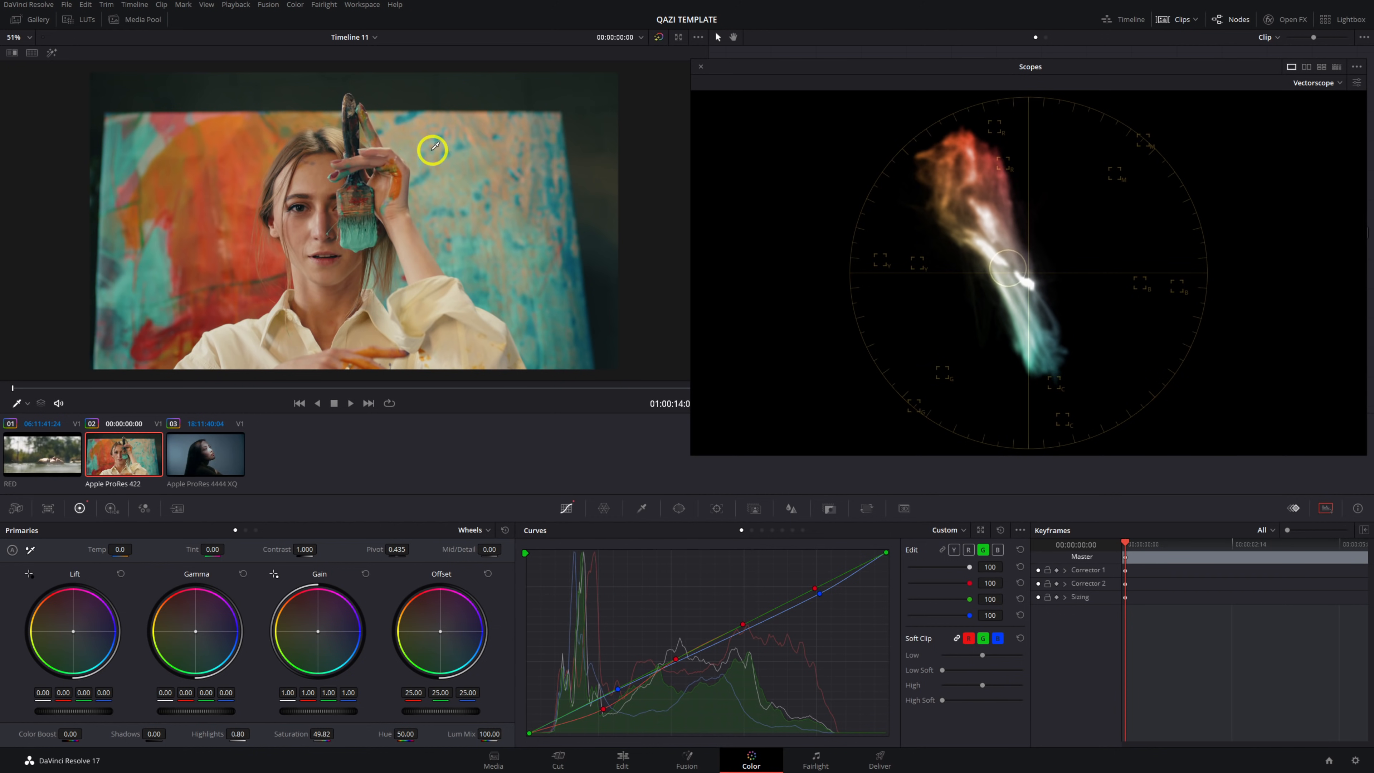
{"action": "mouse_move", "coordinate": [386, 325]}
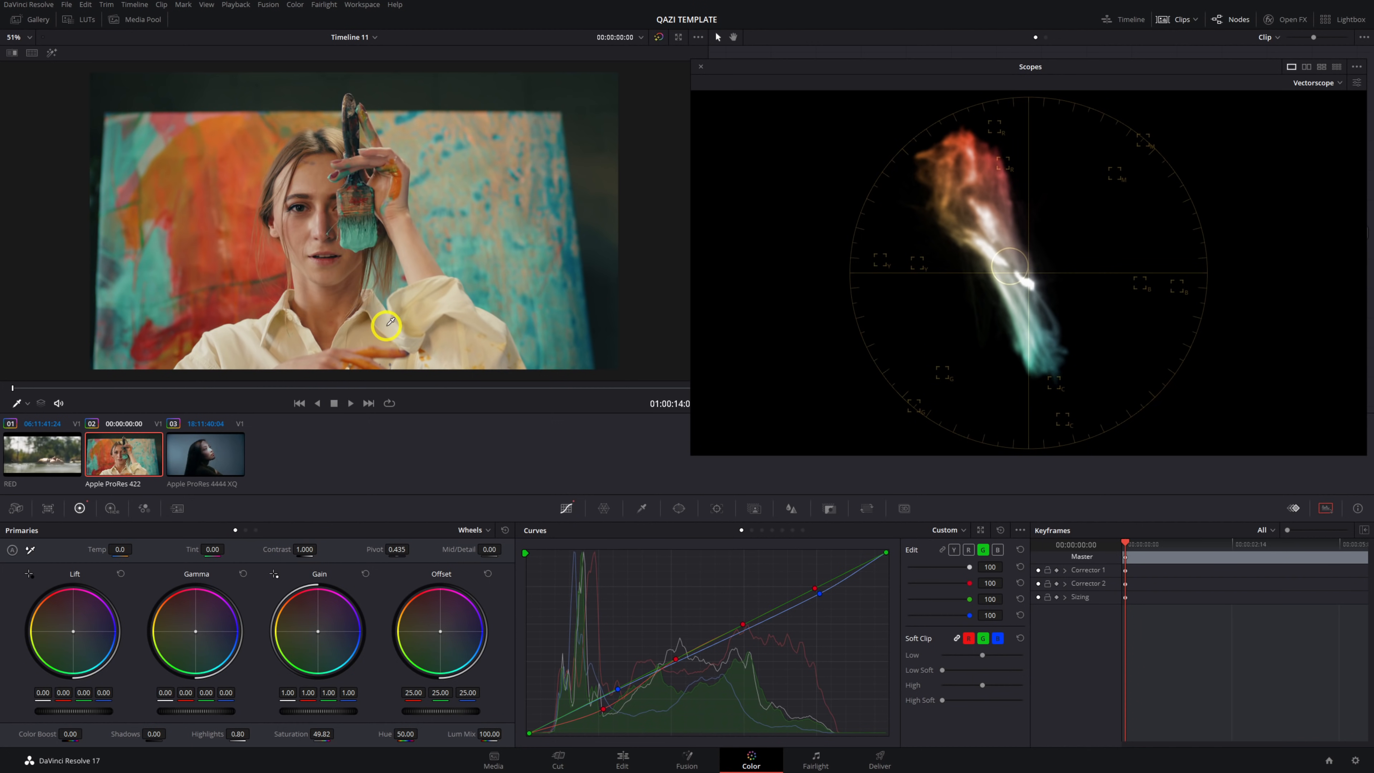
{"action": "mouse_move", "coordinate": [1032, 279]}
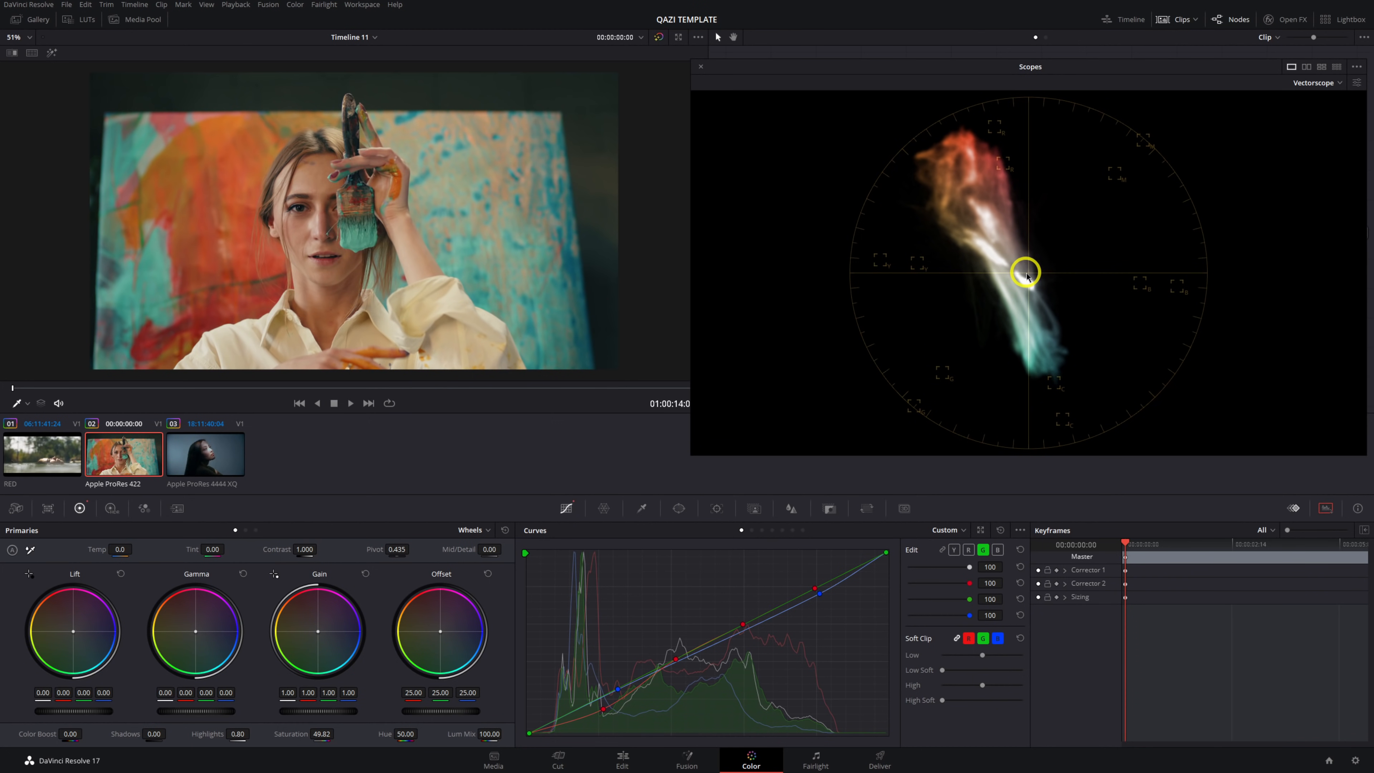
{"action": "mouse_move", "coordinate": [997, 292]}
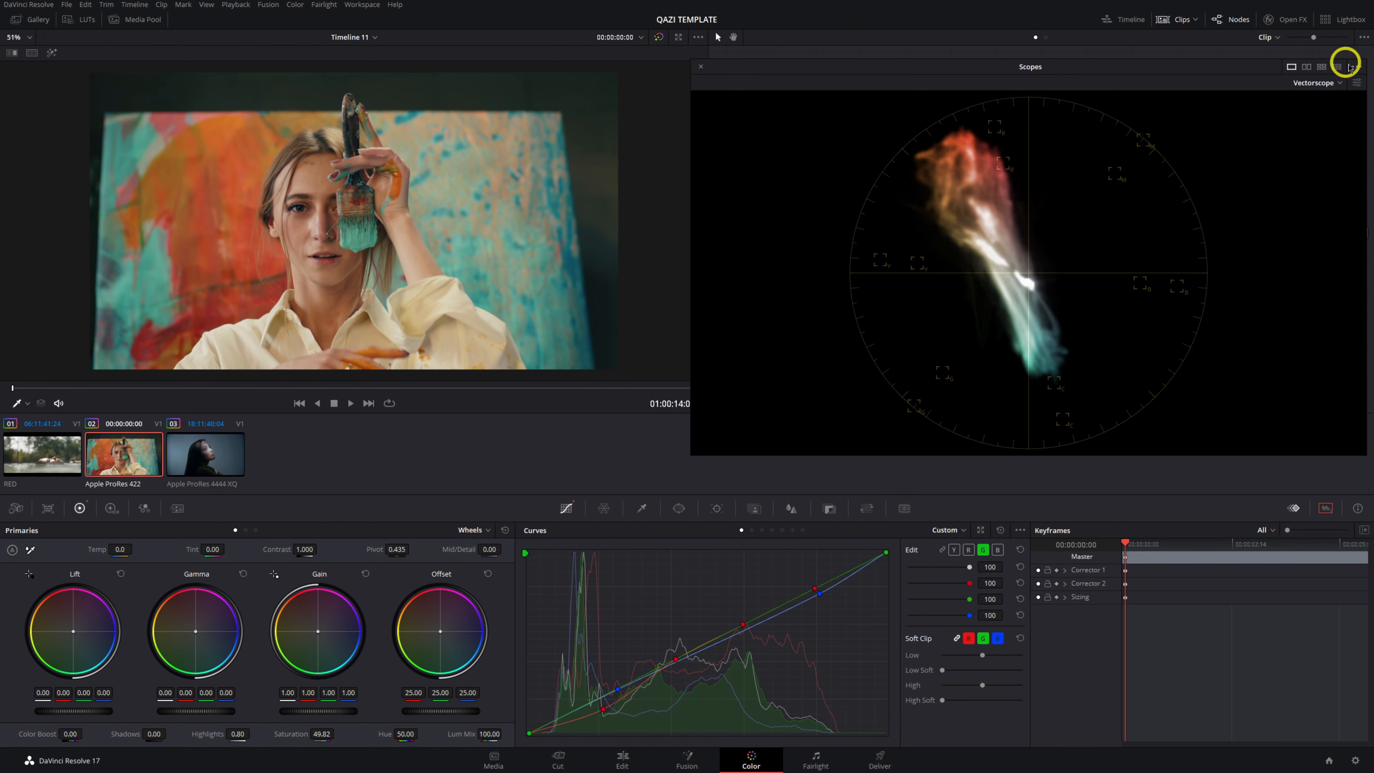
{"action": "left_click", "coordinate": [1358, 66]}
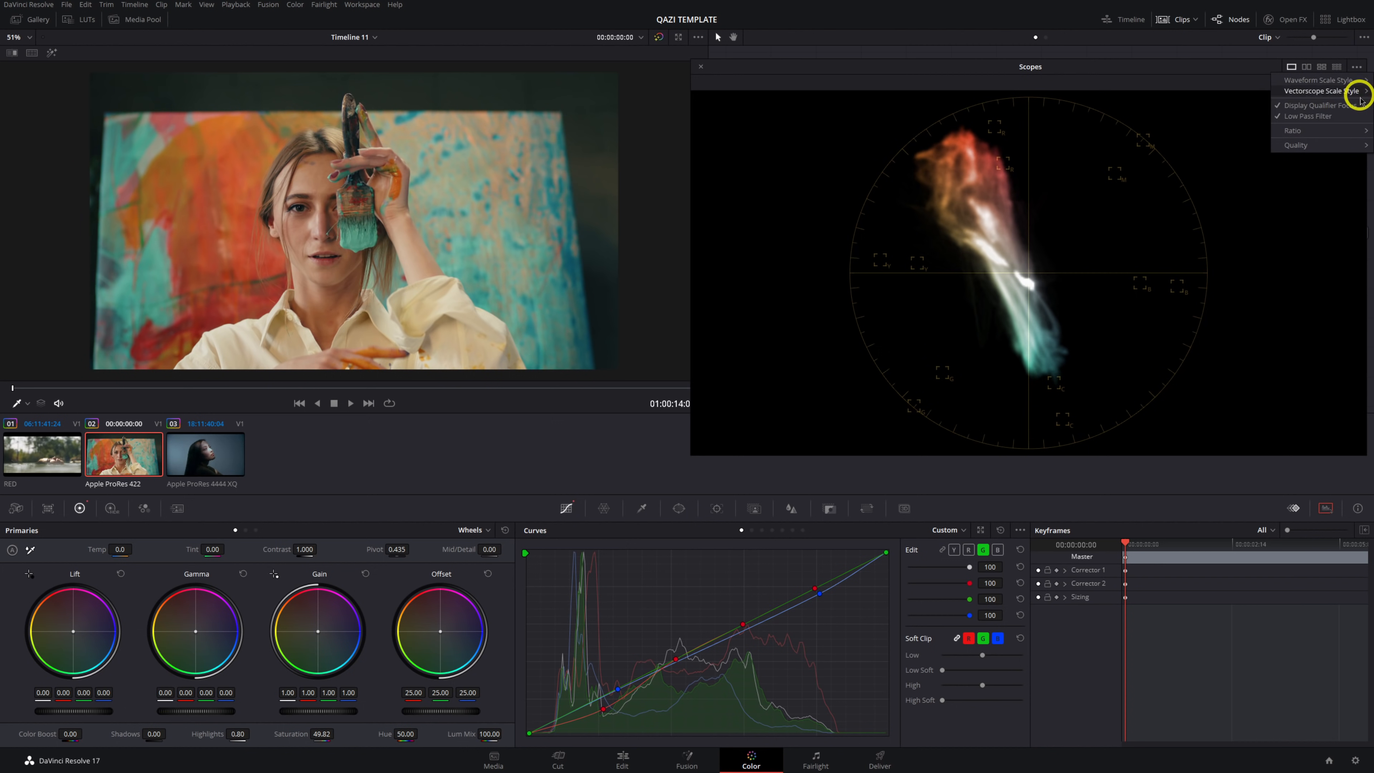
Turn off the scope Low Pass Filter and set the scopes display ratio to 16x9
{"action": "left_click", "coordinate": [1357, 66]}
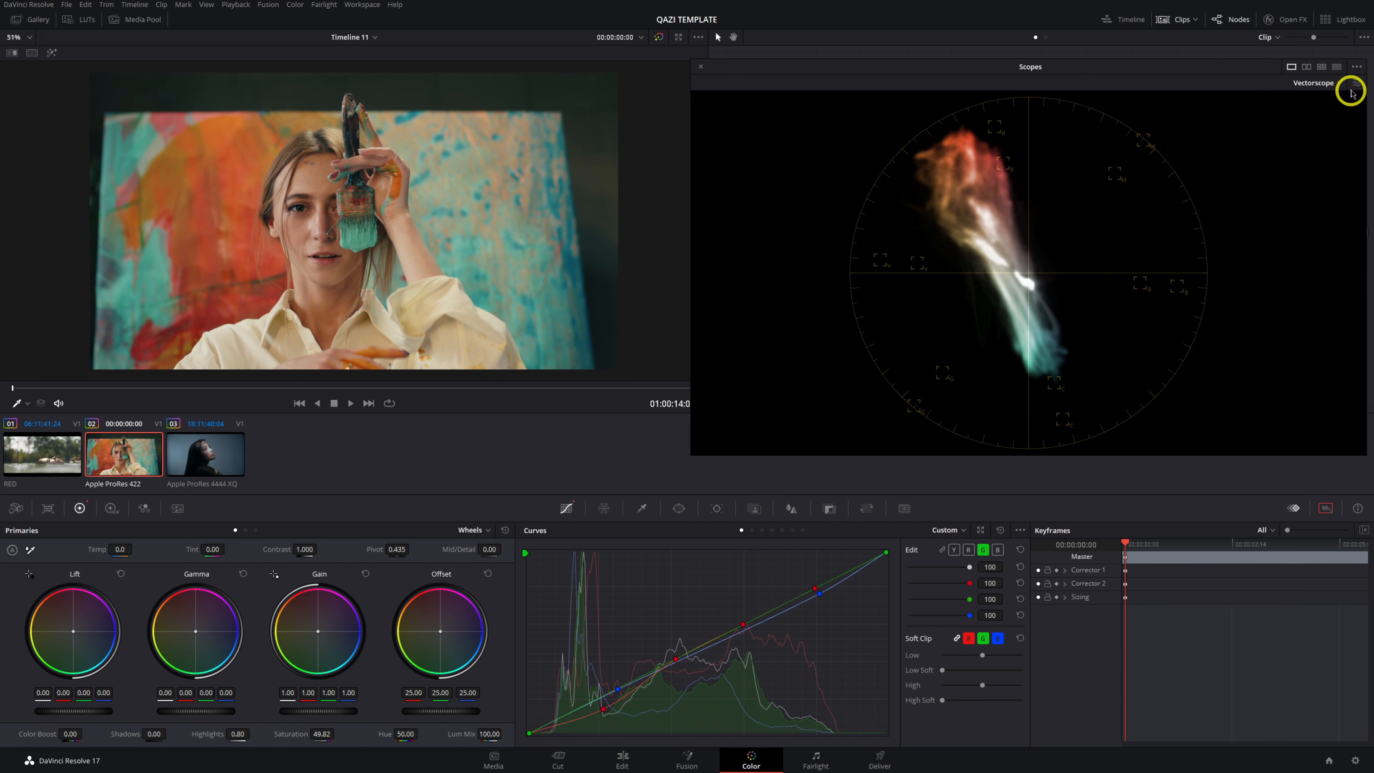
{"action": "left_click", "coordinate": [1357, 66]}
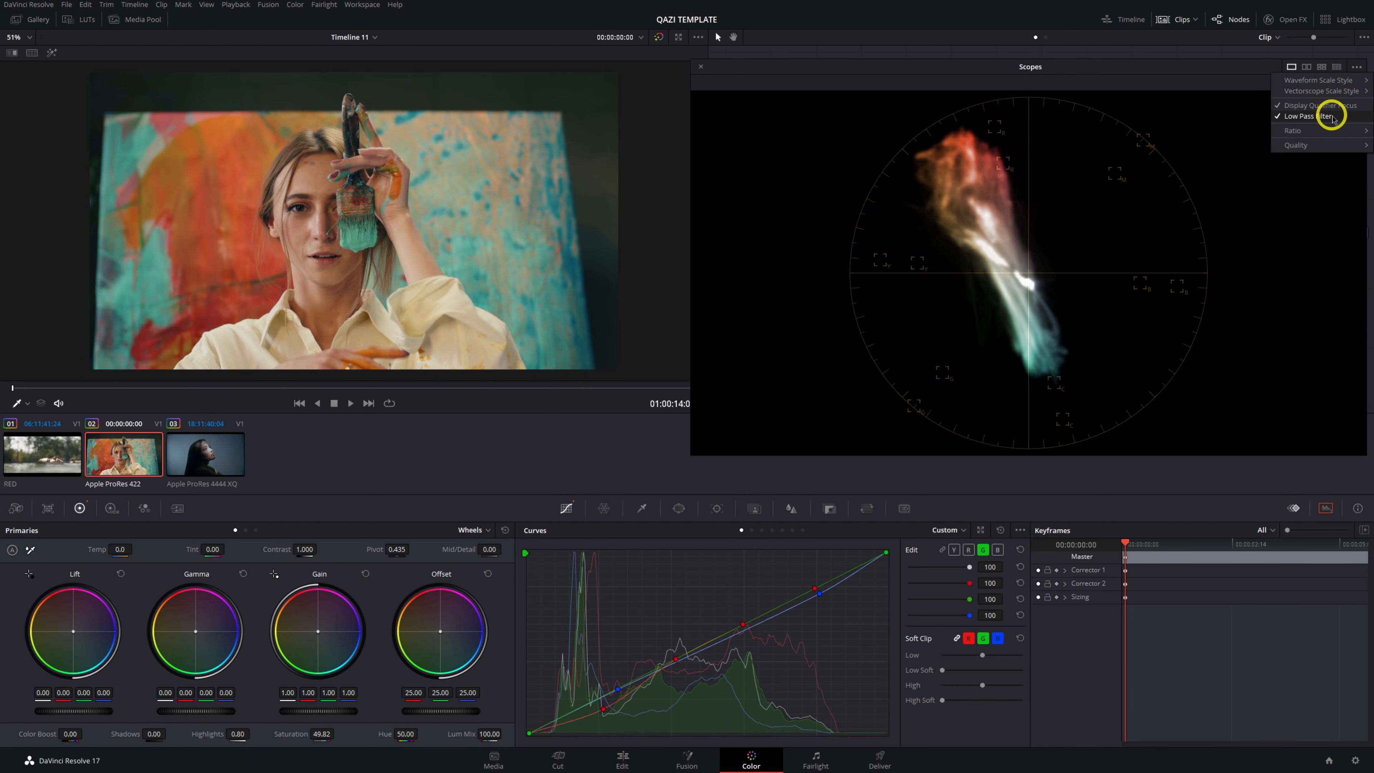
{"action": "left_click", "coordinate": [1357, 68]}
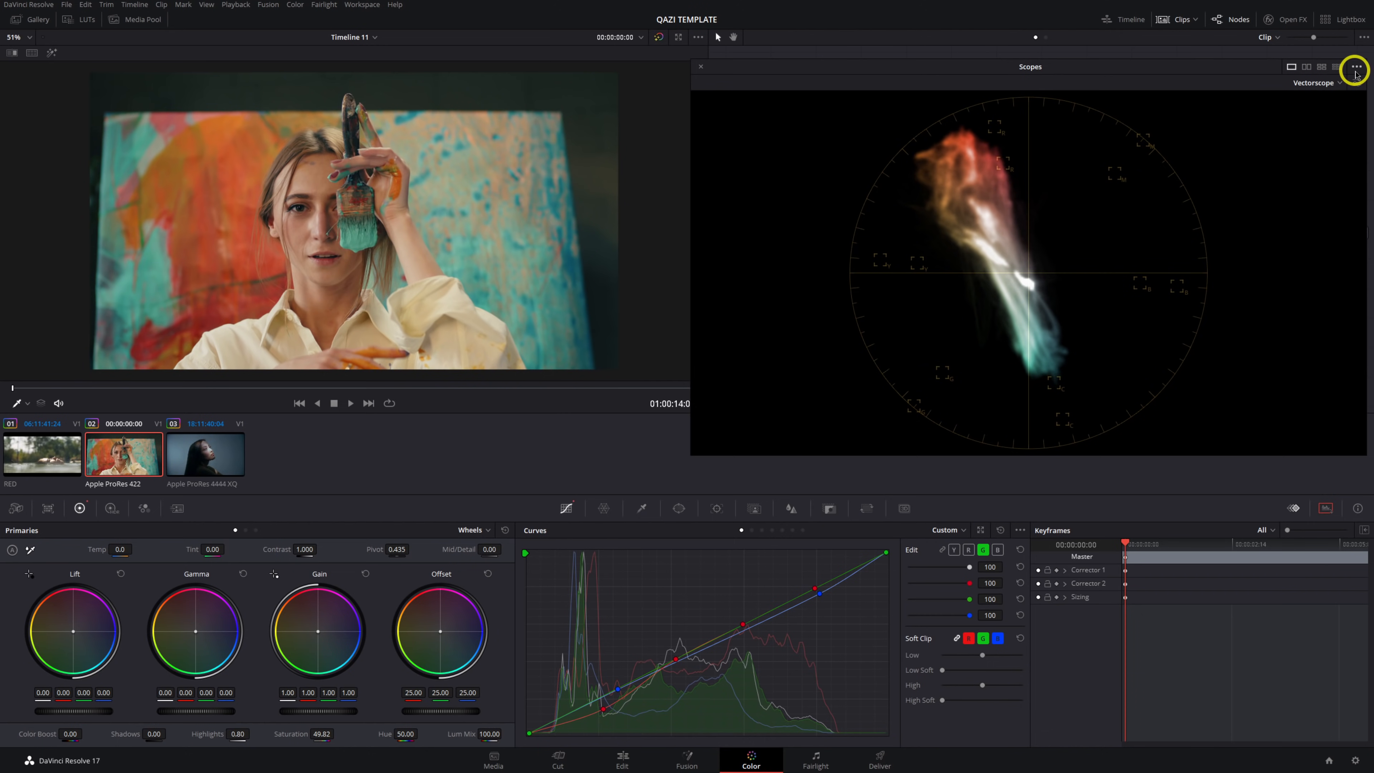
{"action": "left_click", "coordinate": [1355, 72]}
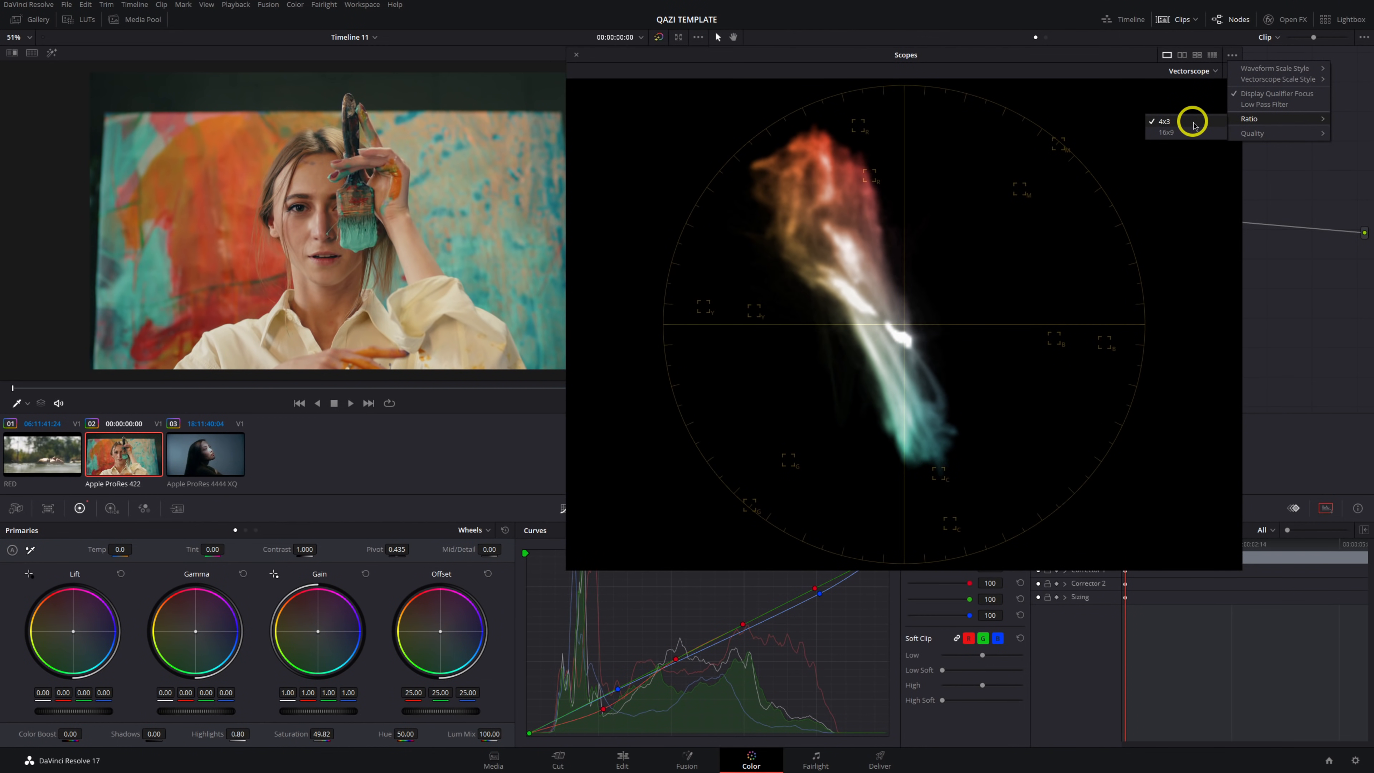
{"action": "left_click", "coordinate": [1163, 120]}
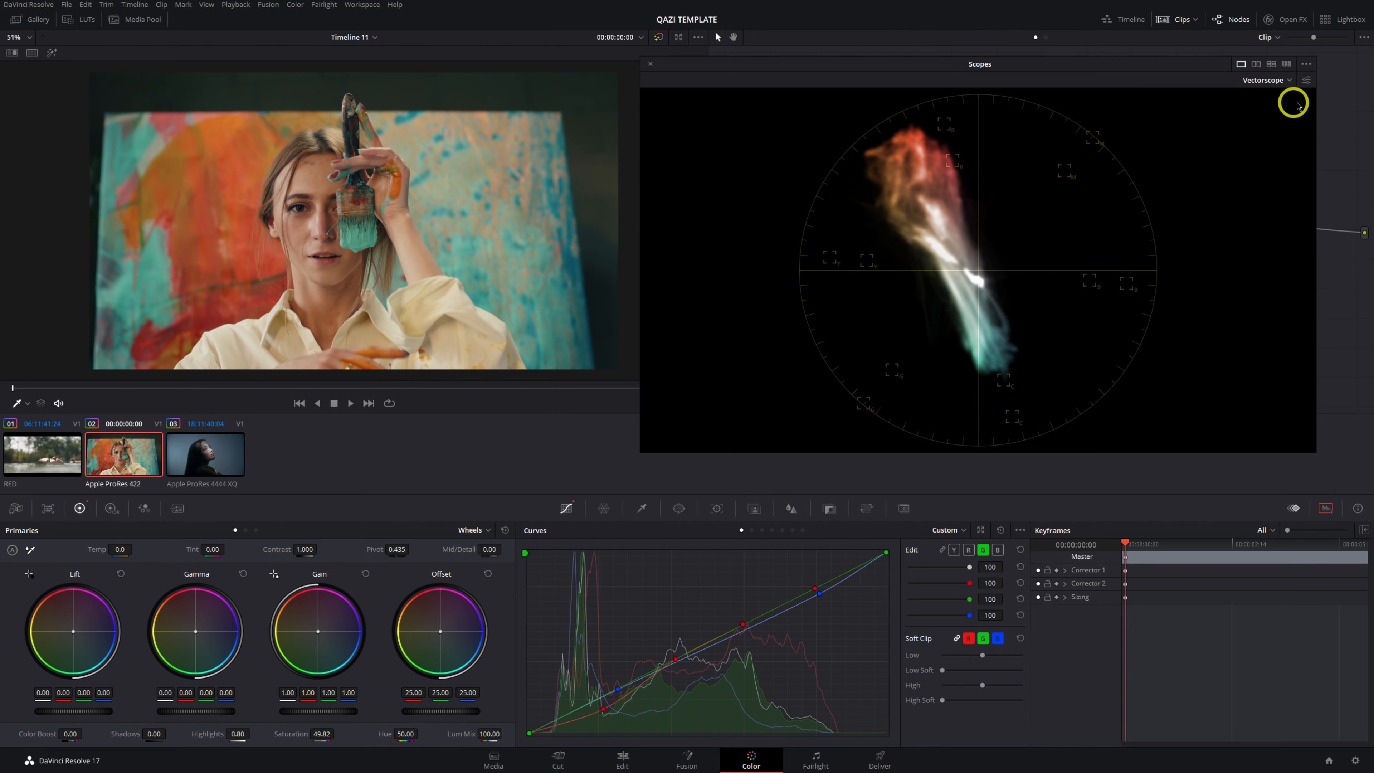
{"action": "left_click", "coordinate": [1305, 63]}
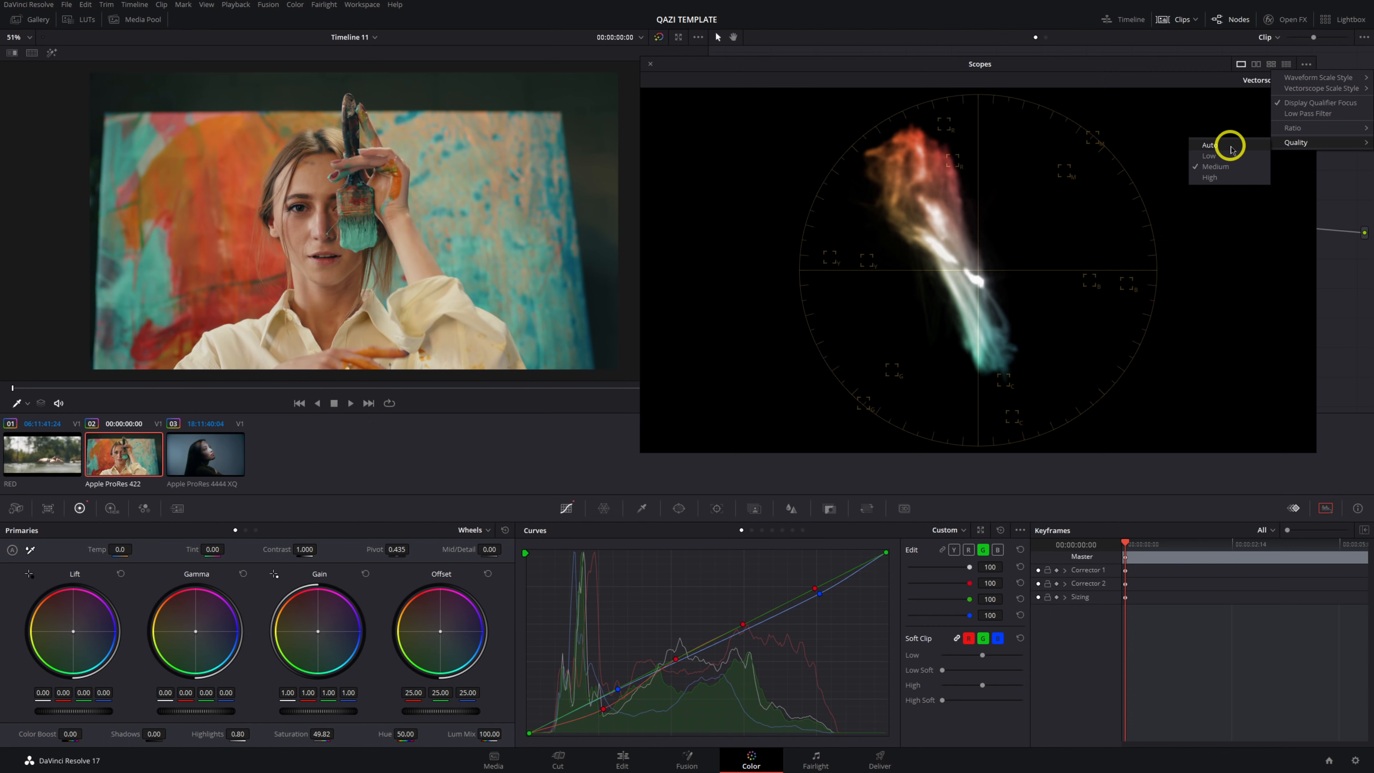
{"action": "mouse_move", "coordinate": [1244, 167]}
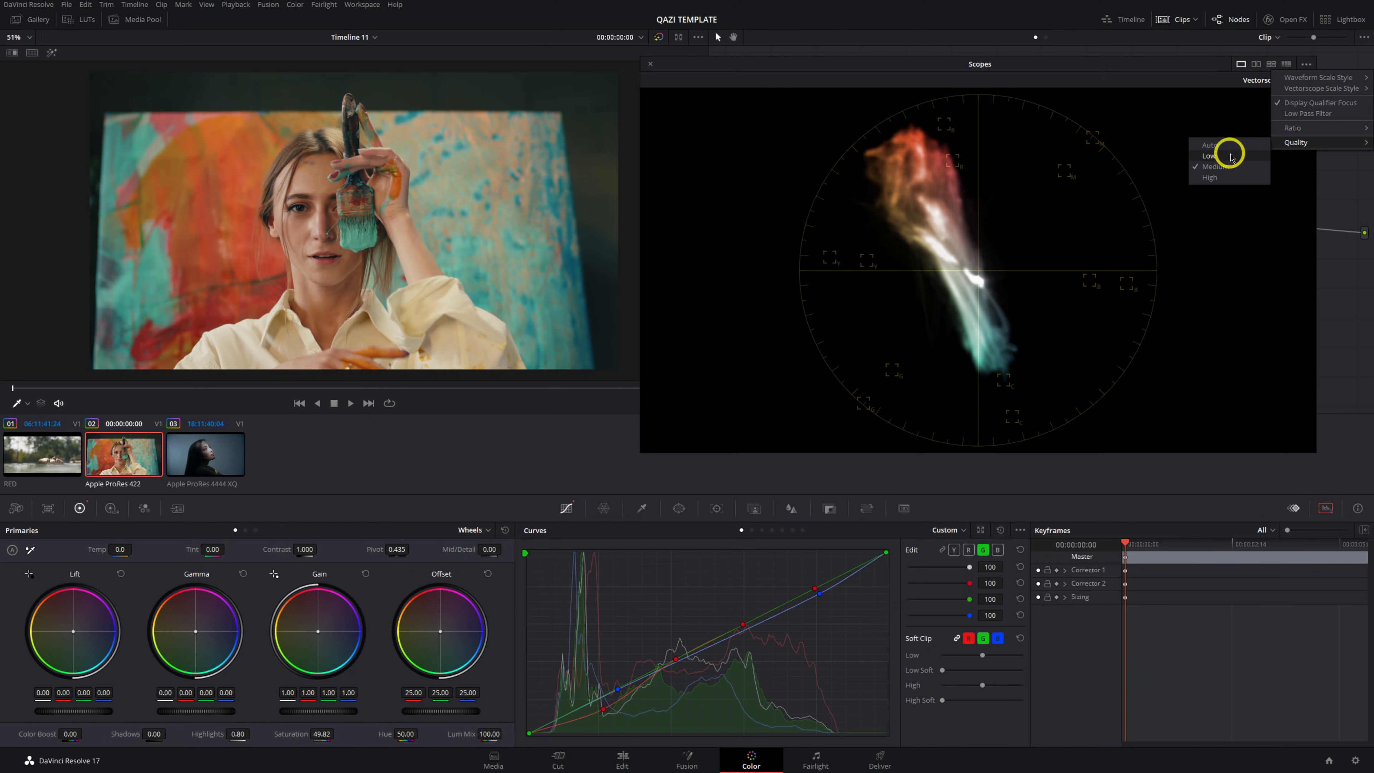
{"action": "mouse_move", "coordinate": [1245, 158]}
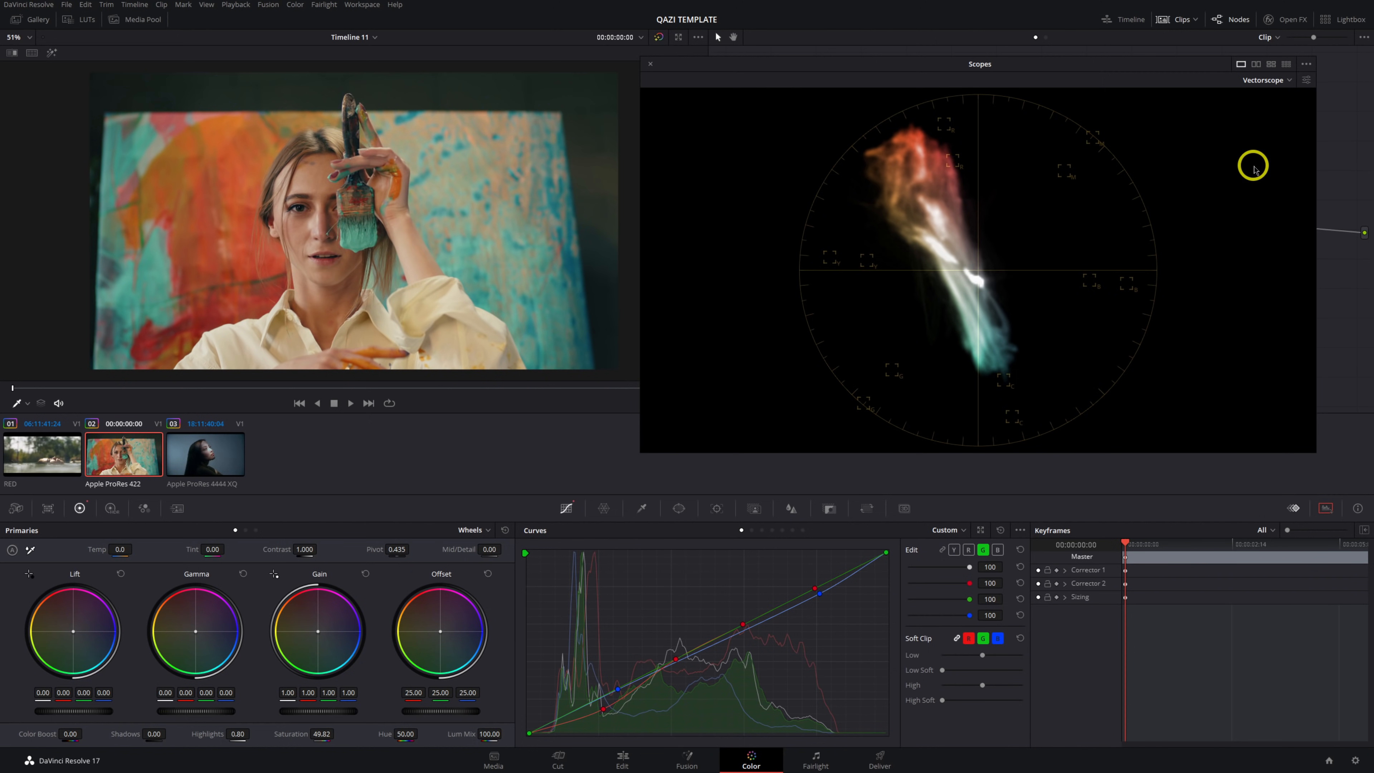
{"action": "mouse_move", "coordinate": [1225, 195]}
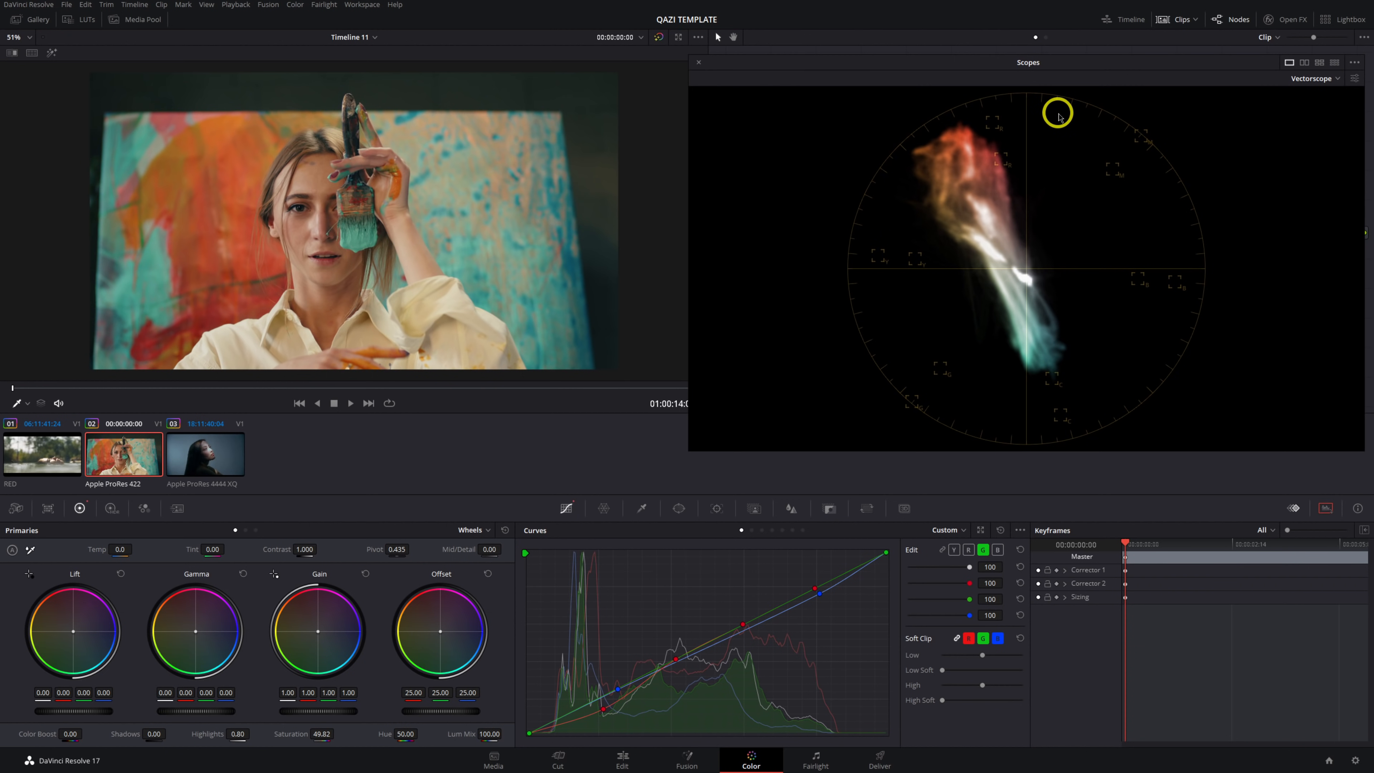
{"action": "mouse_move", "coordinate": [1103, 141]}
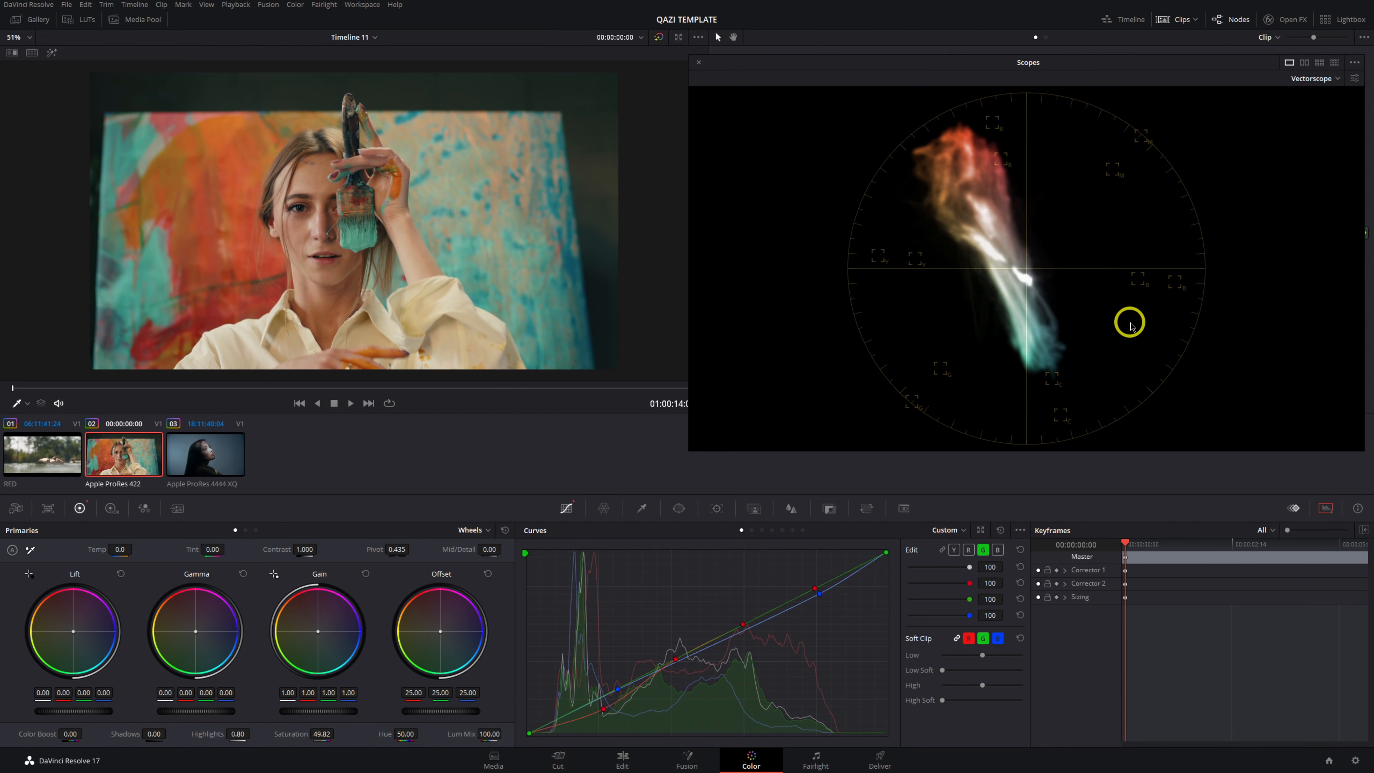
{"action": "mouse_move", "coordinate": [1233, 136]}
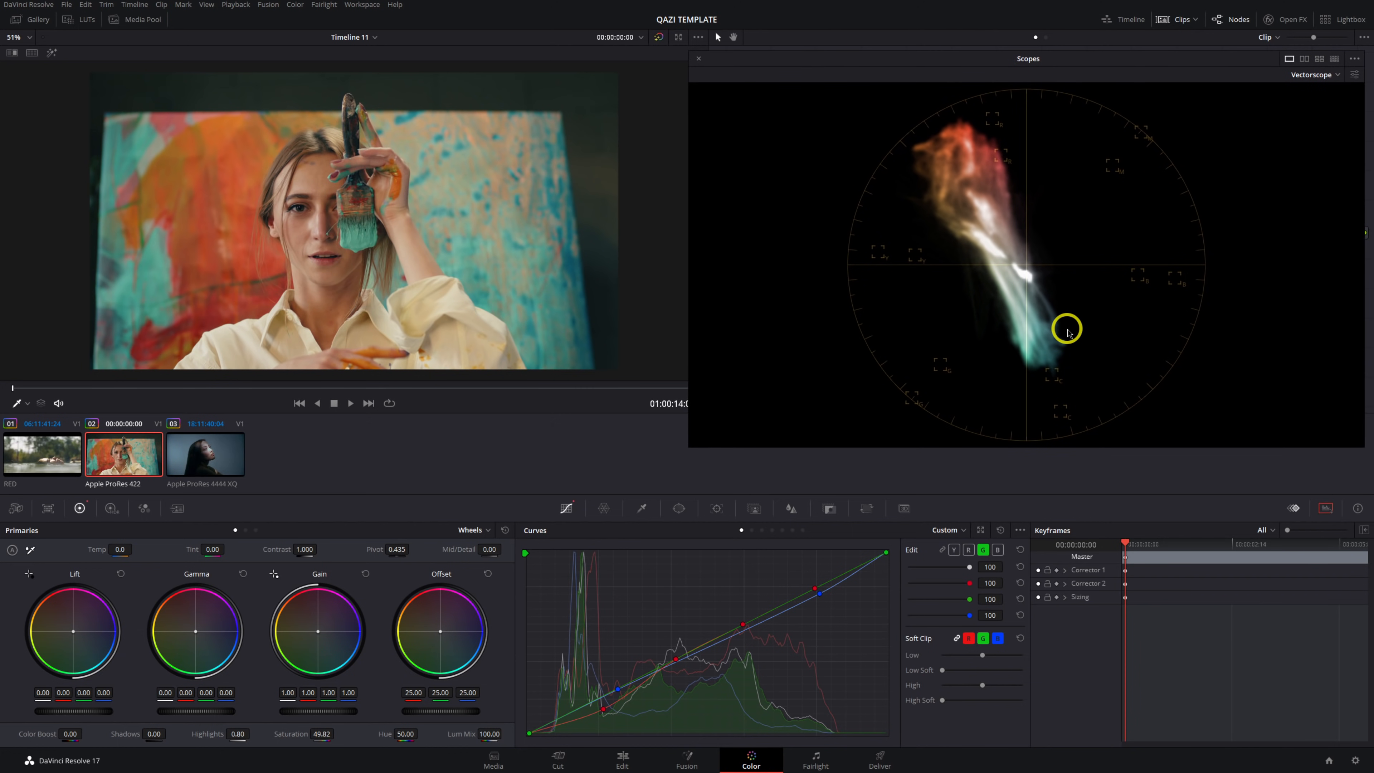
{"action": "mouse_move", "coordinate": [1101, 288]}
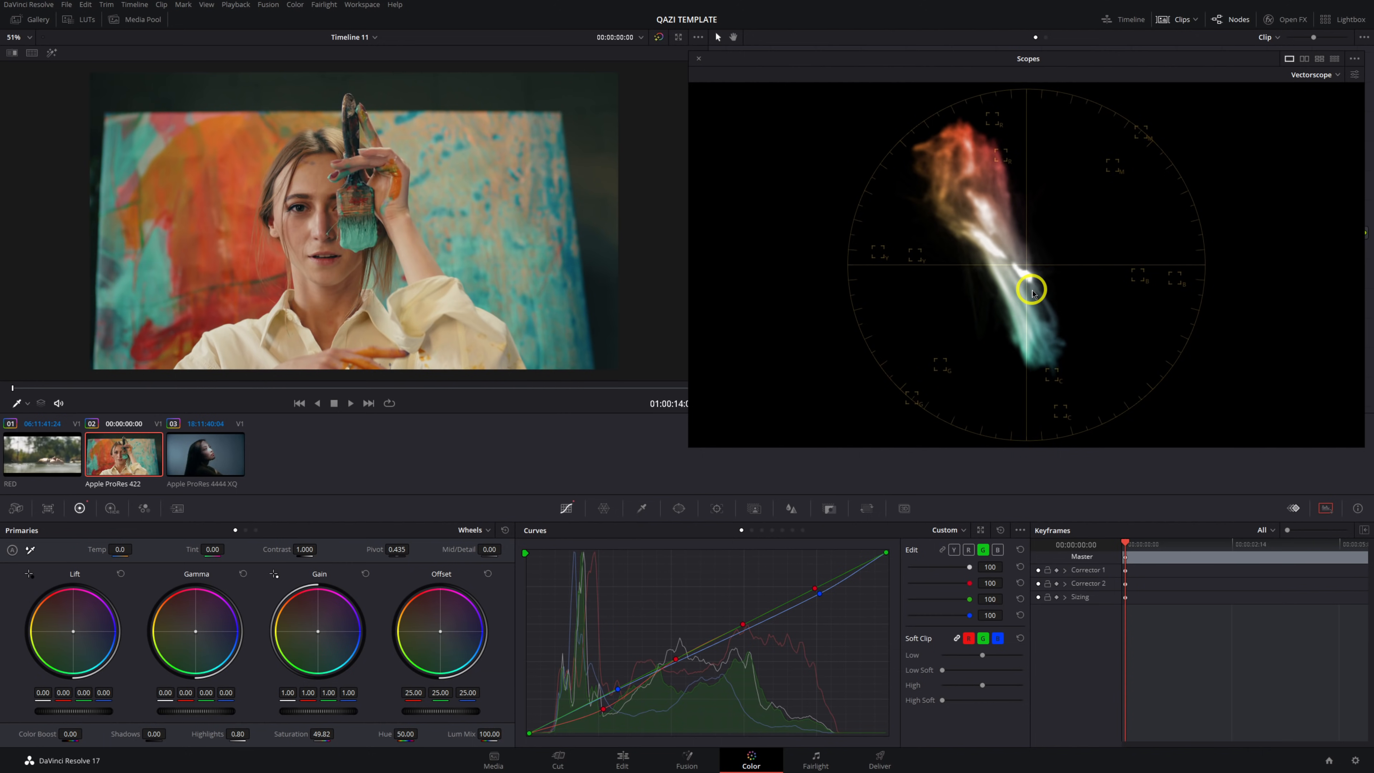
{"action": "mouse_move", "coordinate": [1016, 90]}
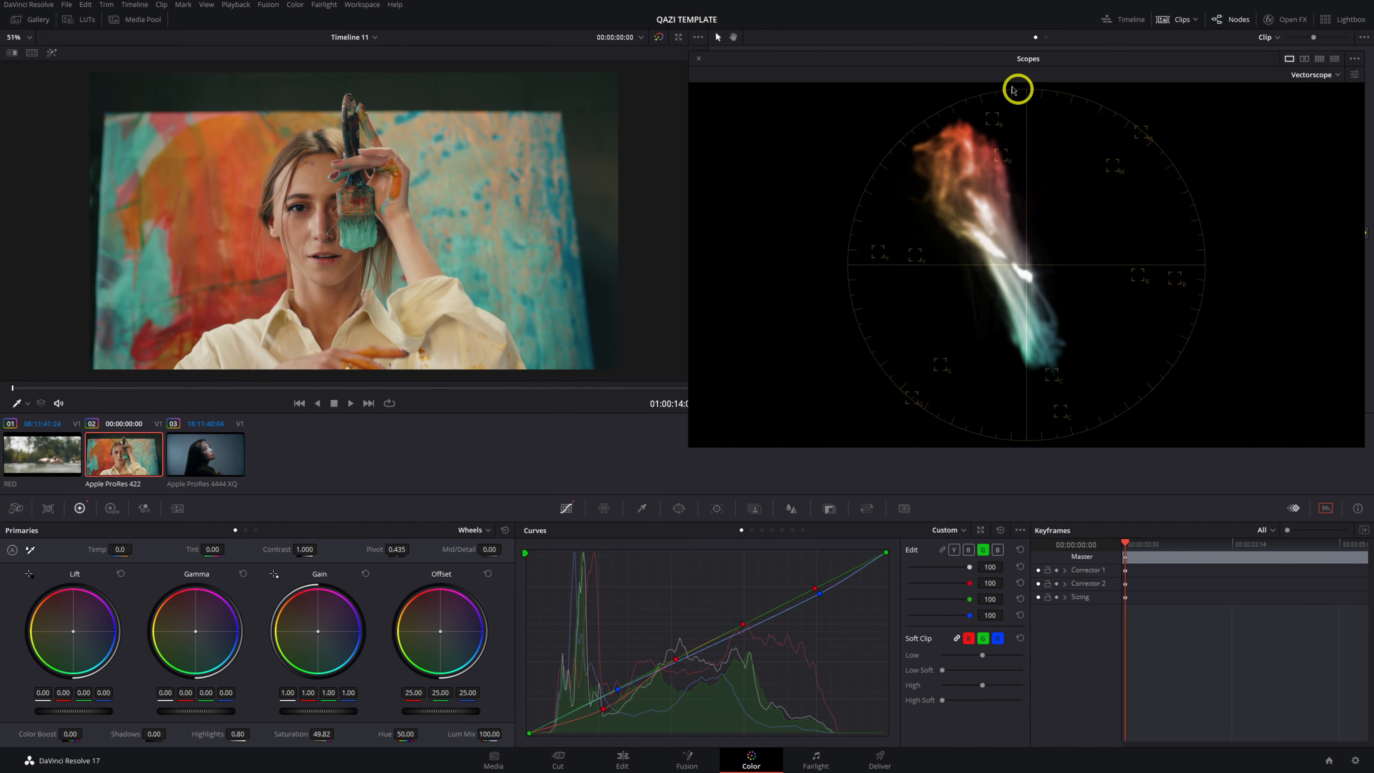
Switch the scopes to the 3x3 nine-scope grid and move the floating window to fill the screen
{"action": "left_click", "coordinate": [1115, 59]}
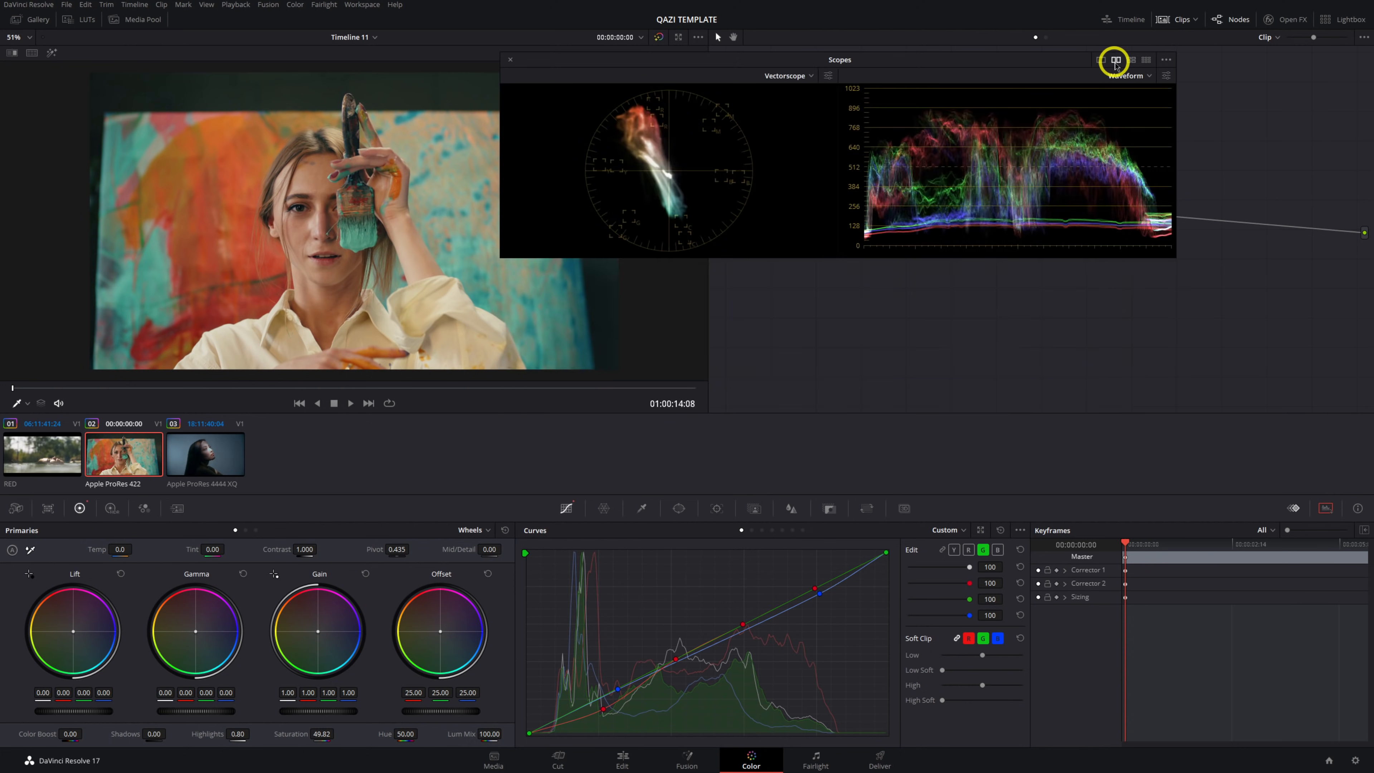
{"action": "left_click", "coordinate": [1131, 58]}
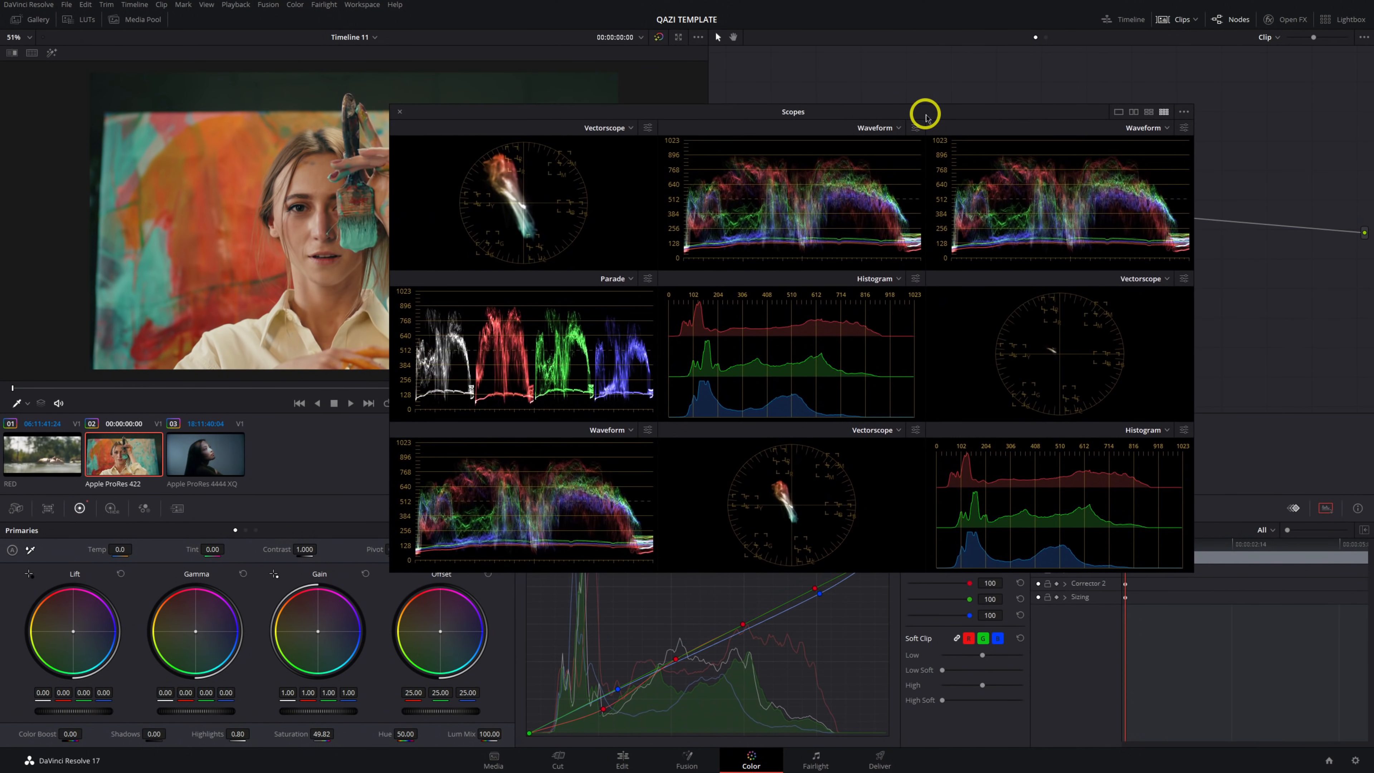
{"action": "left_click_drag", "start_coordinate": [925, 113], "coordinate": [930, 105]}
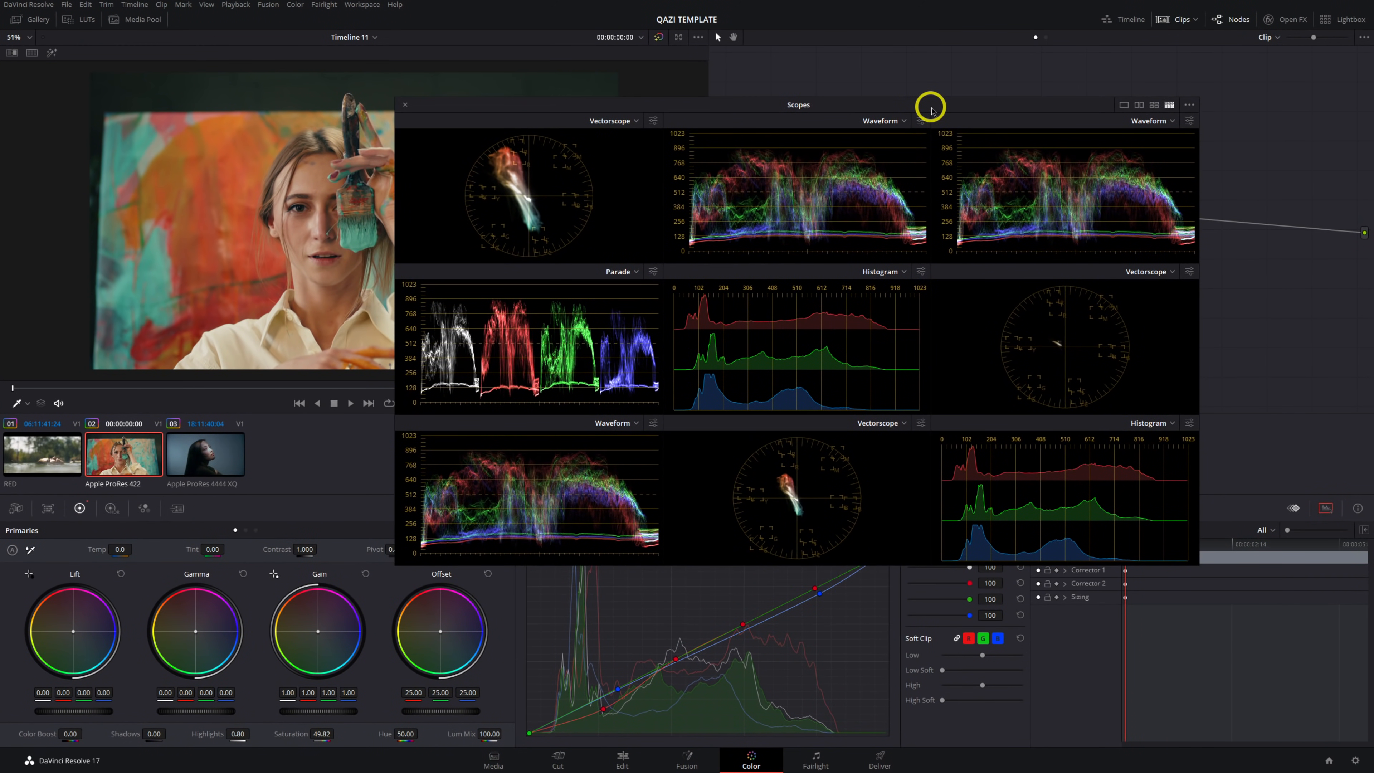
{"action": "left_click_drag", "start_coordinate": [797, 104], "coordinate": [1195, 122]}
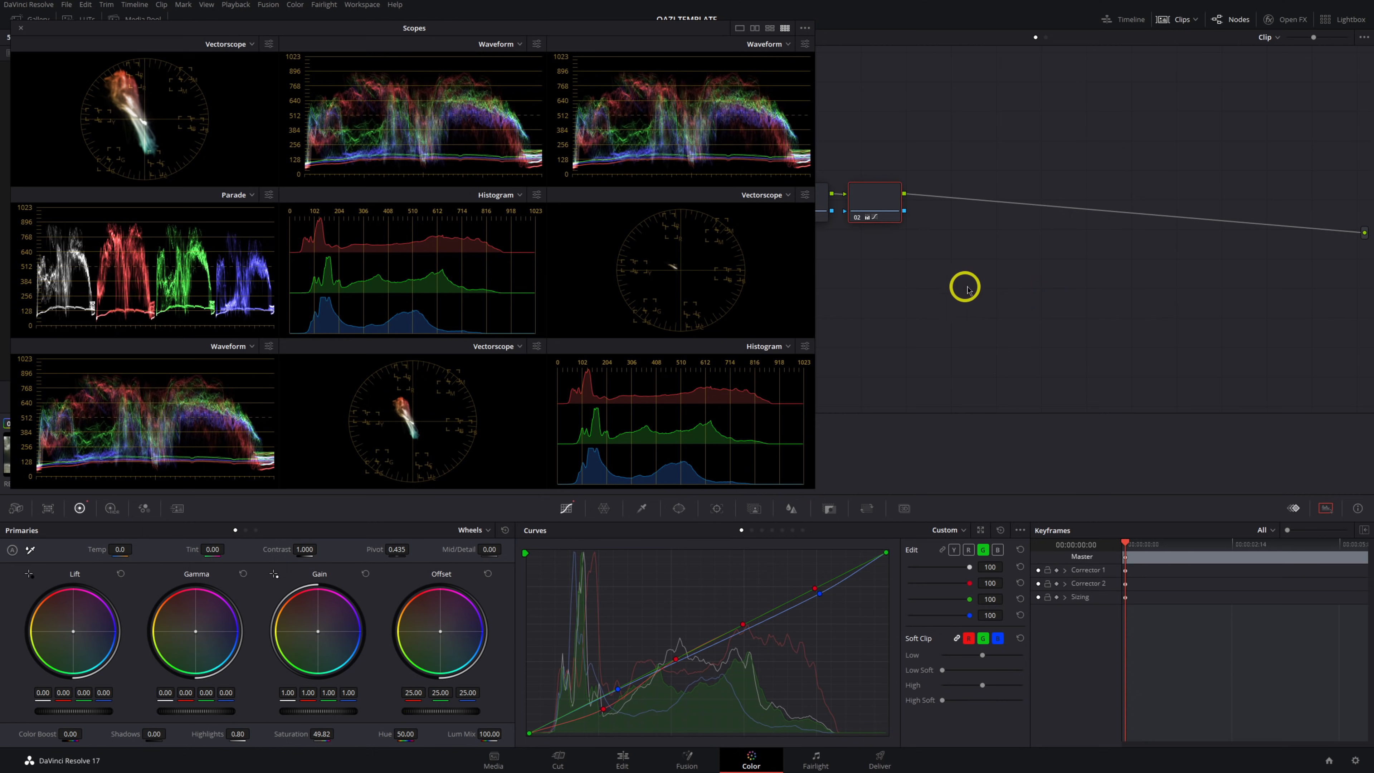
{"action": "mouse_move", "coordinate": [688, 312]}
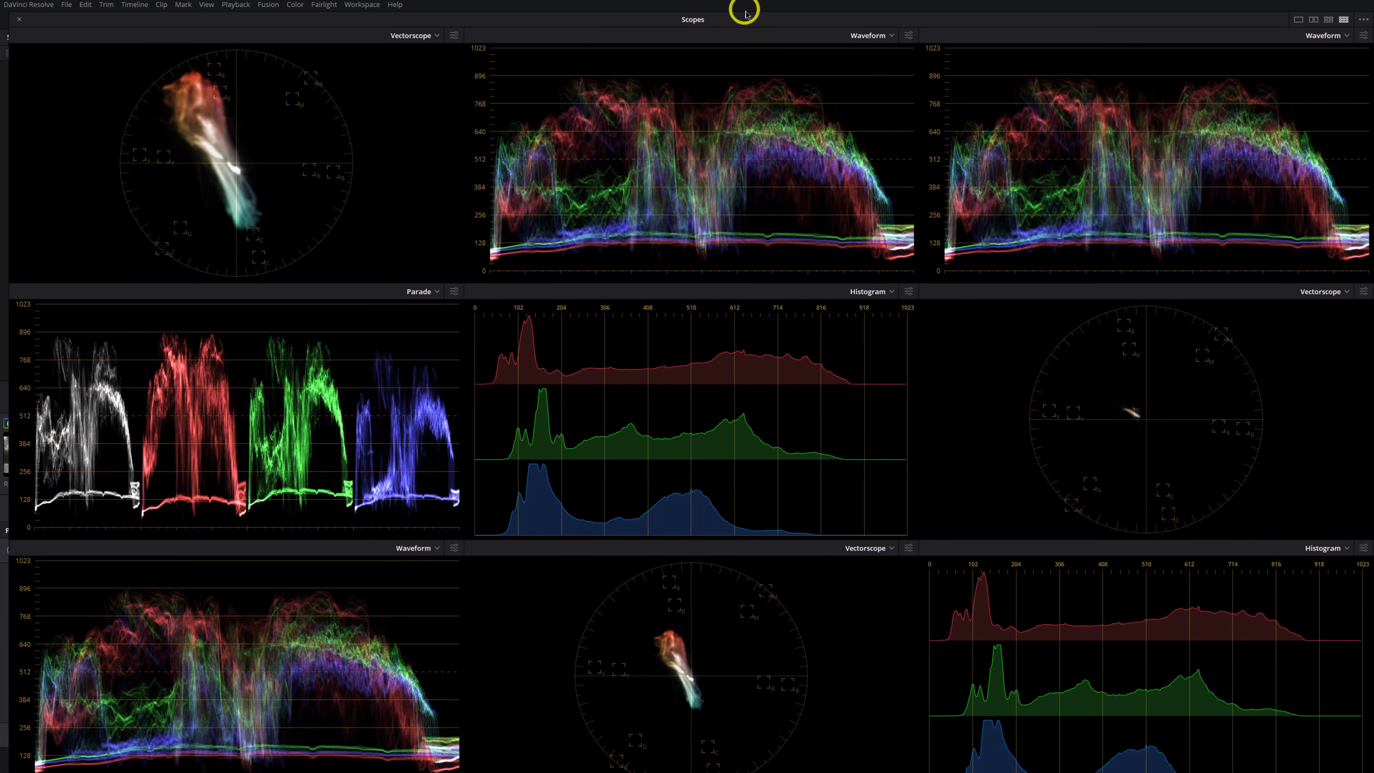
Change a middle-row scope pane from Parade/Histogram to Vectorscope
{"action": "left_click", "coordinate": [421, 292]}
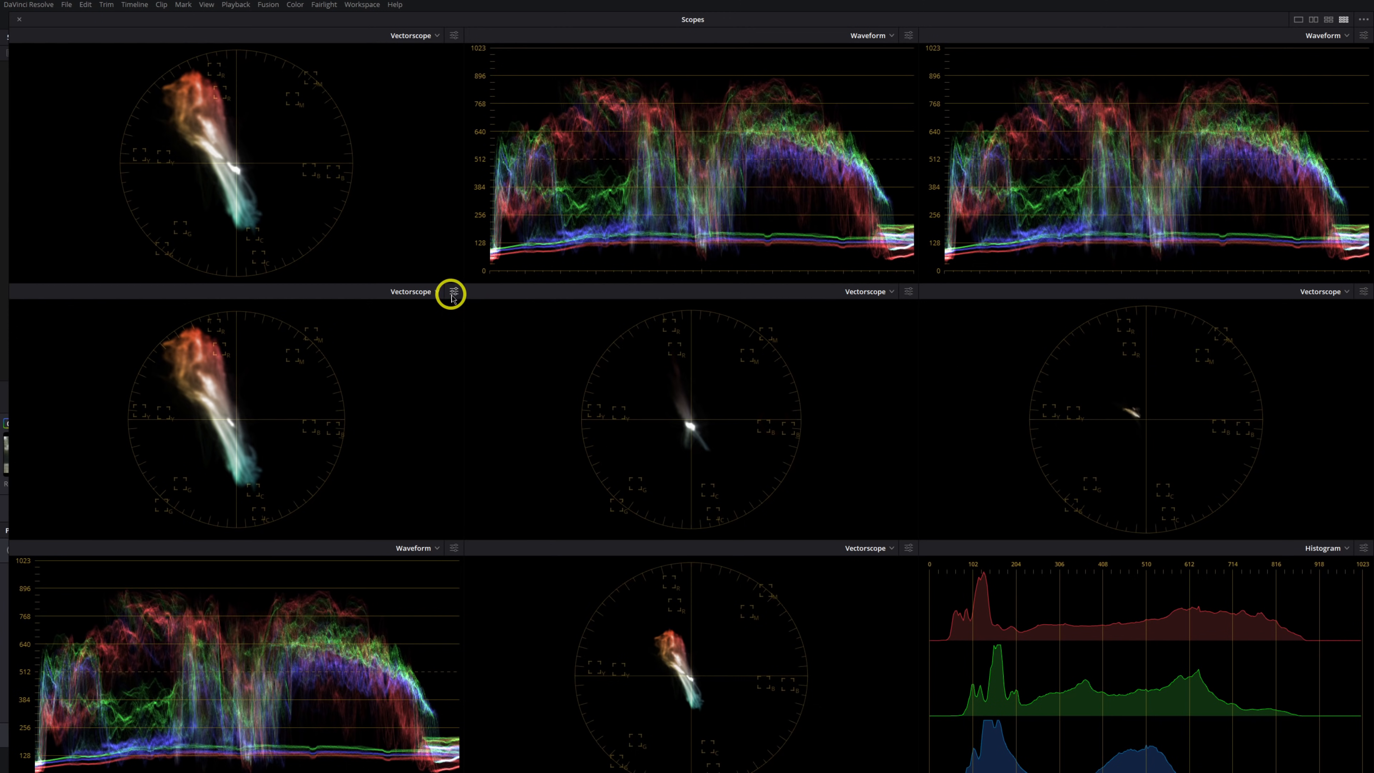
Set the middle-row vectorscopes to Low, Mid and High tonal ranges via their settings
{"action": "left_click", "coordinate": [454, 292]}
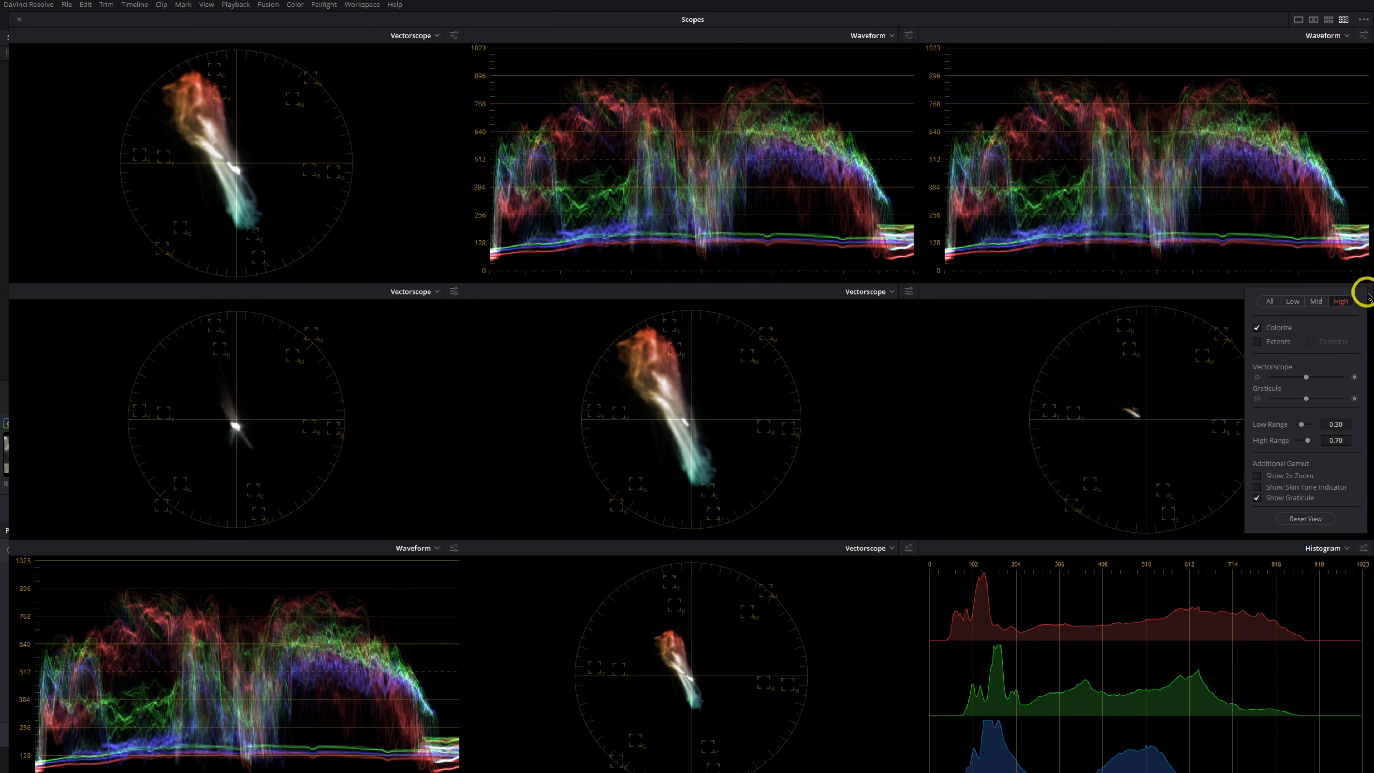
{"action": "mouse_move", "coordinate": [884, 434]}
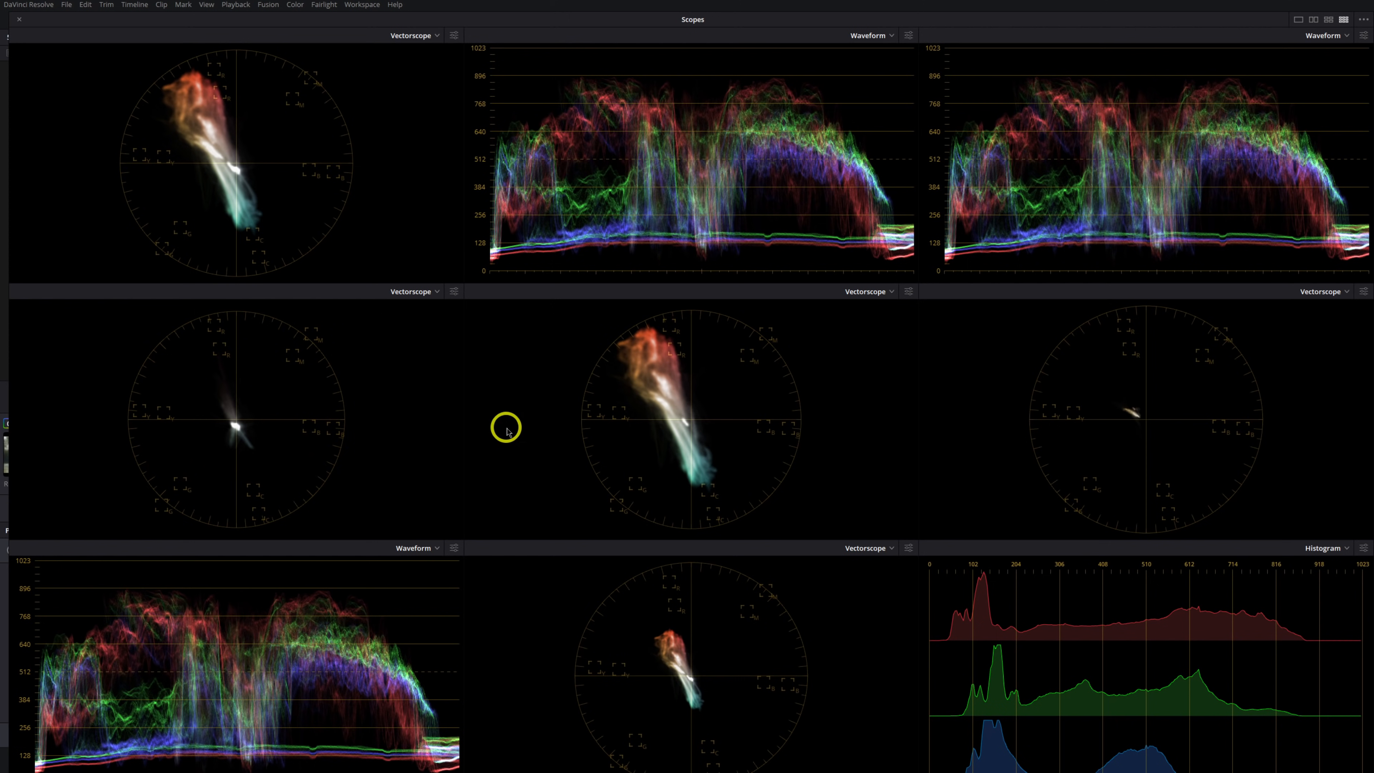
{"action": "mouse_move", "coordinate": [254, 430]}
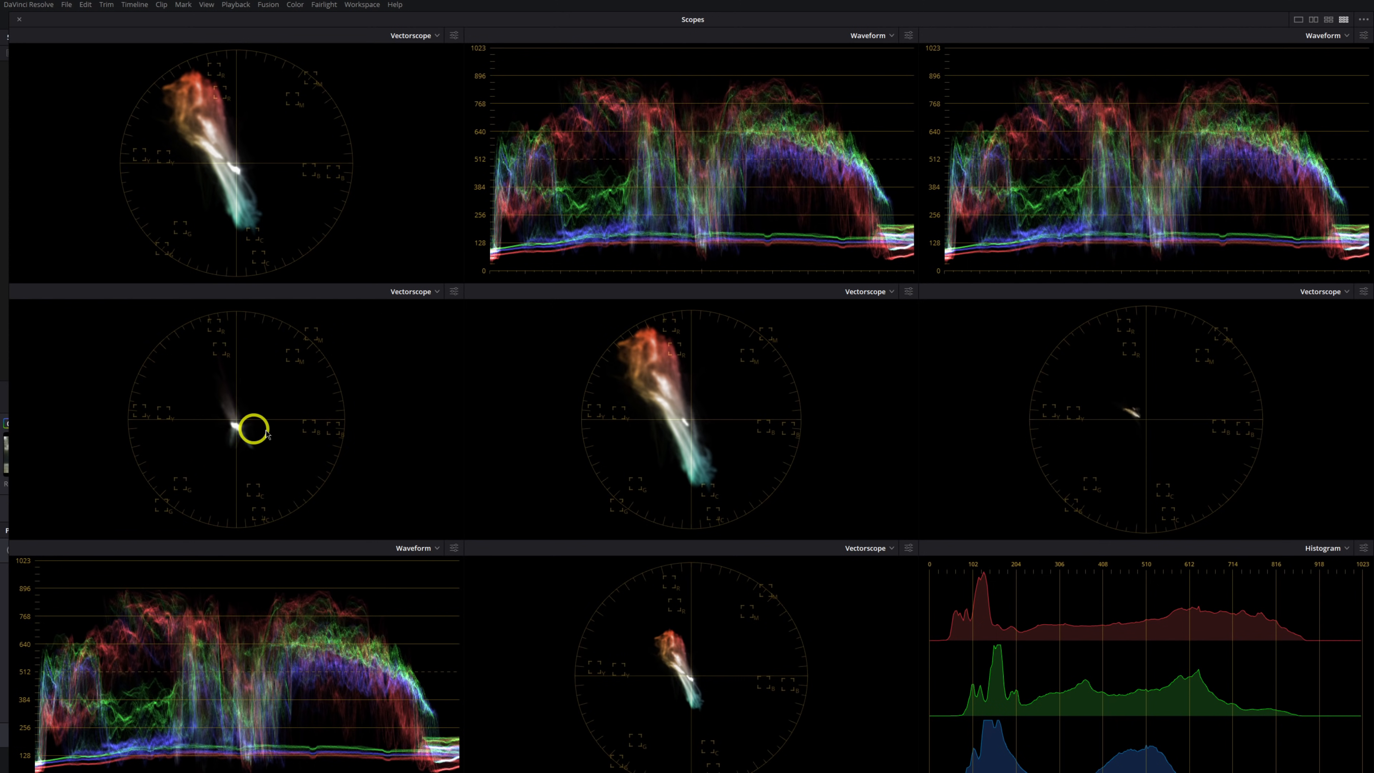
{"action": "mouse_move", "coordinate": [1198, 431]}
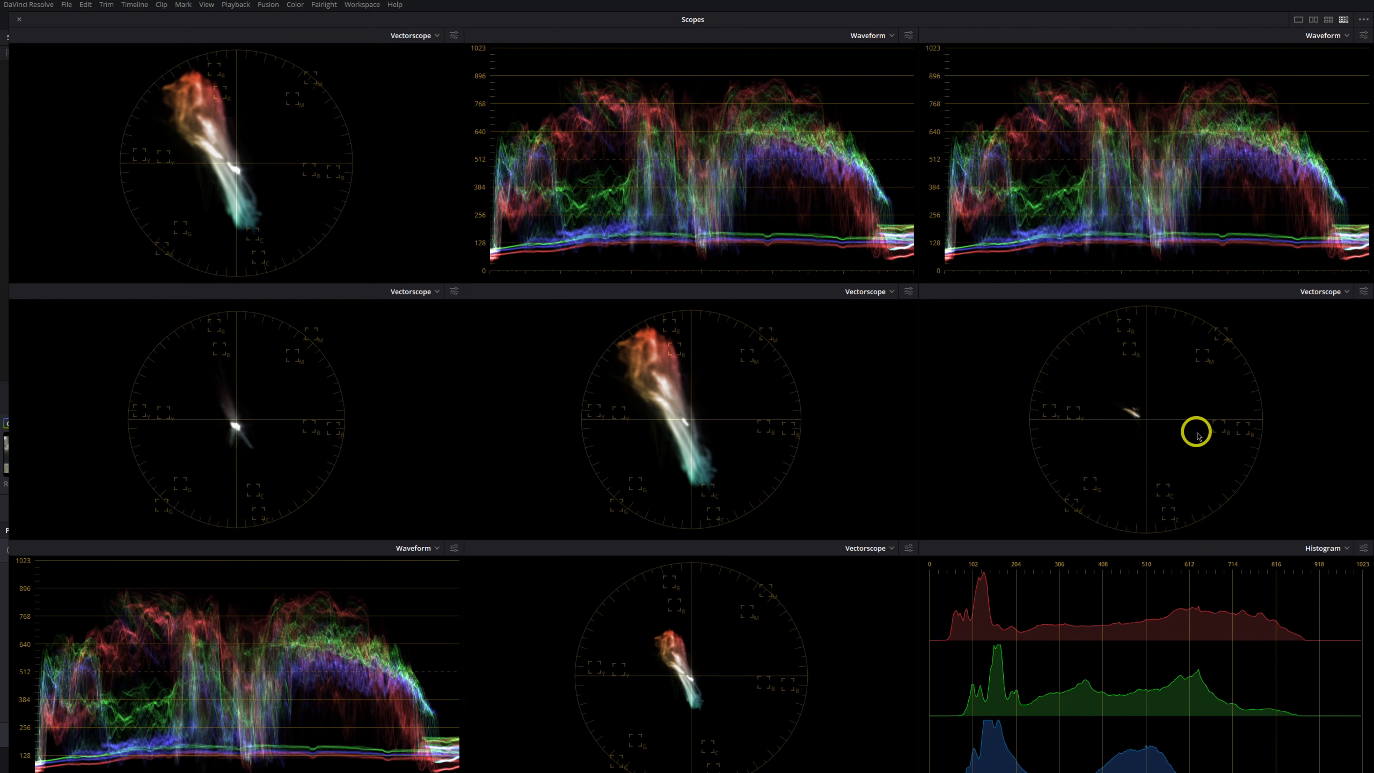
{"action": "mouse_move", "coordinate": [618, 428]}
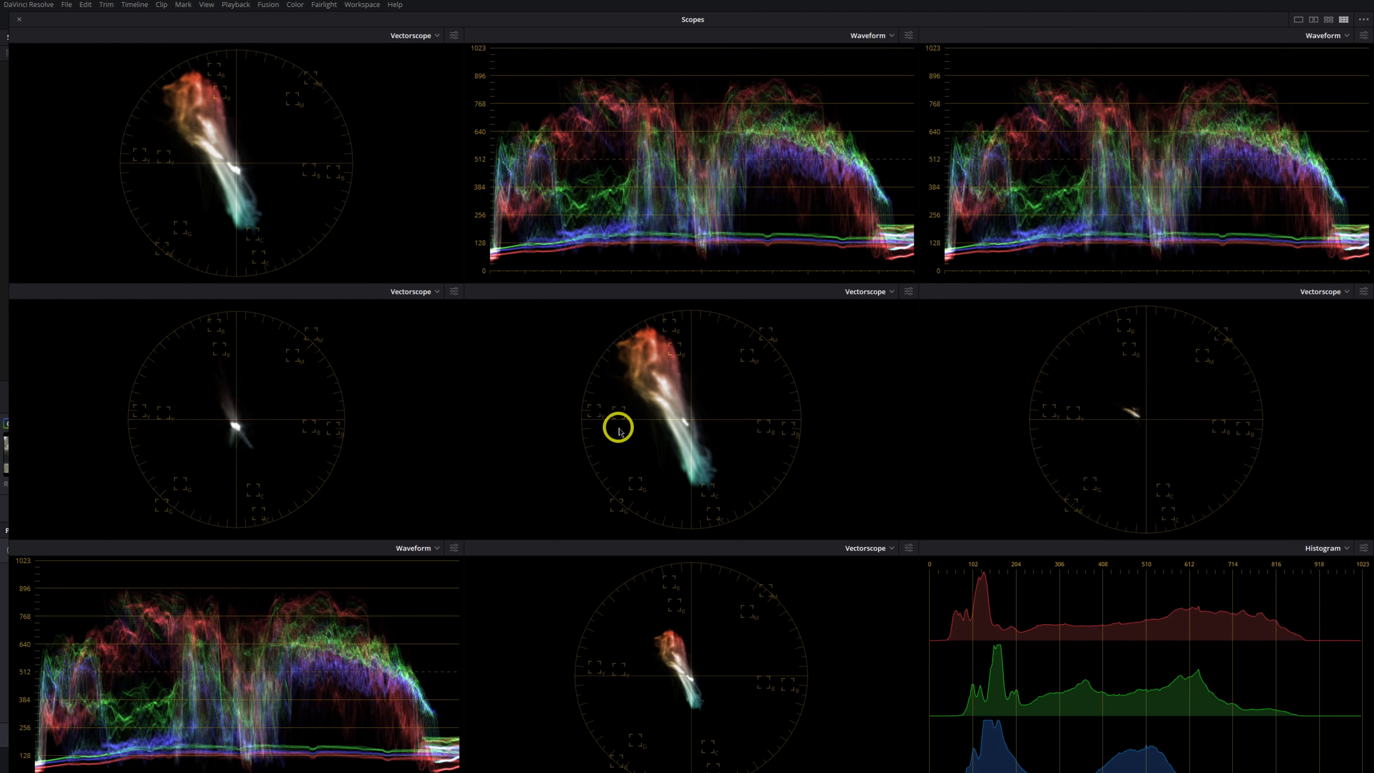
{"action": "mouse_move", "coordinate": [270, 442]}
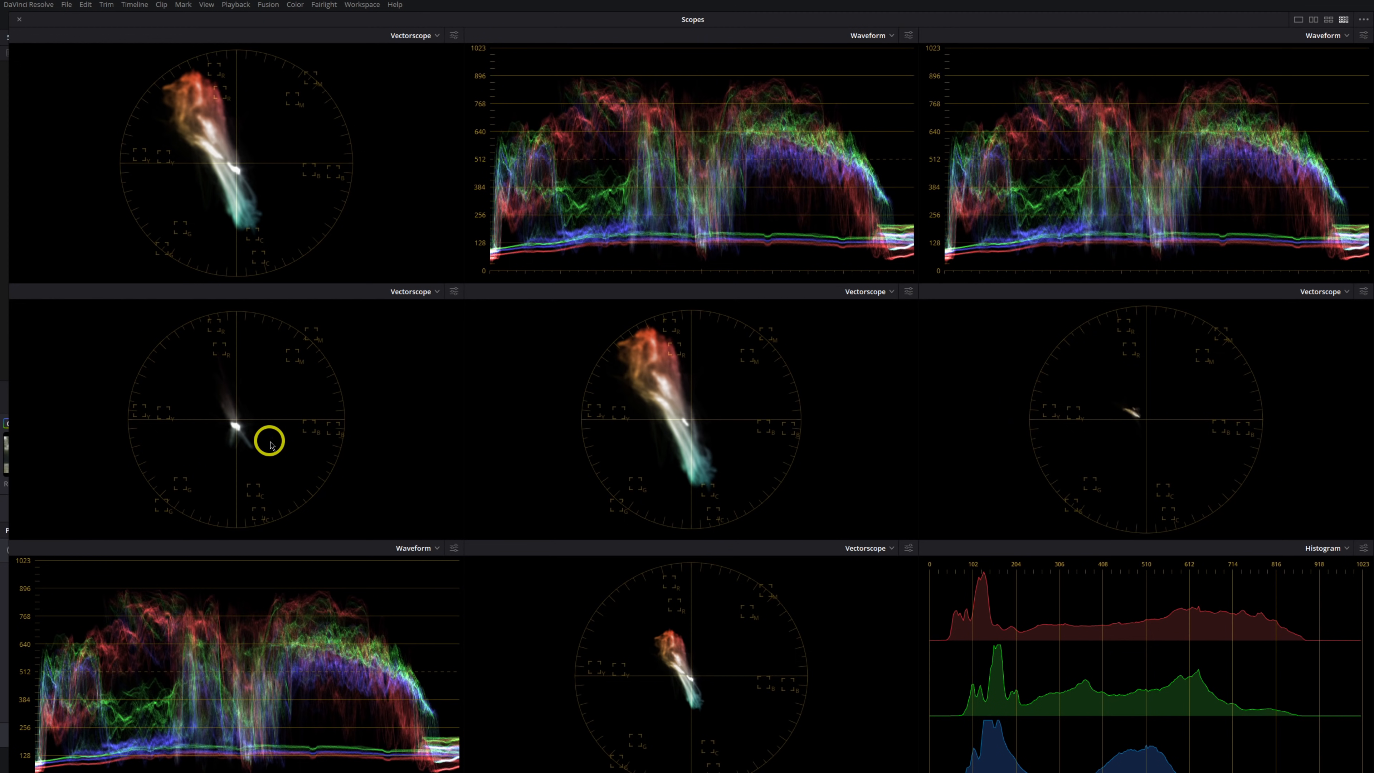
{"action": "mouse_move", "coordinate": [237, 427]}
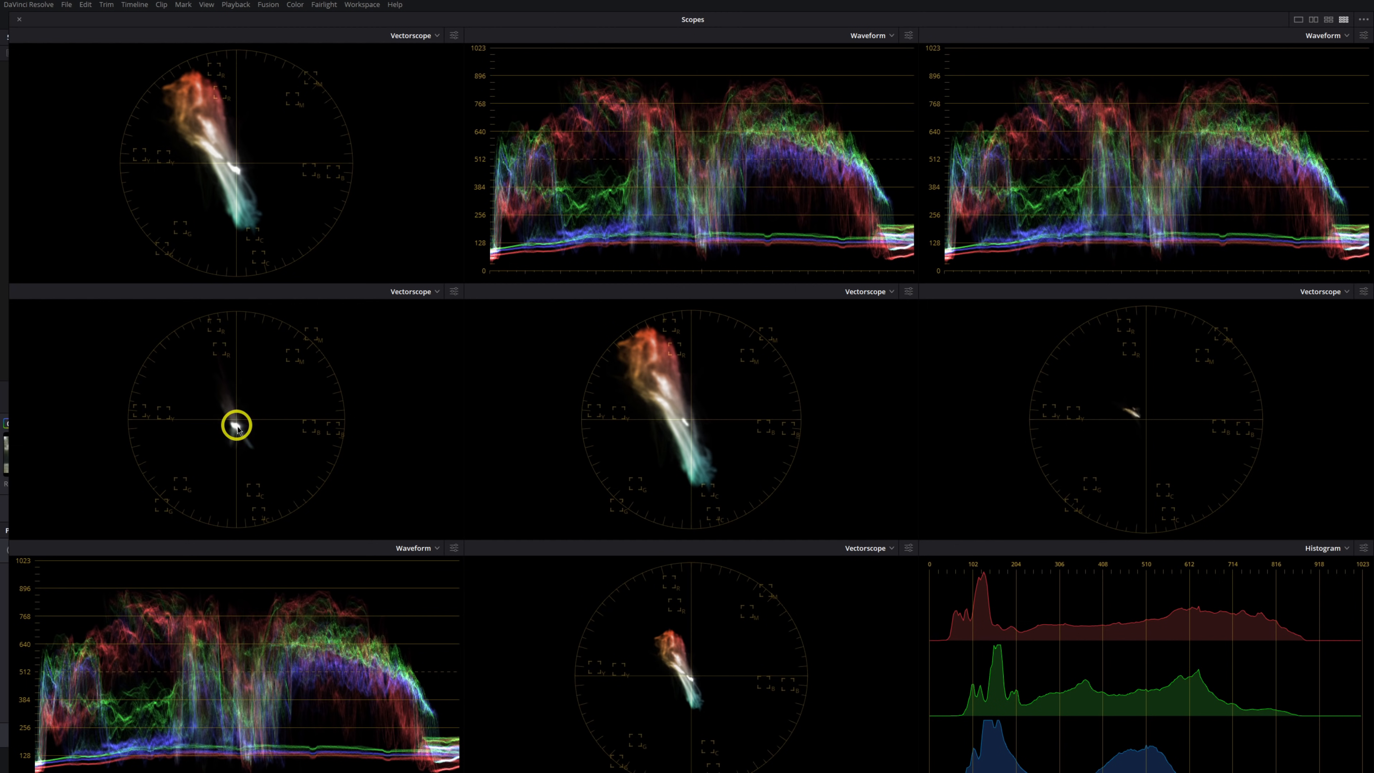
{"action": "mouse_move", "coordinate": [199, 391]}
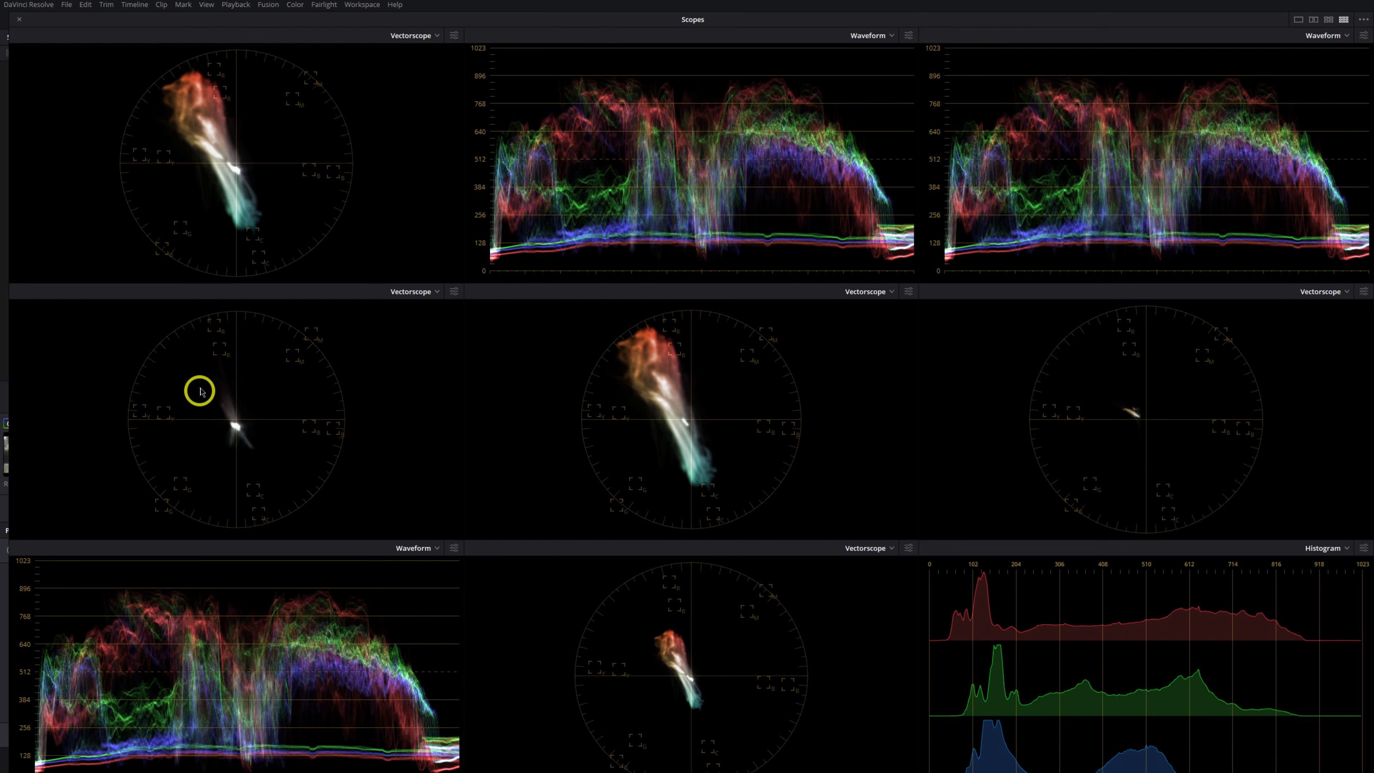
{"action": "mouse_move", "coordinate": [255, 426]}
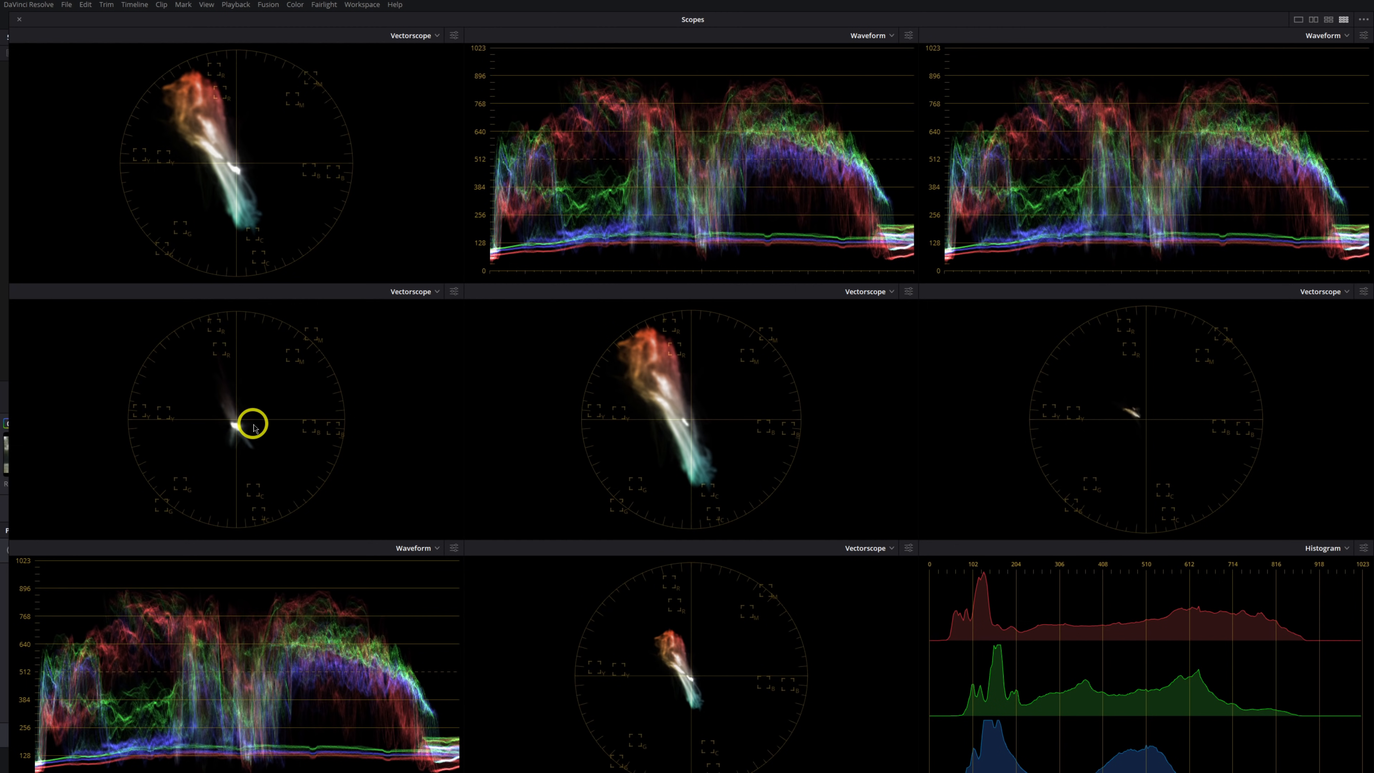
{"action": "mouse_move", "coordinate": [244, 432]}
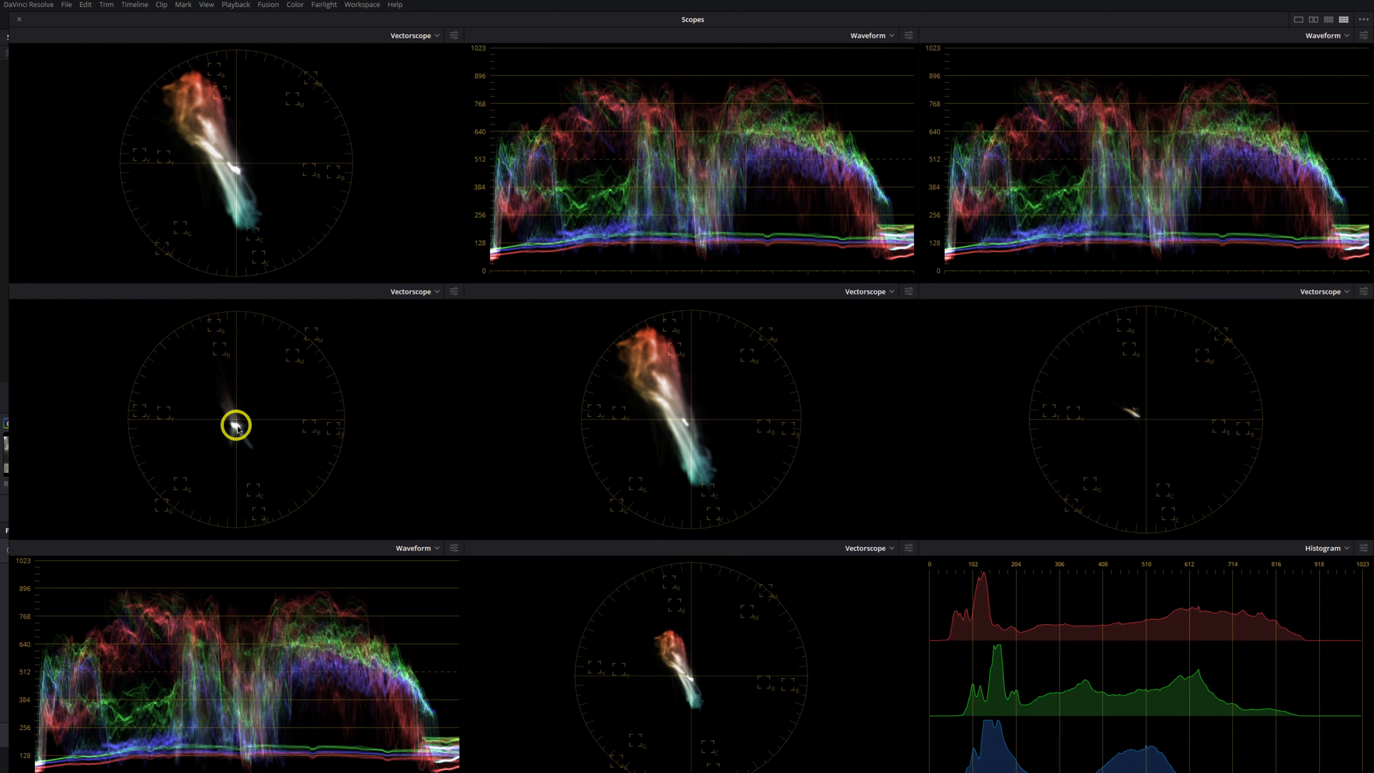
{"action": "mouse_move", "coordinate": [236, 428]}
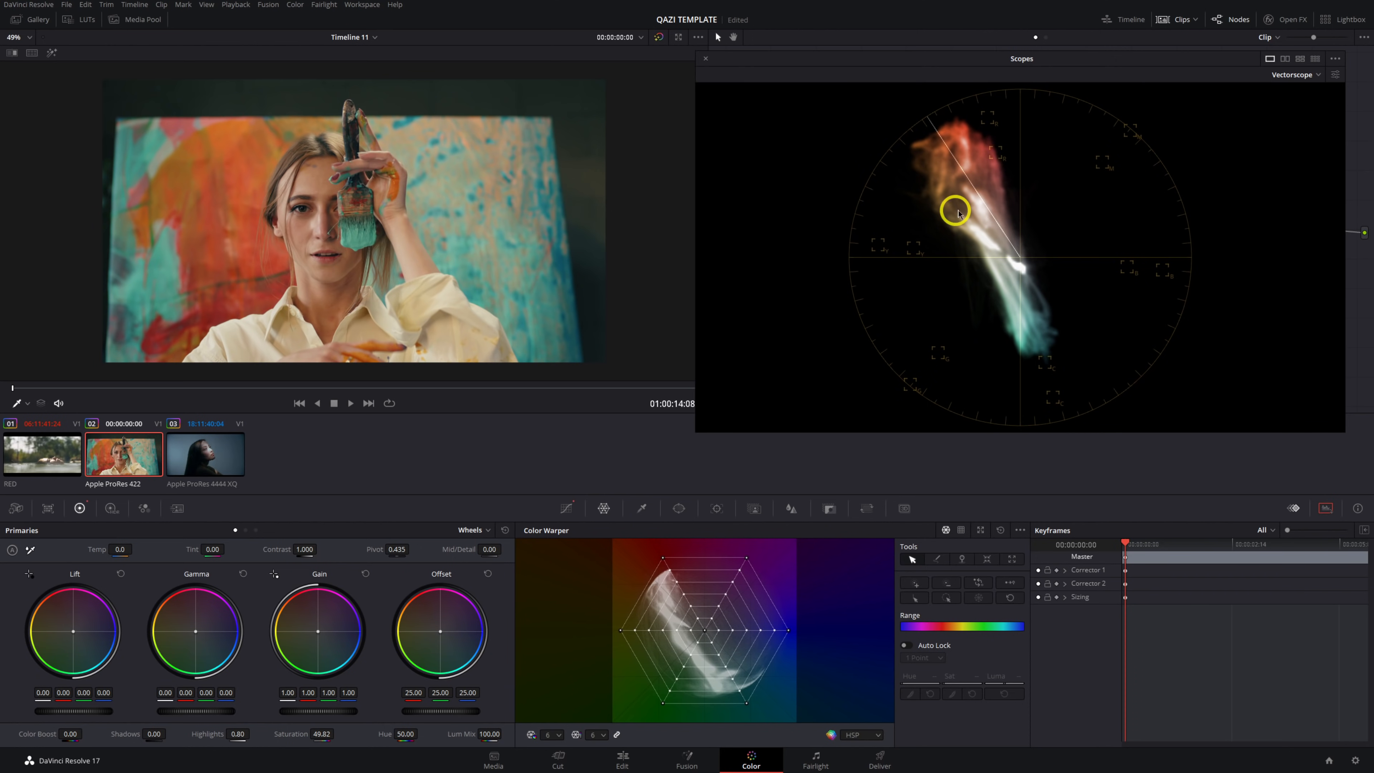
{"action": "mouse_move", "coordinate": [1024, 195]}
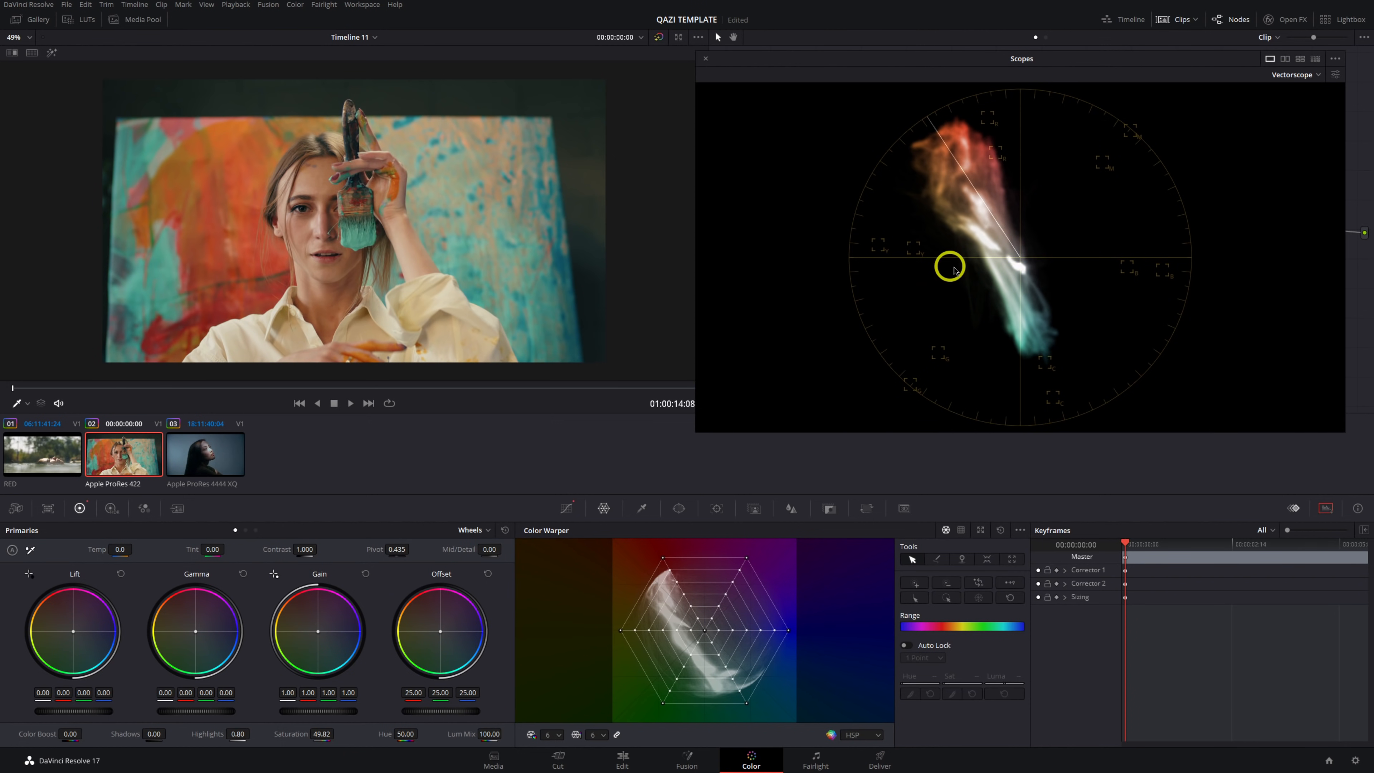
{"action": "mouse_move", "coordinate": [899, 308]}
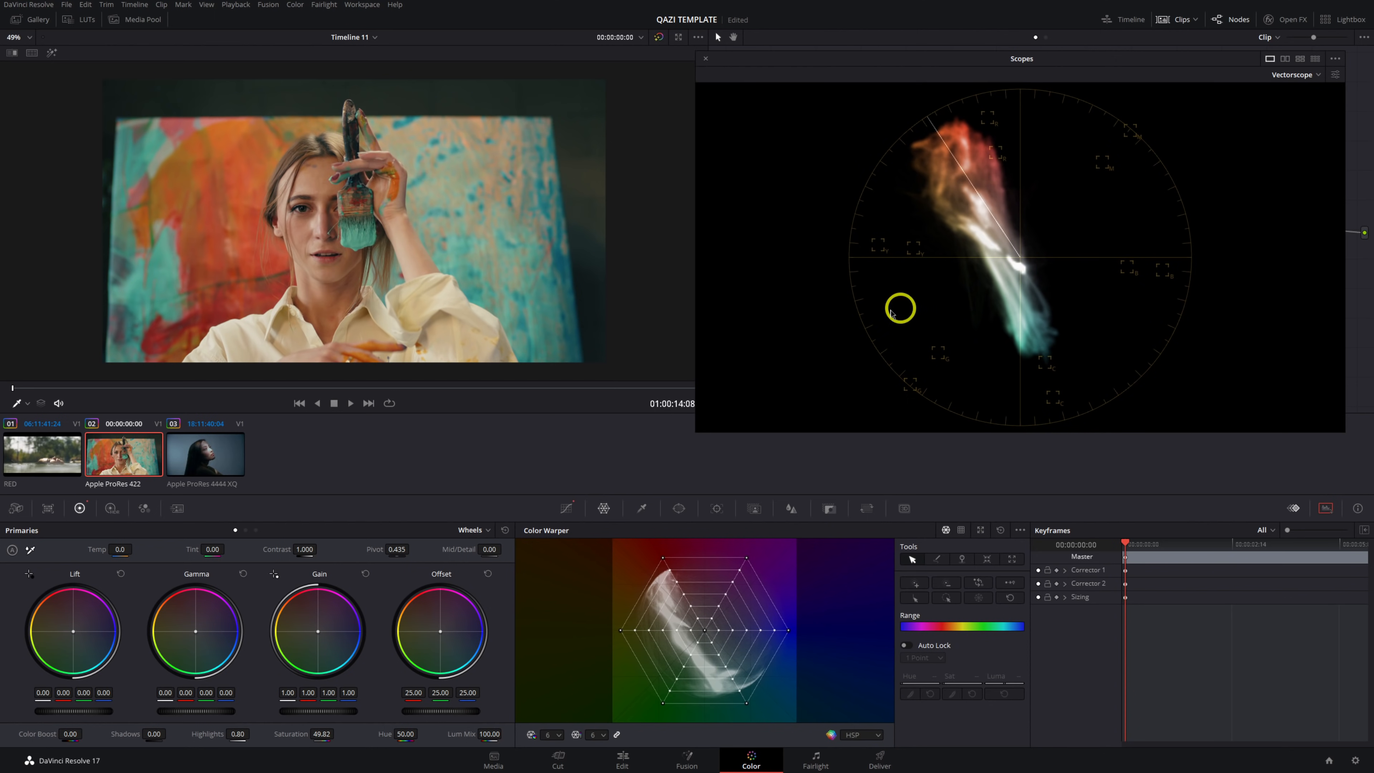
Adjust the Color Warper beside the single vectorscope and bring up the scopes display options
{"action": "left_click_drag", "start_coordinate": [116, 549], "coordinate": [87, 550]}
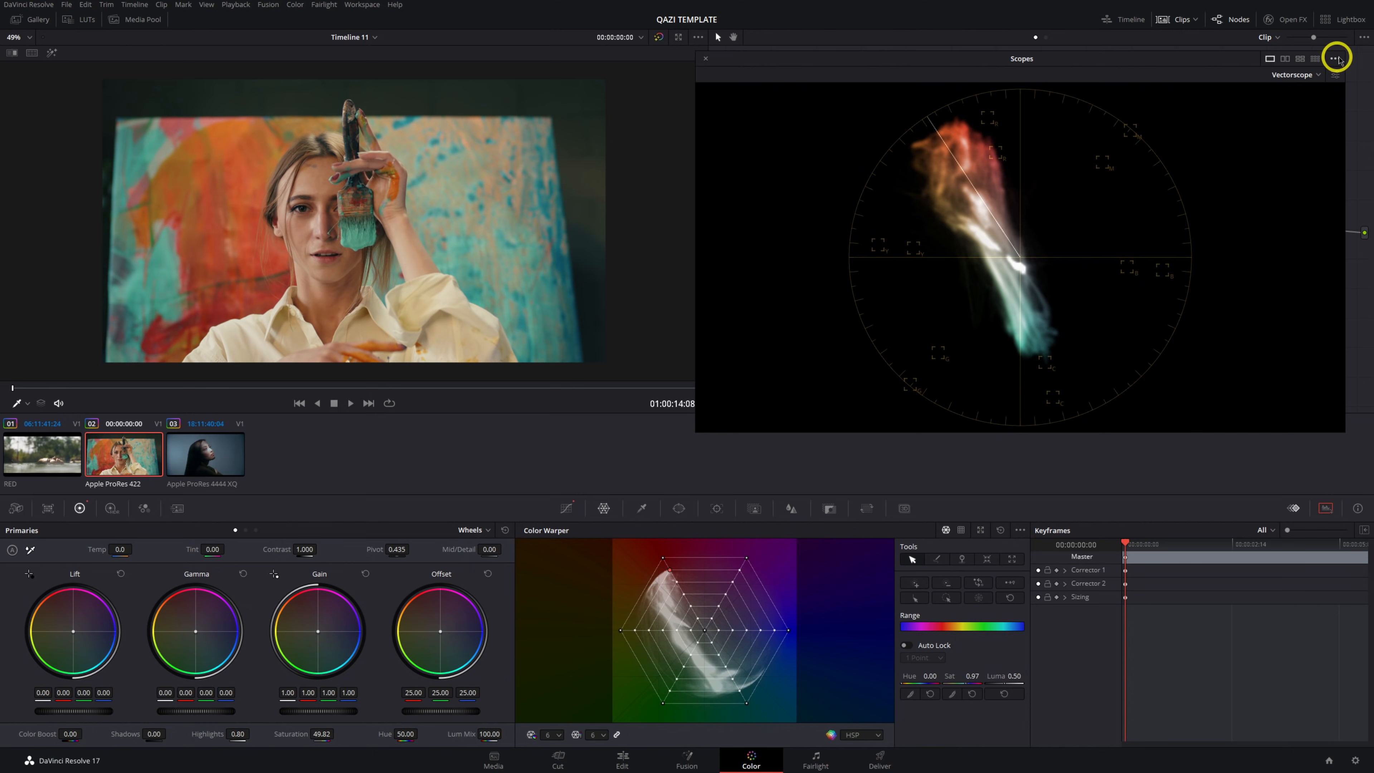
{"action": "left_click", "coordinate": [1336, 59]}
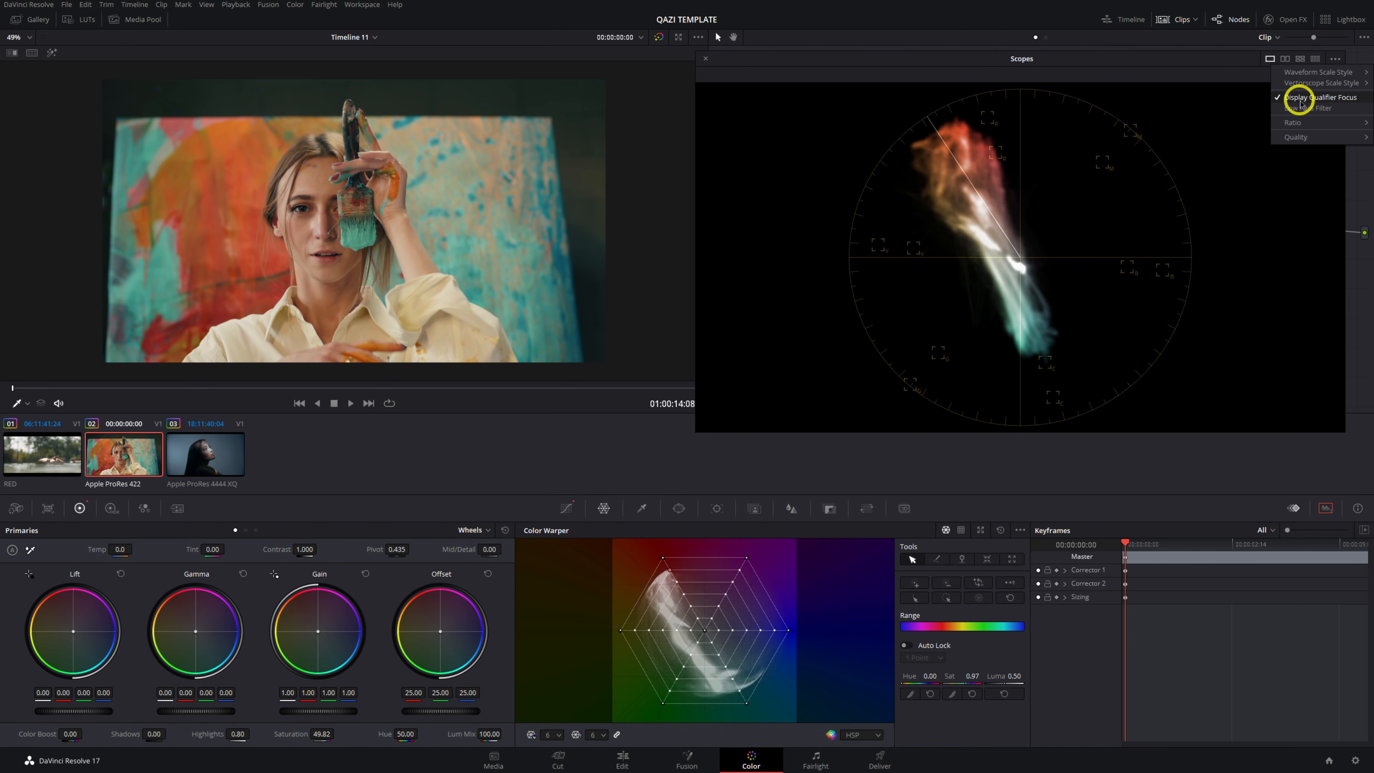